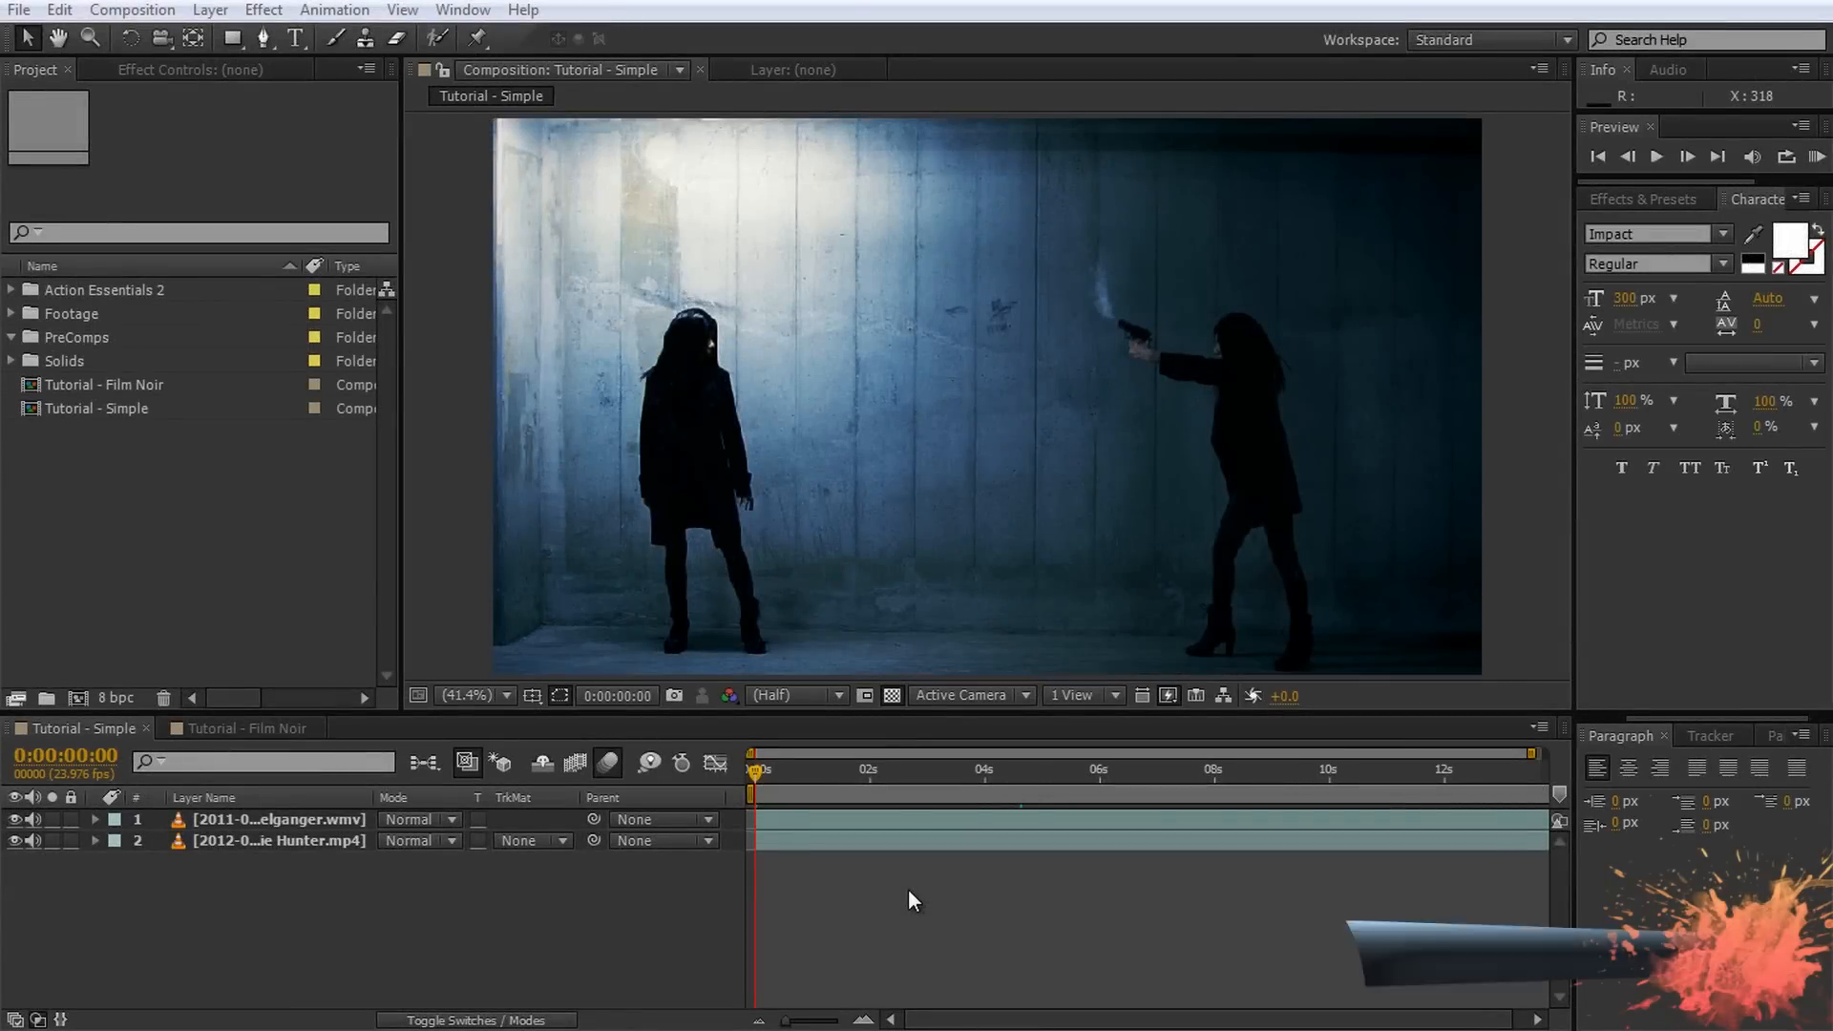
# Step: Add a white Impact 300 px text layer reading MAT-TE-MATICS above the top clip
pyautogui.click(278, 840)
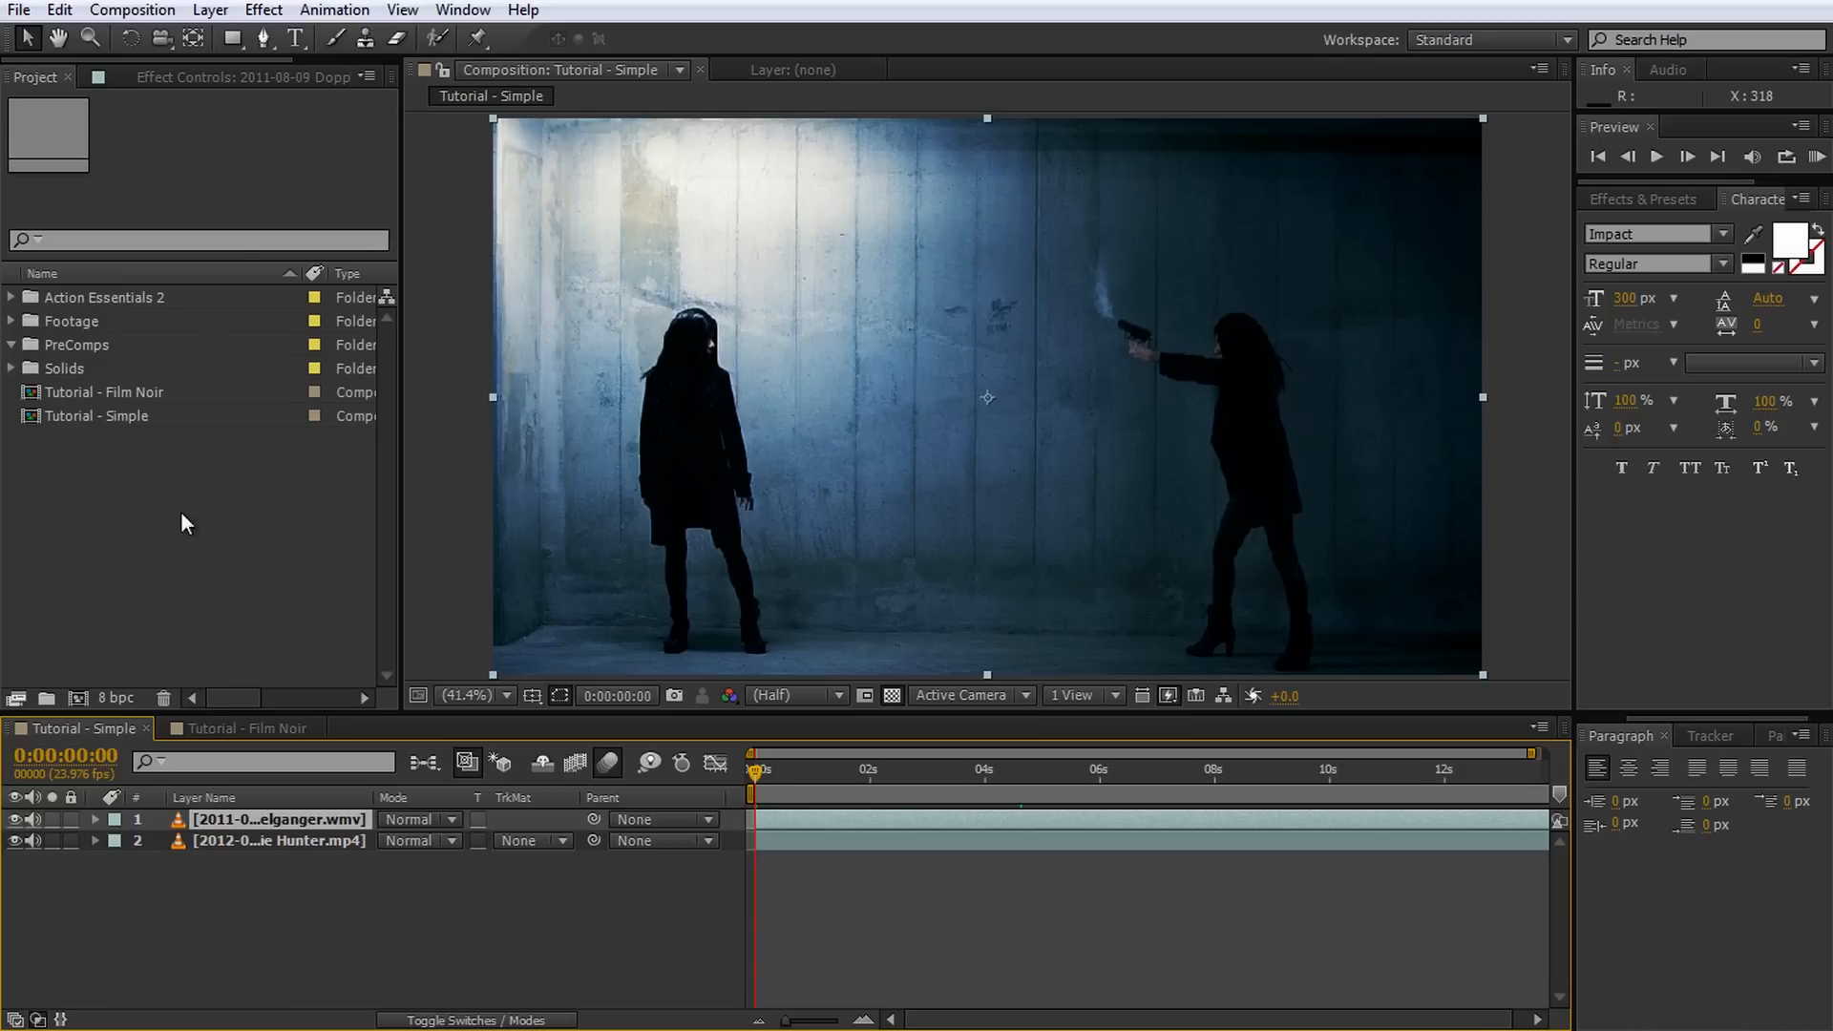
pyautogui.click(295, 38)
pyautogui.write('MAT-TE-')
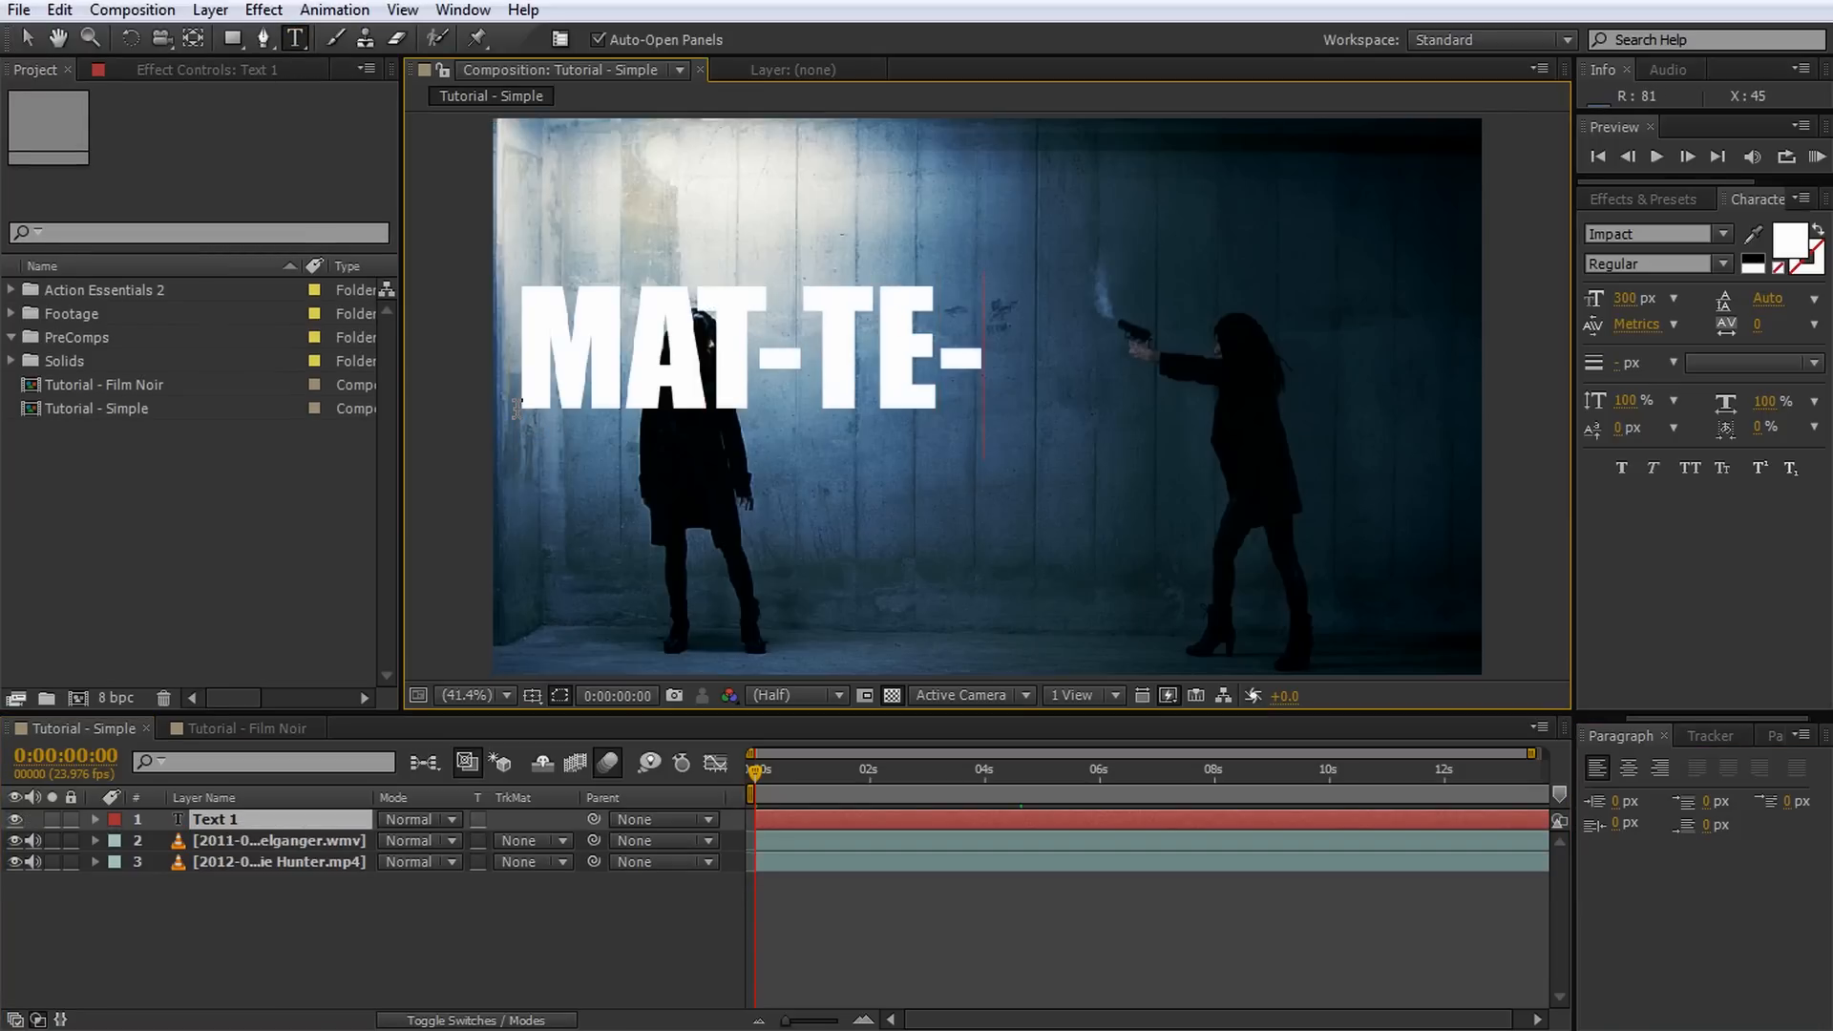
pyautogui.write('MATICS')
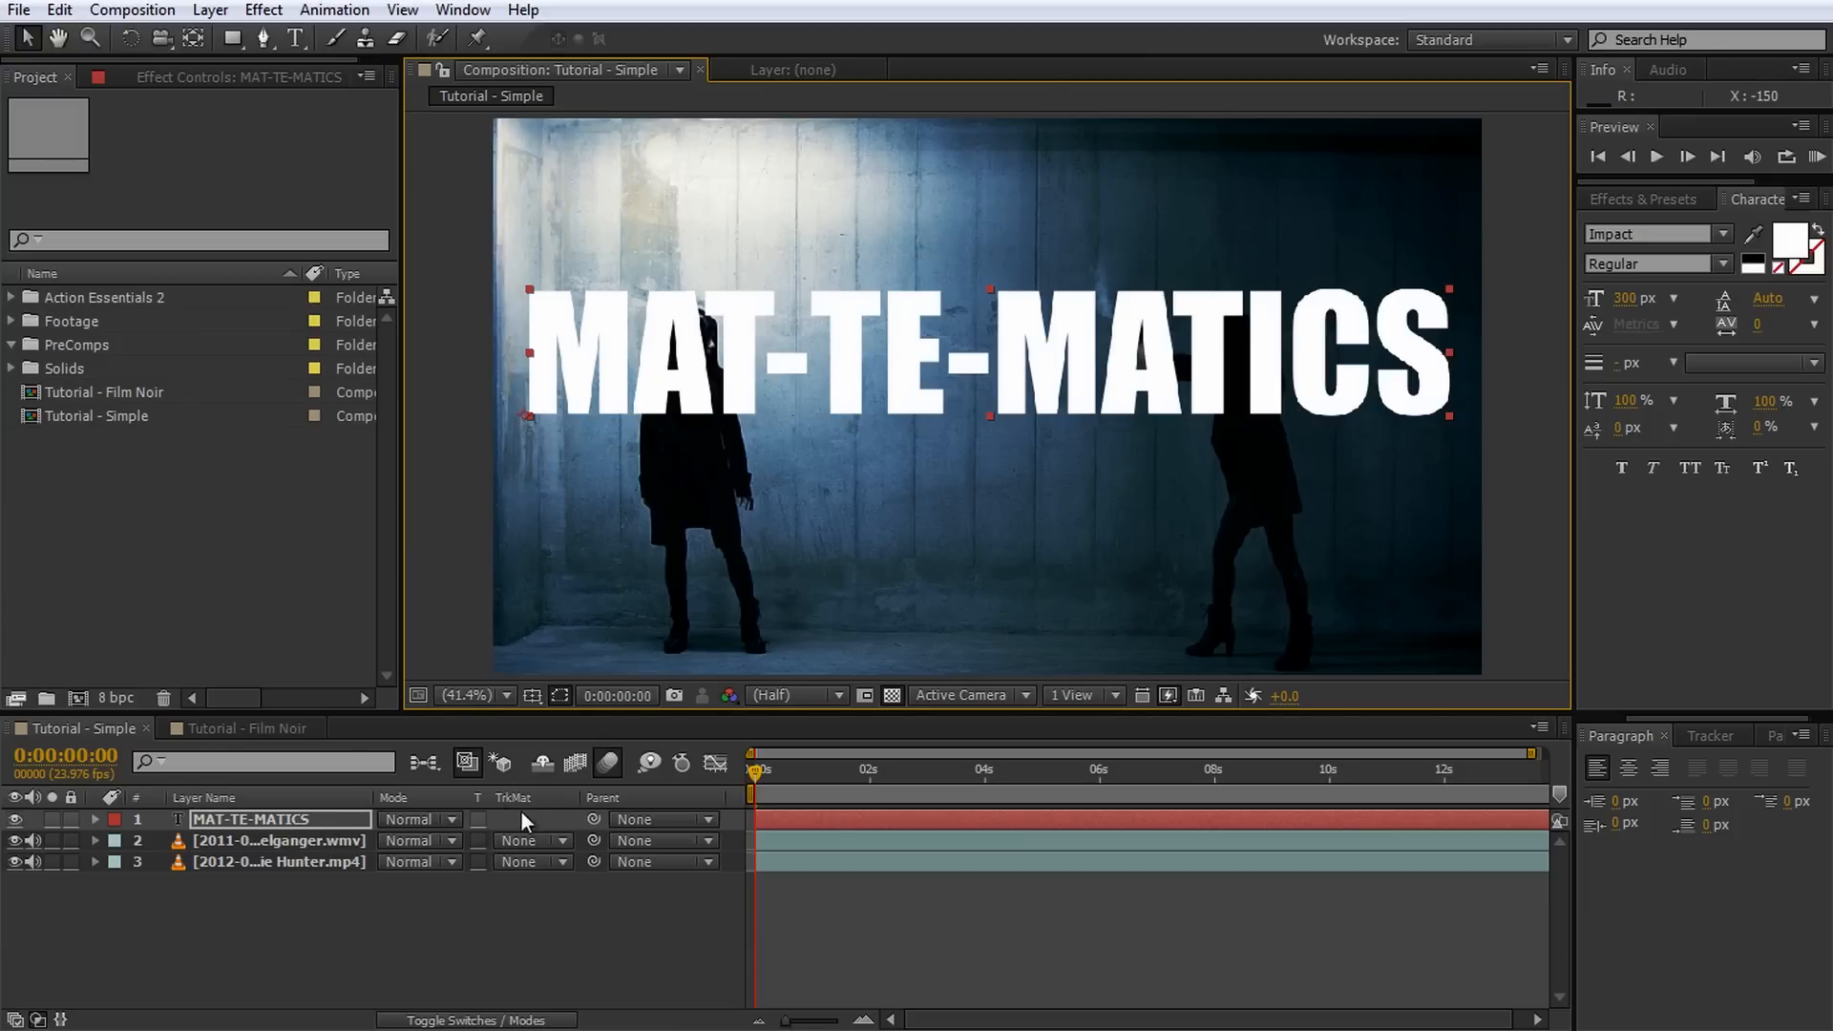
pyautogui.moveTo(515, 812)
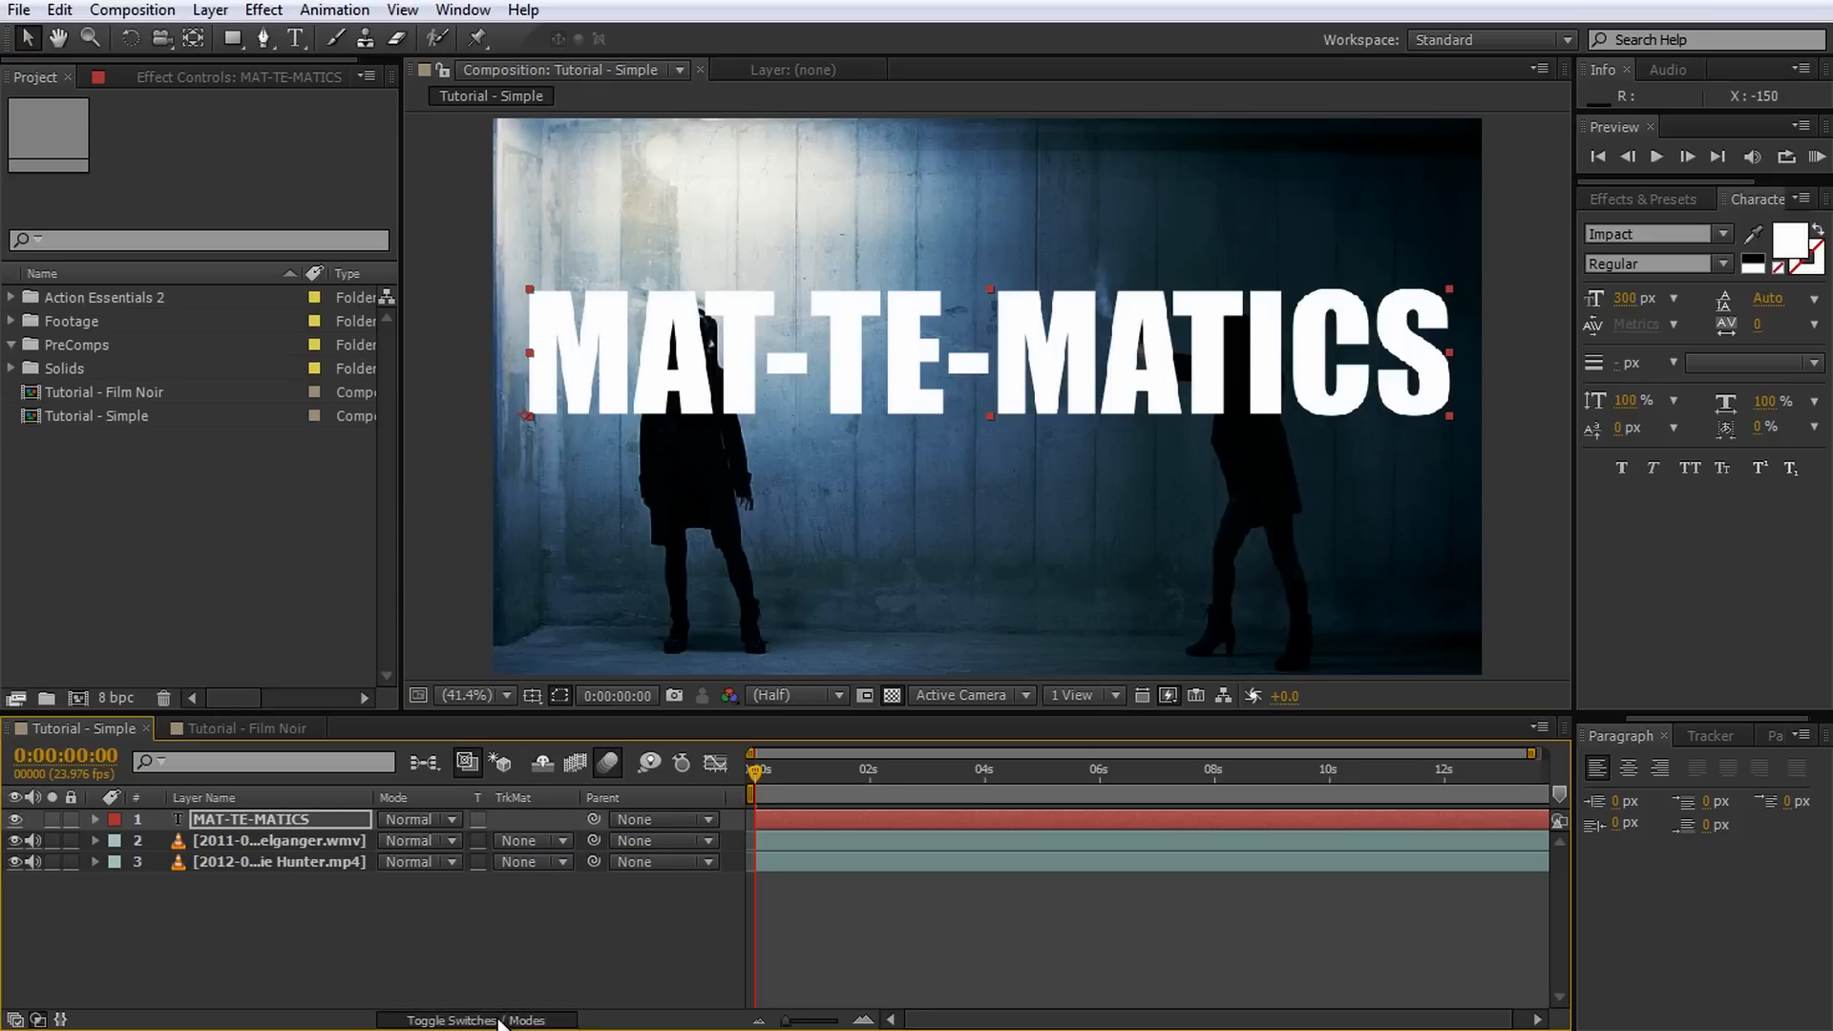
# Step: Set the top clip's track matte to Alpha Matte "MAT-TE-MATICS" and preview the result
pyautogui.click(449, 1021)
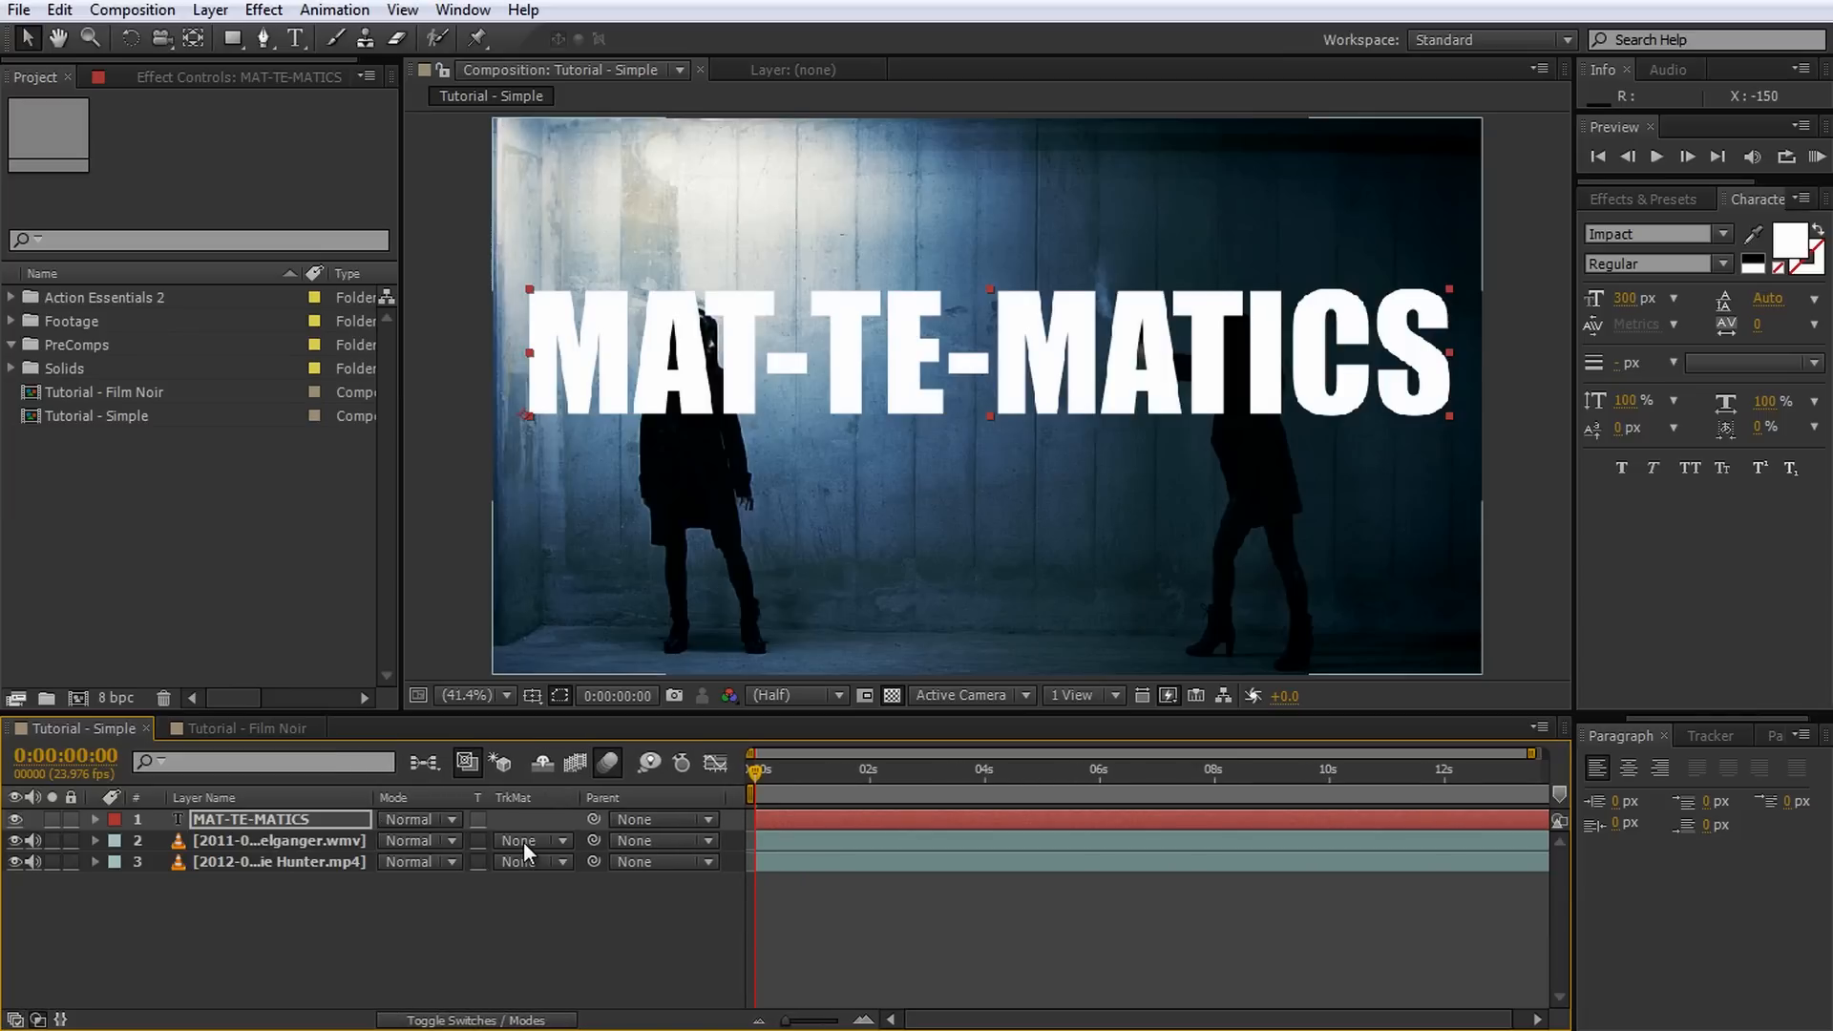
pyautogui.click(527, 840)
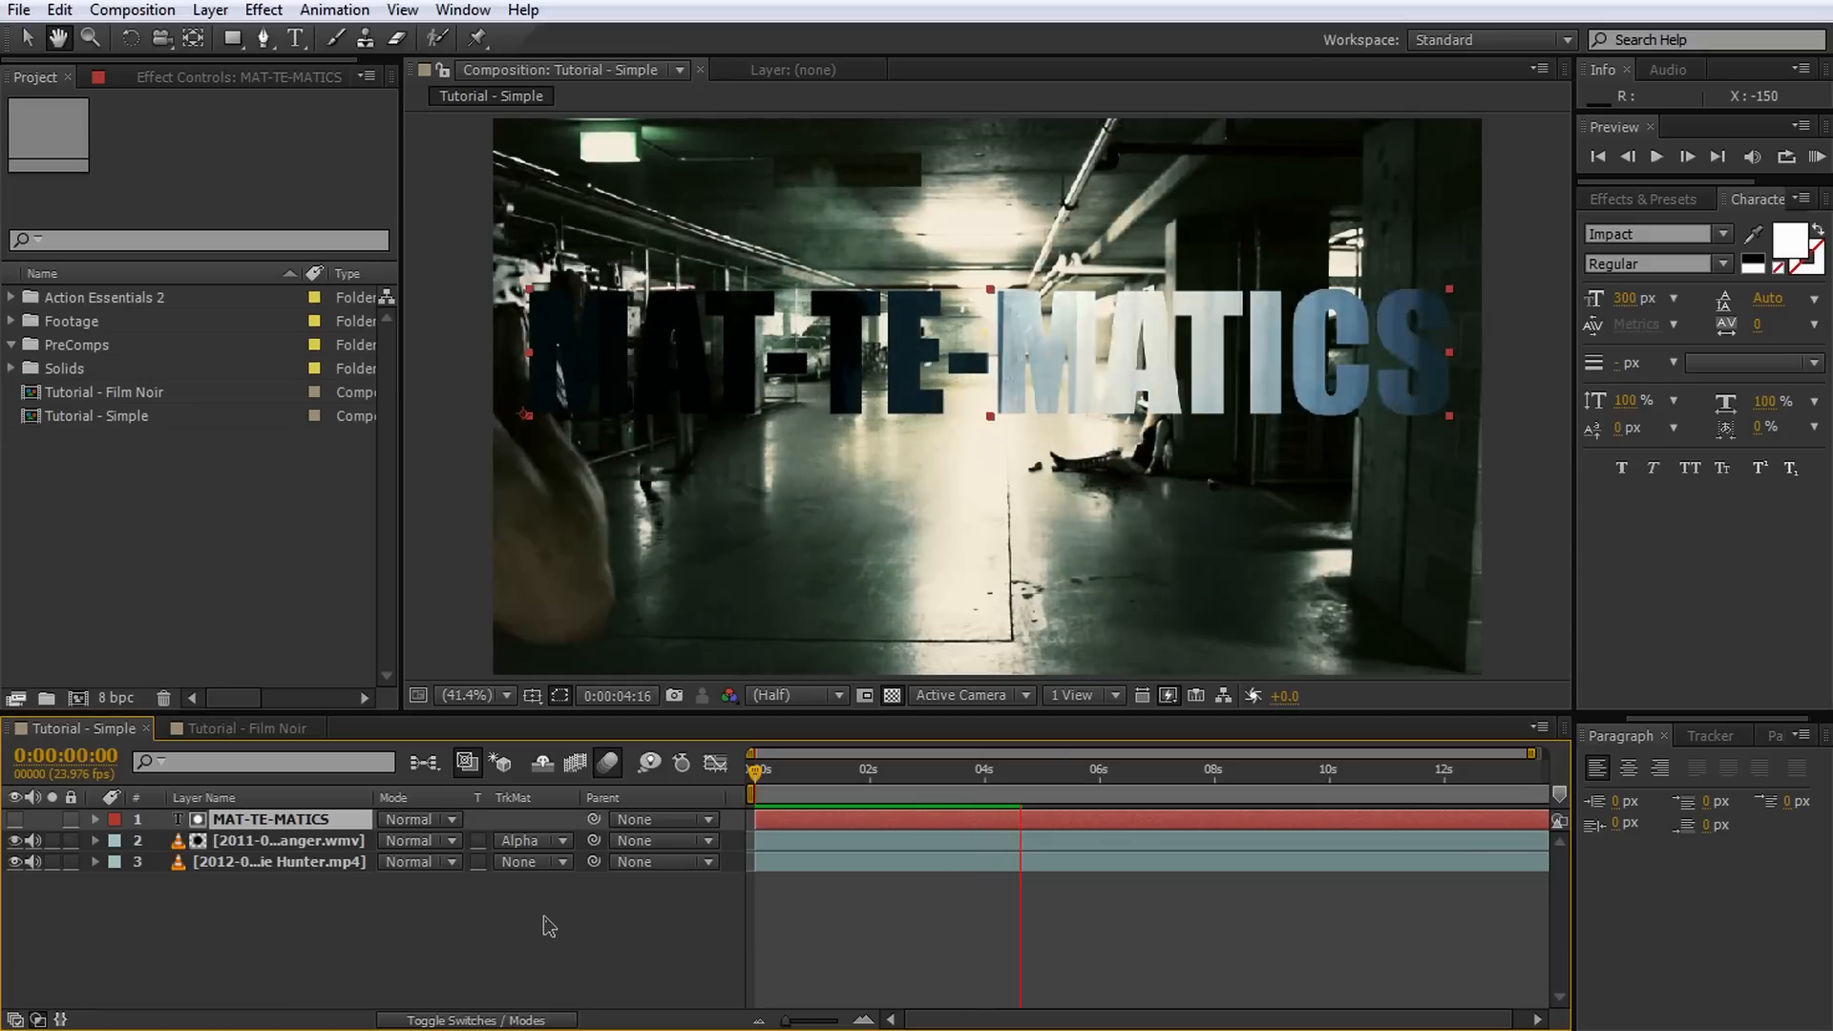
pyautogui.click(933, 769)
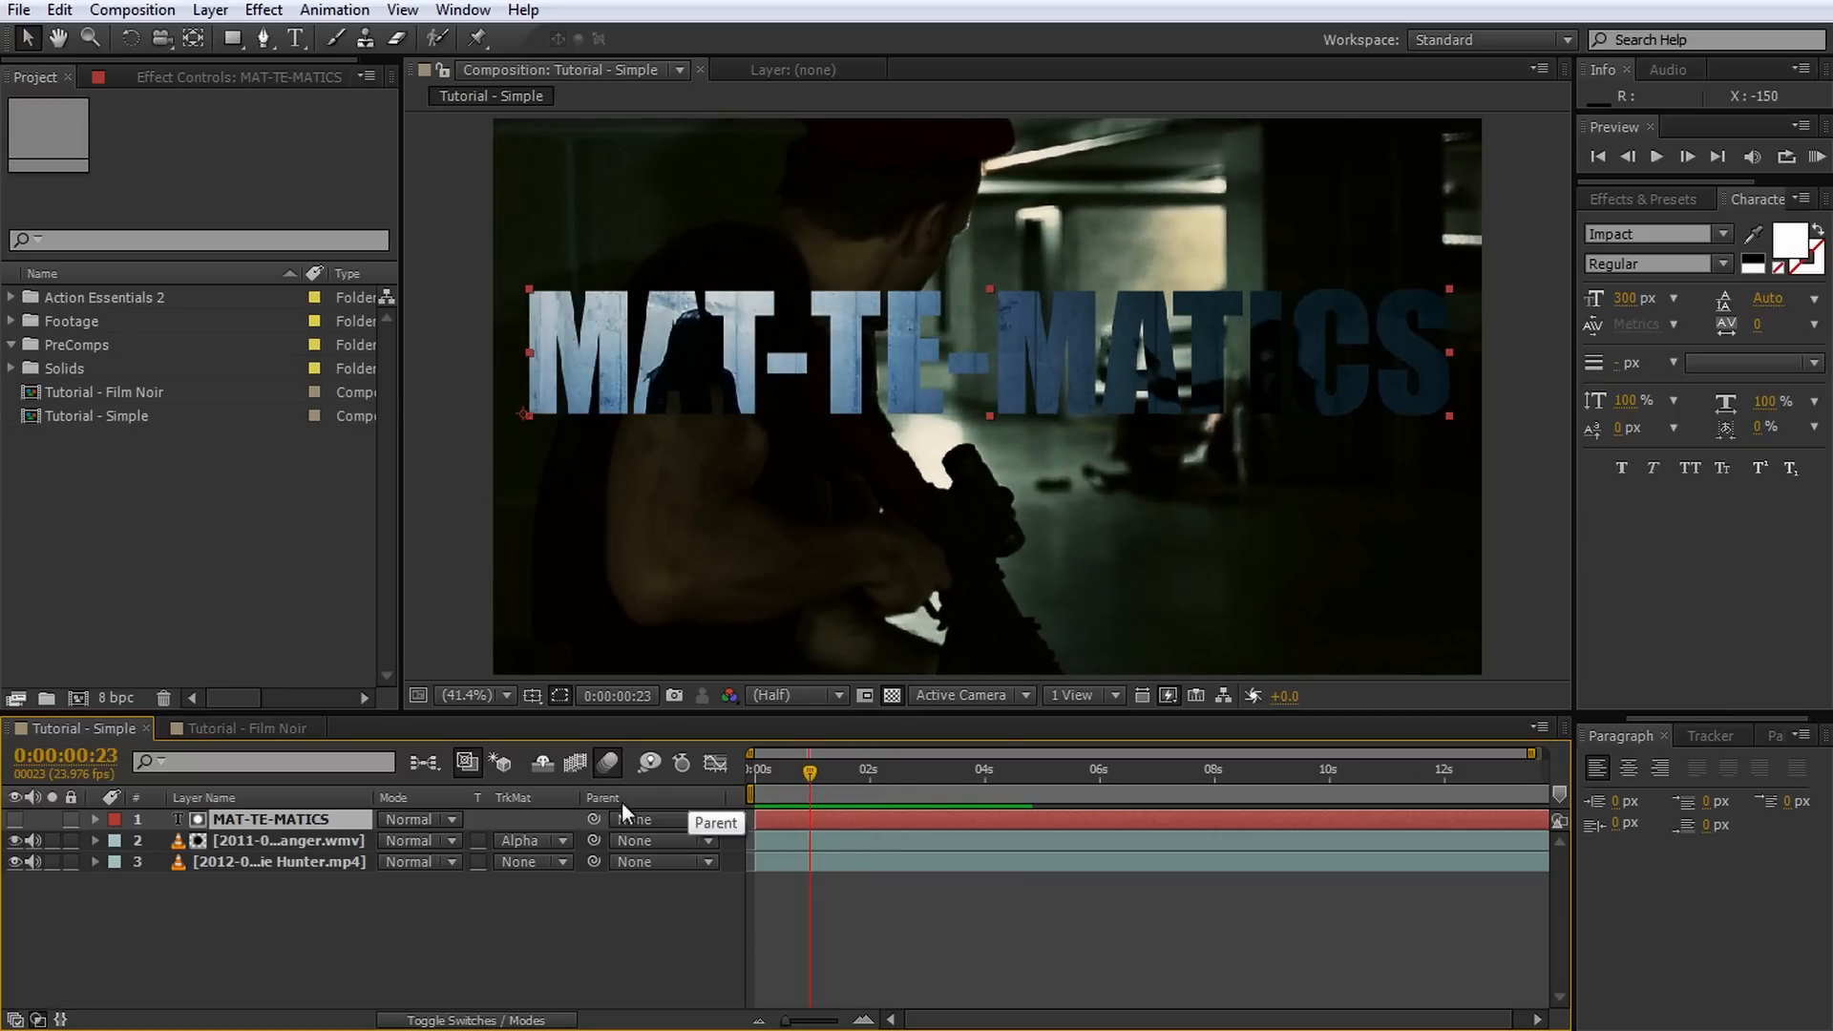
# Step: Try Alpha Inverted and Luma mattes, keep Alpha Matte, then switch to Tutorial - Film Noir
pyautogui.click(532, 839)
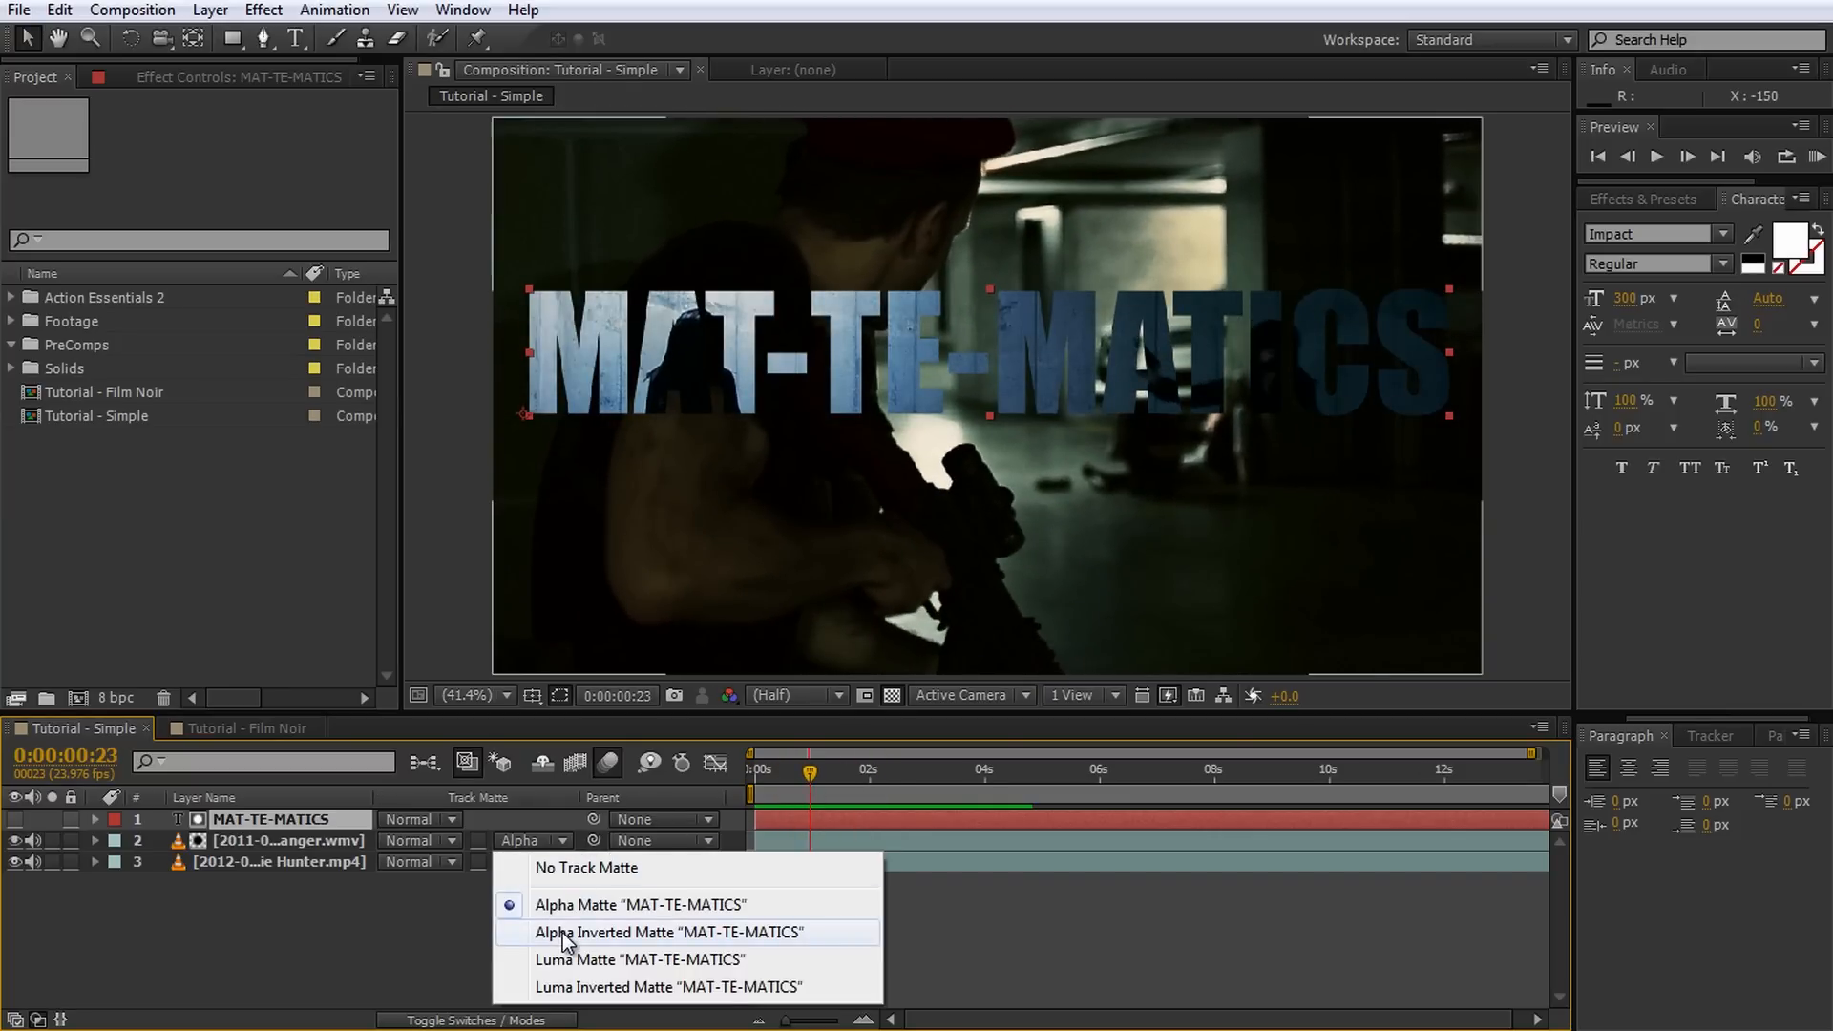
pyautogui.click(668, 932)
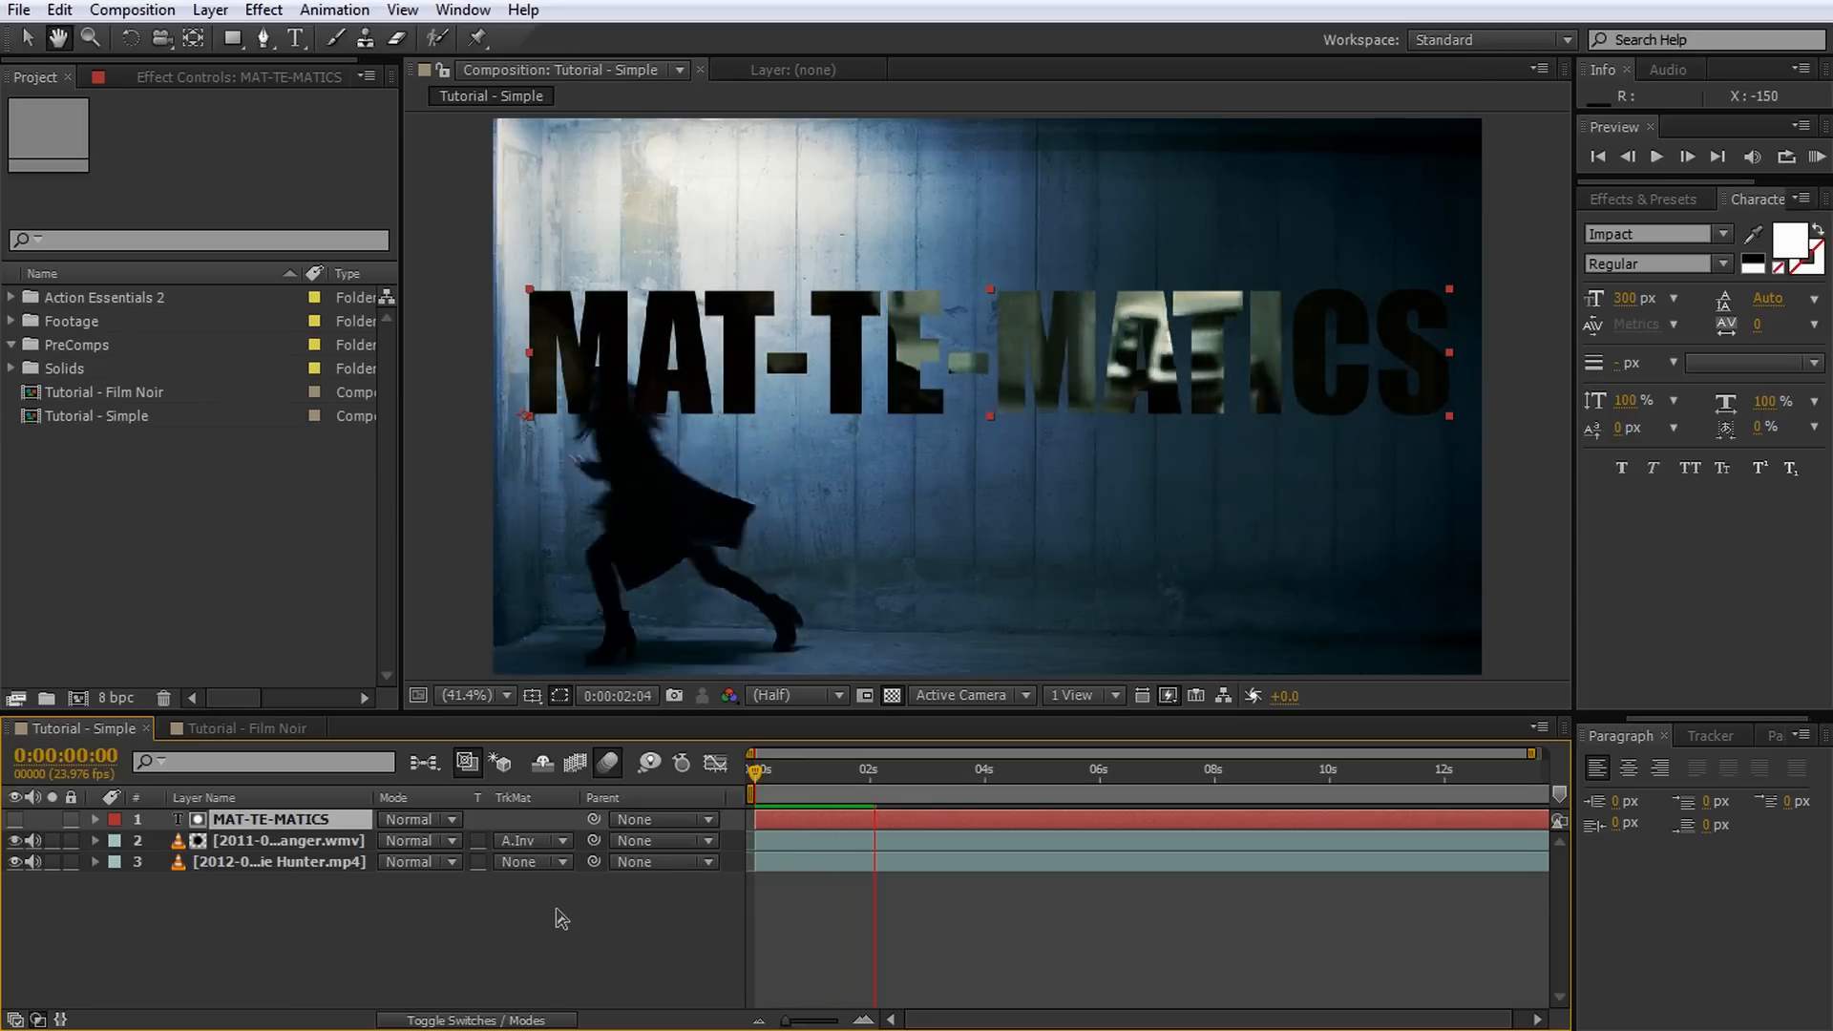
pyautogui.click(992, 770)
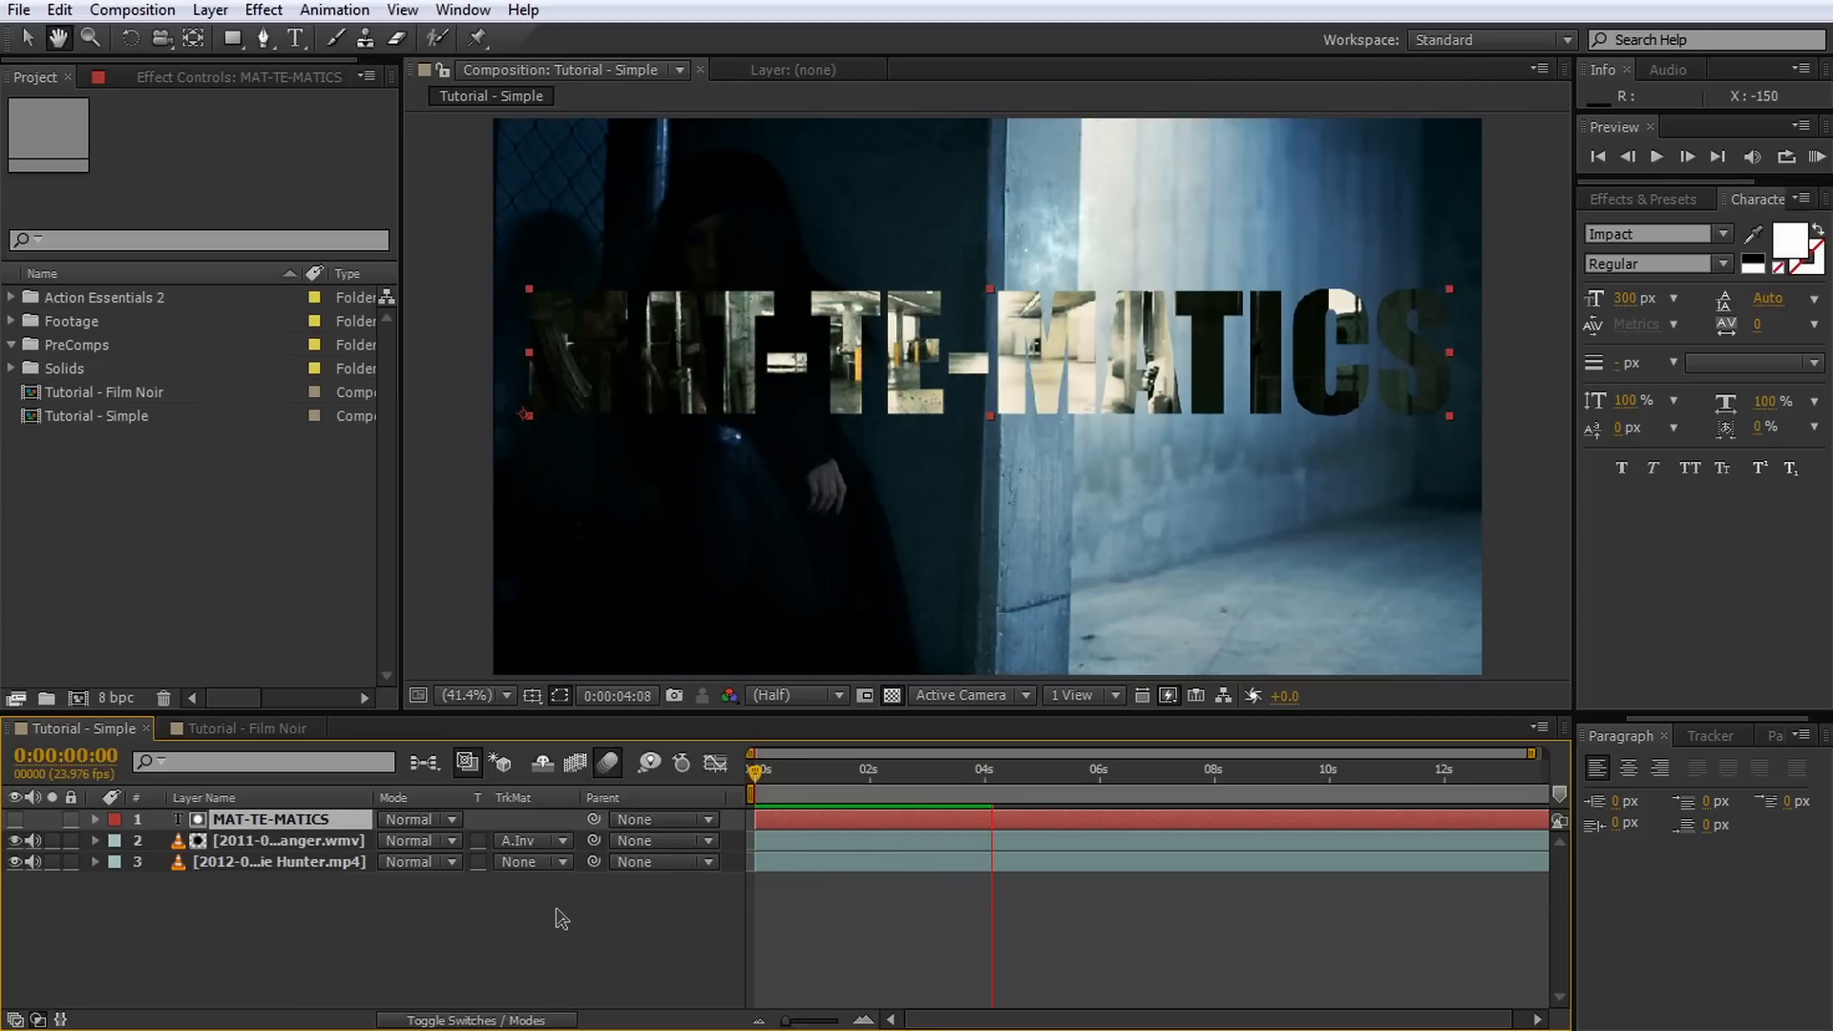
pyautogui.click(526, 839)
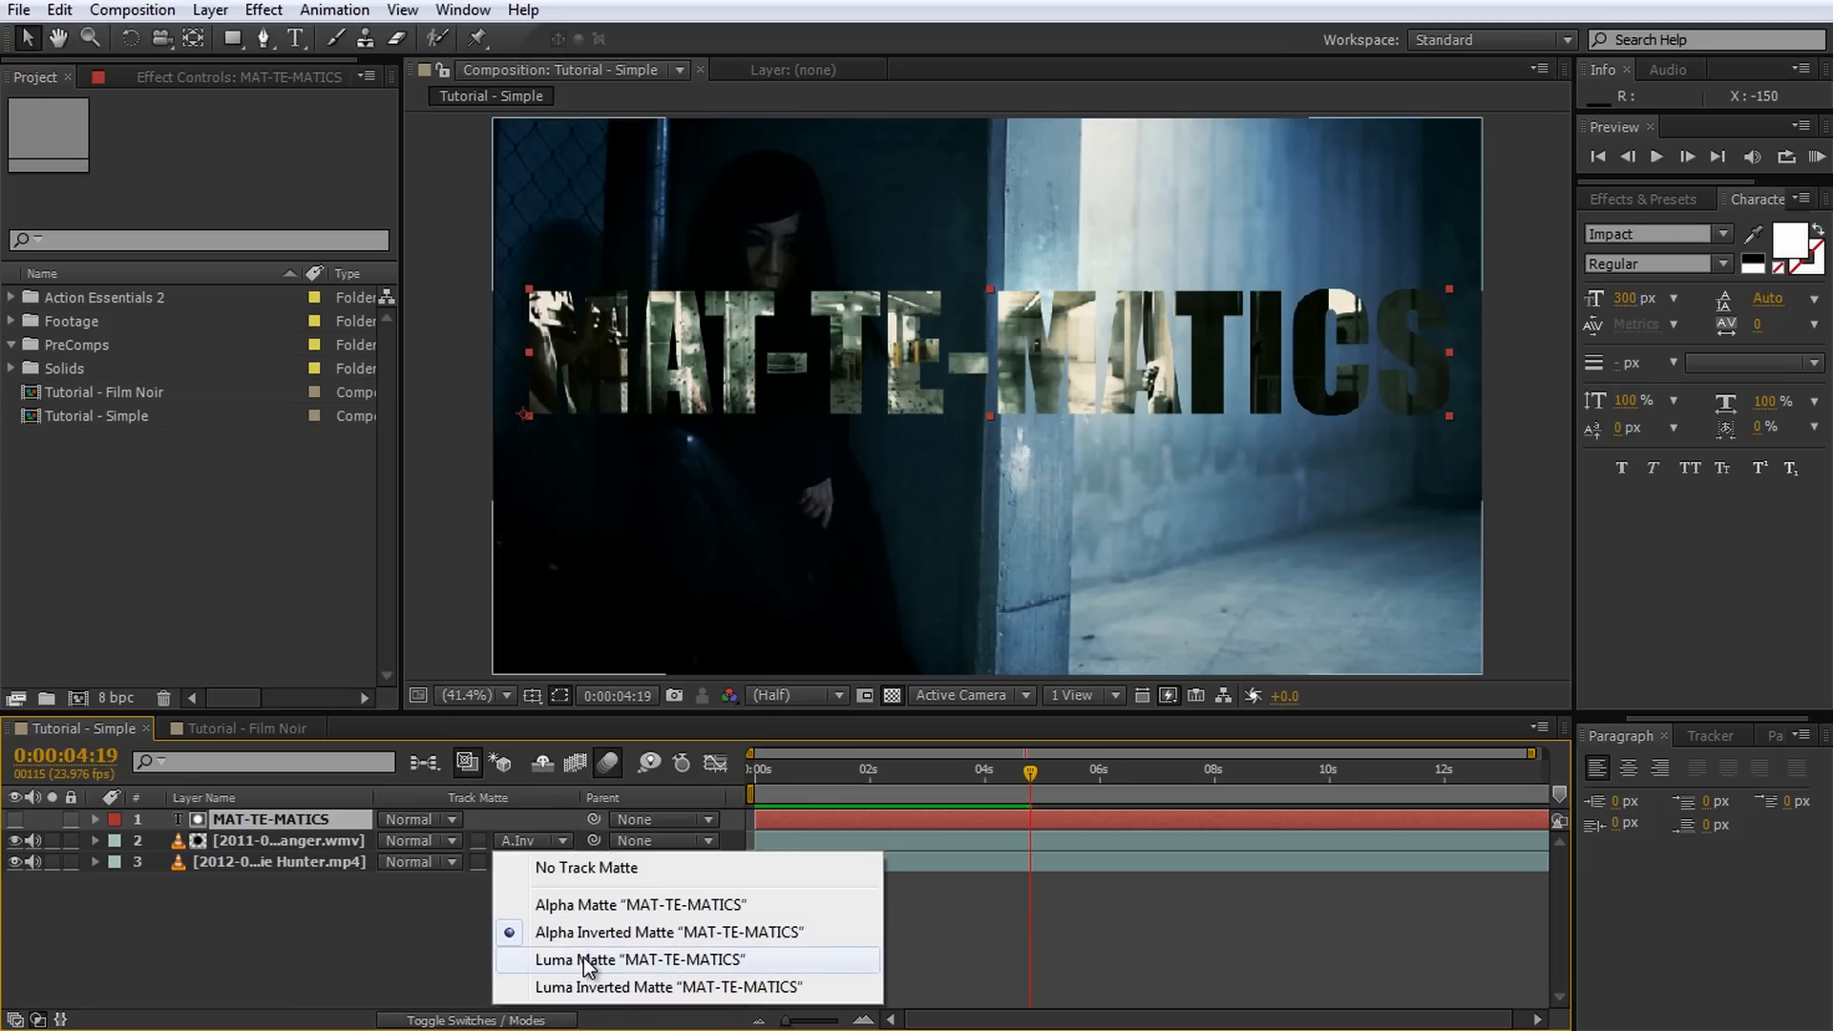
pyautogui.moveTo(600, 995)
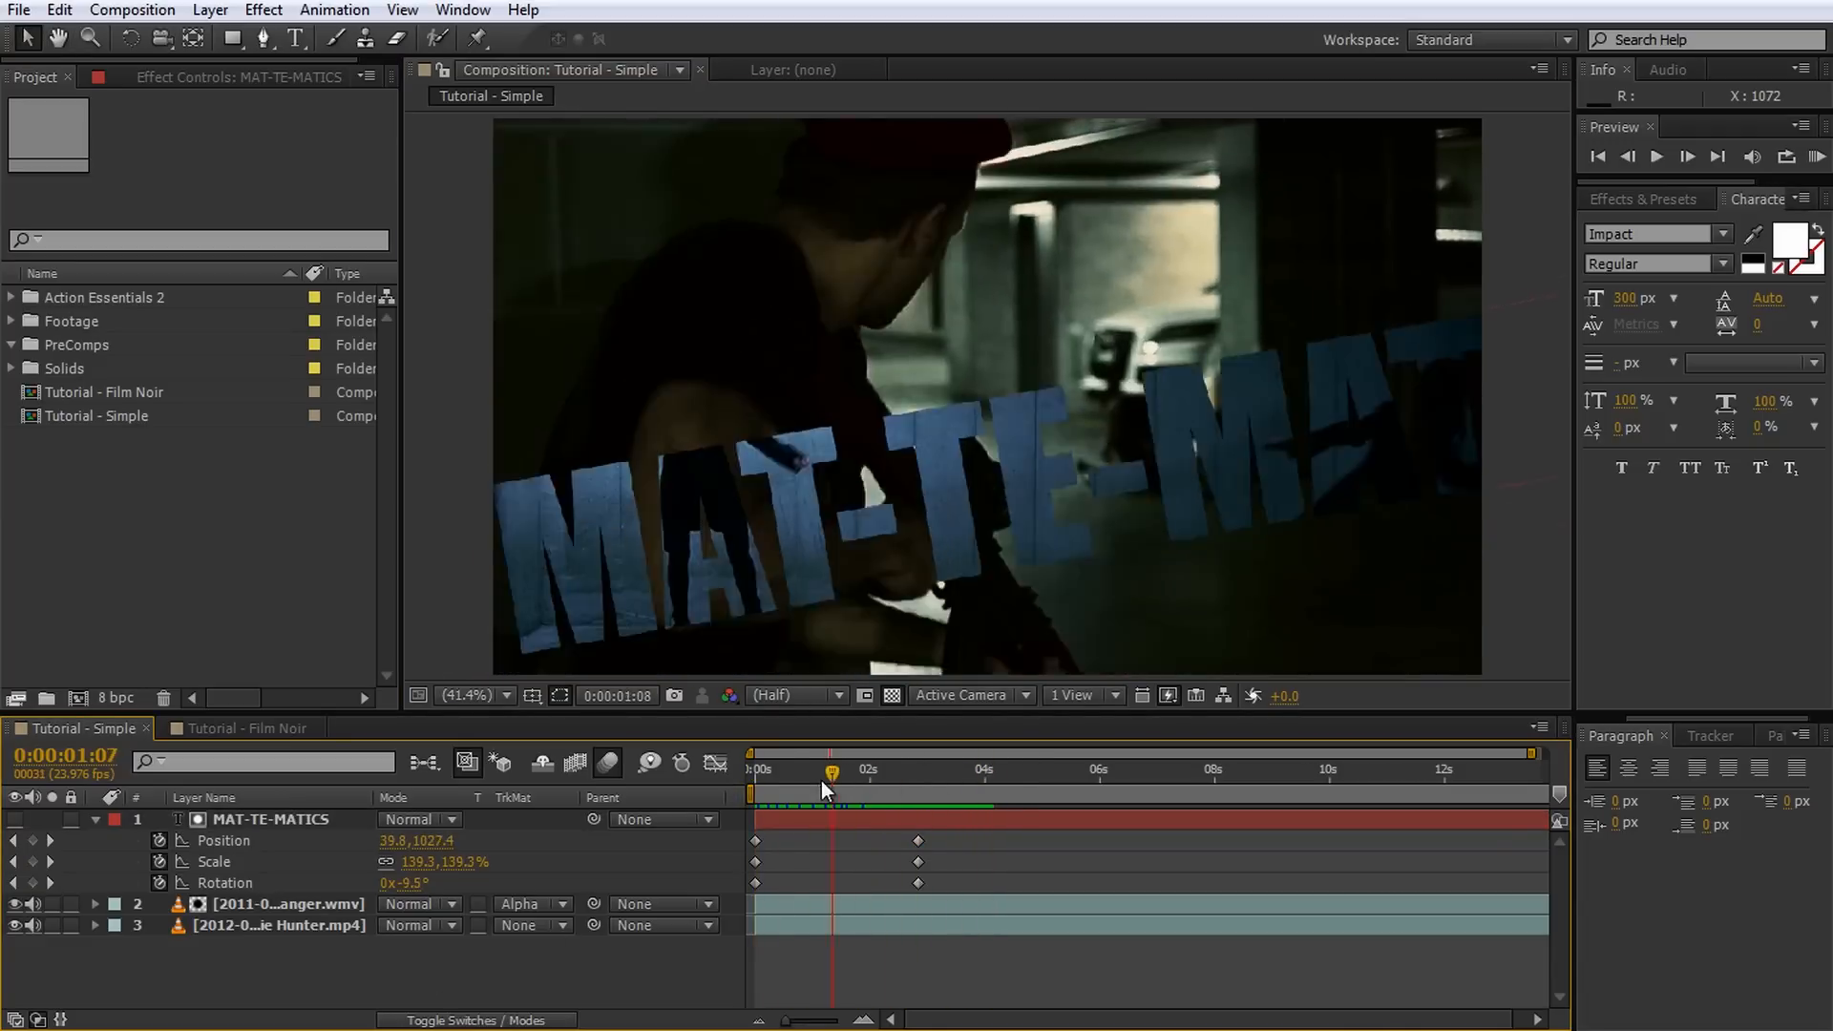
pyautogui.click(249, 727)
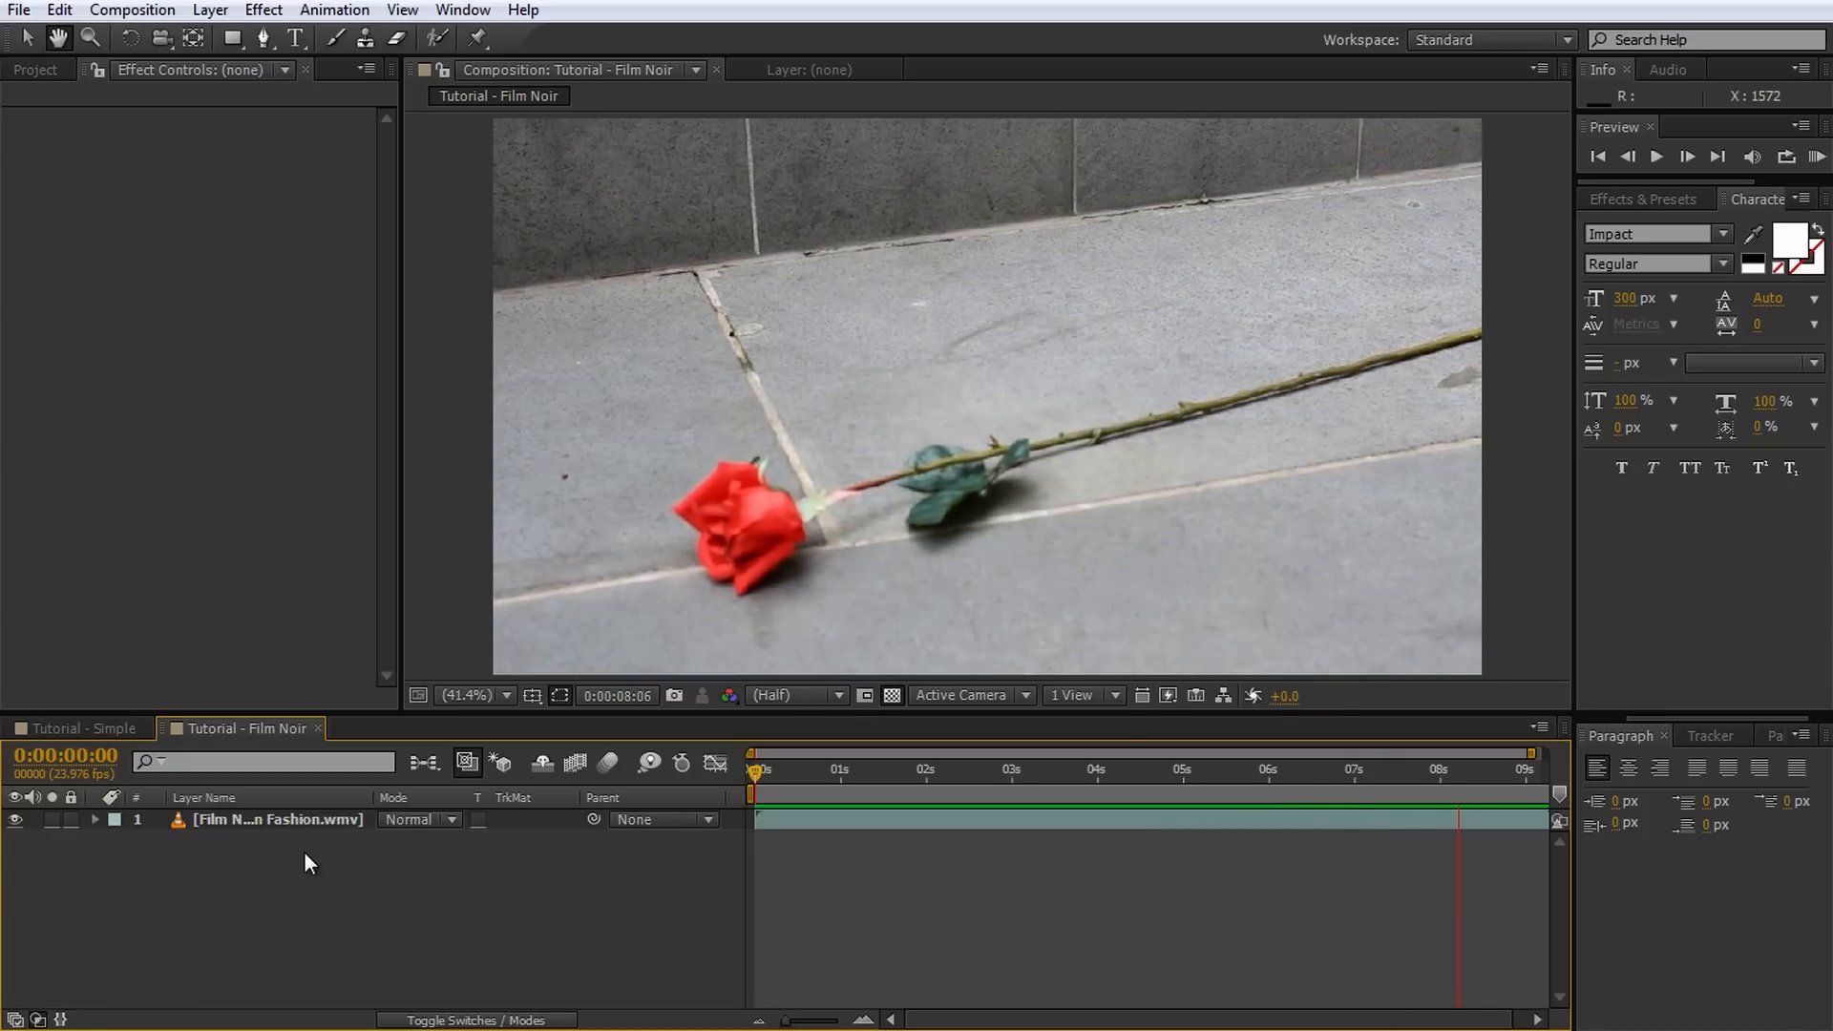
# Step: Add a Desaturate adjustment layer at Master Saturation -100 and duplicate the rose footage as Matte
pyautogui.click(1194, 770)
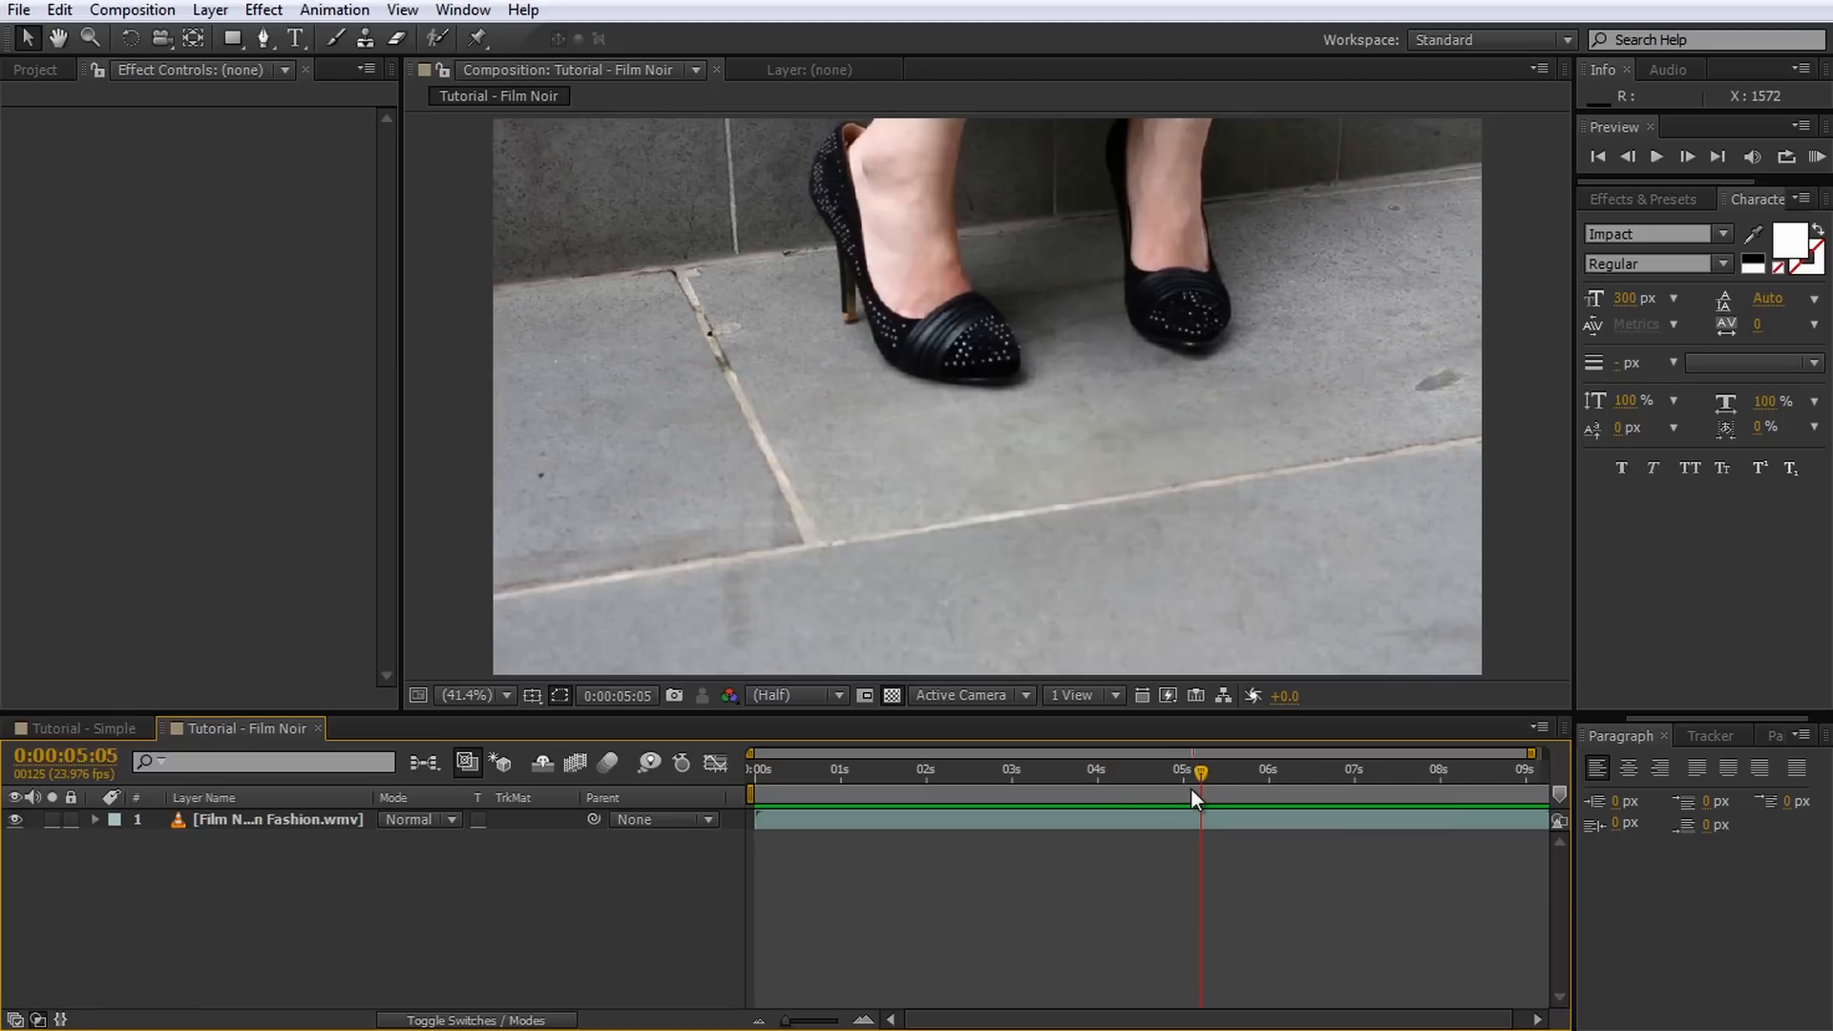
pyautogui.click(1125, 770)
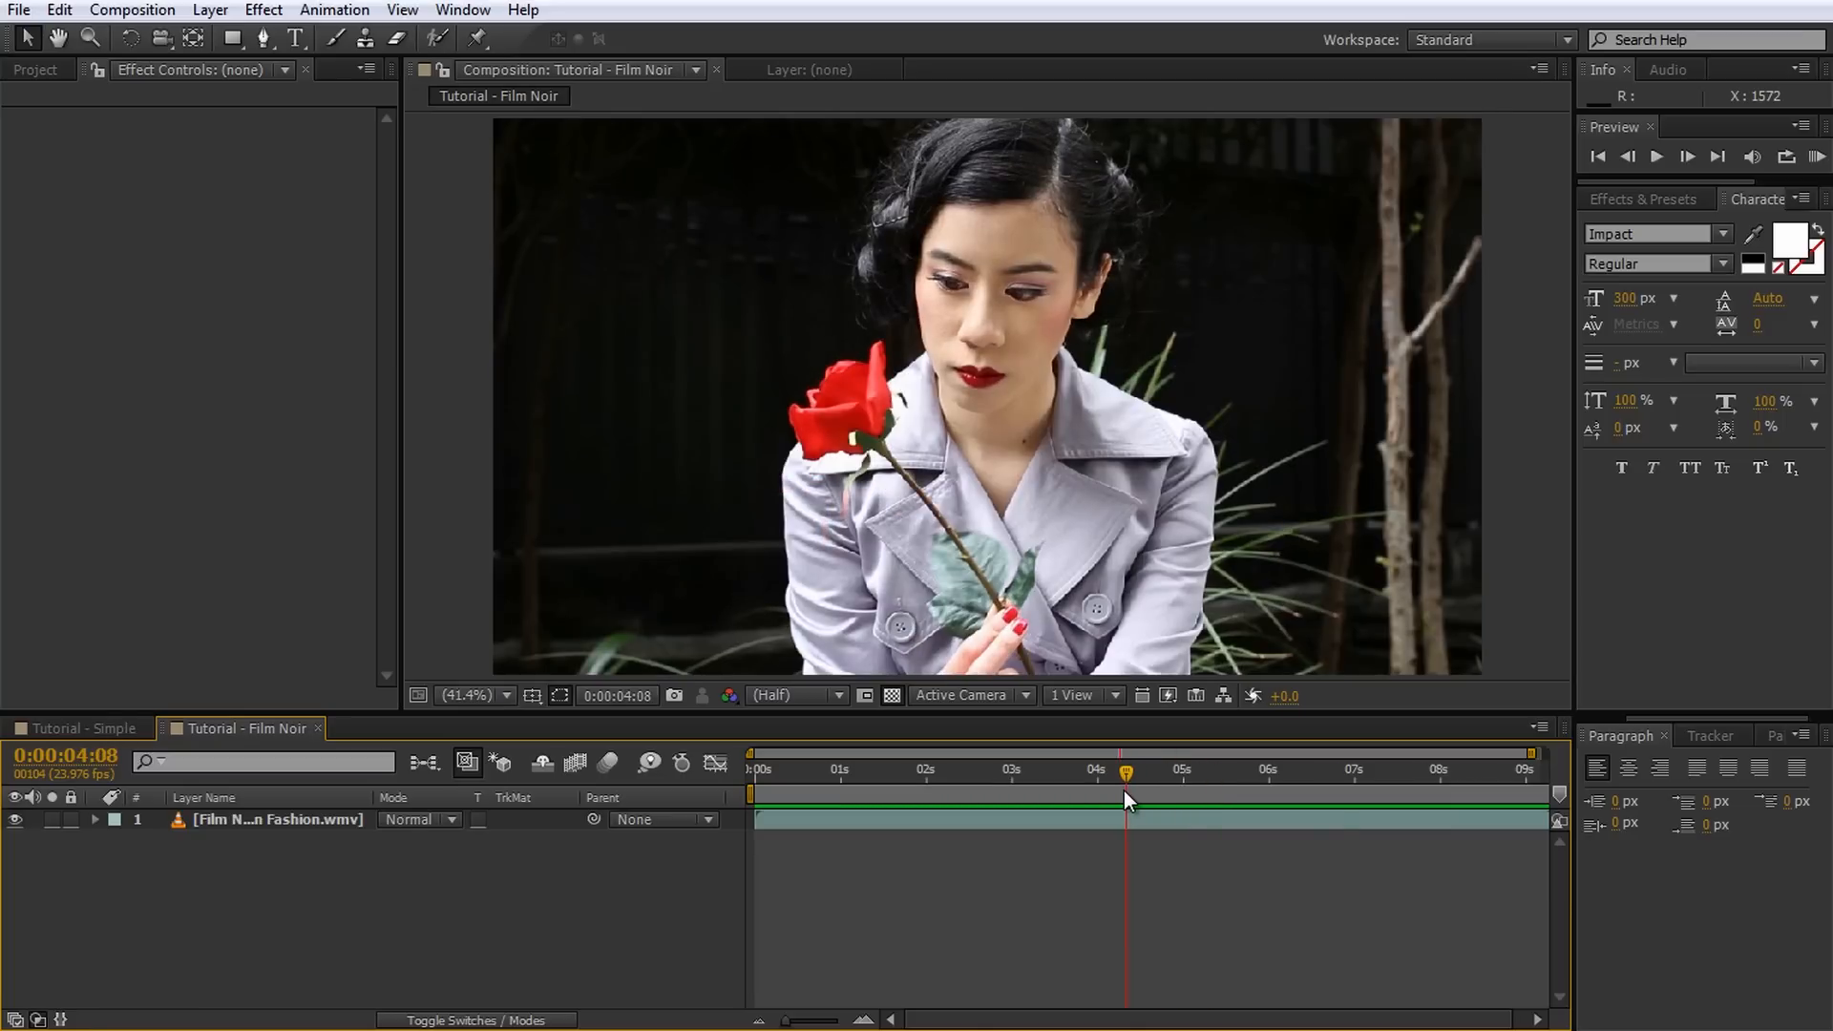
pyautogui.moveTo(1119, 797)
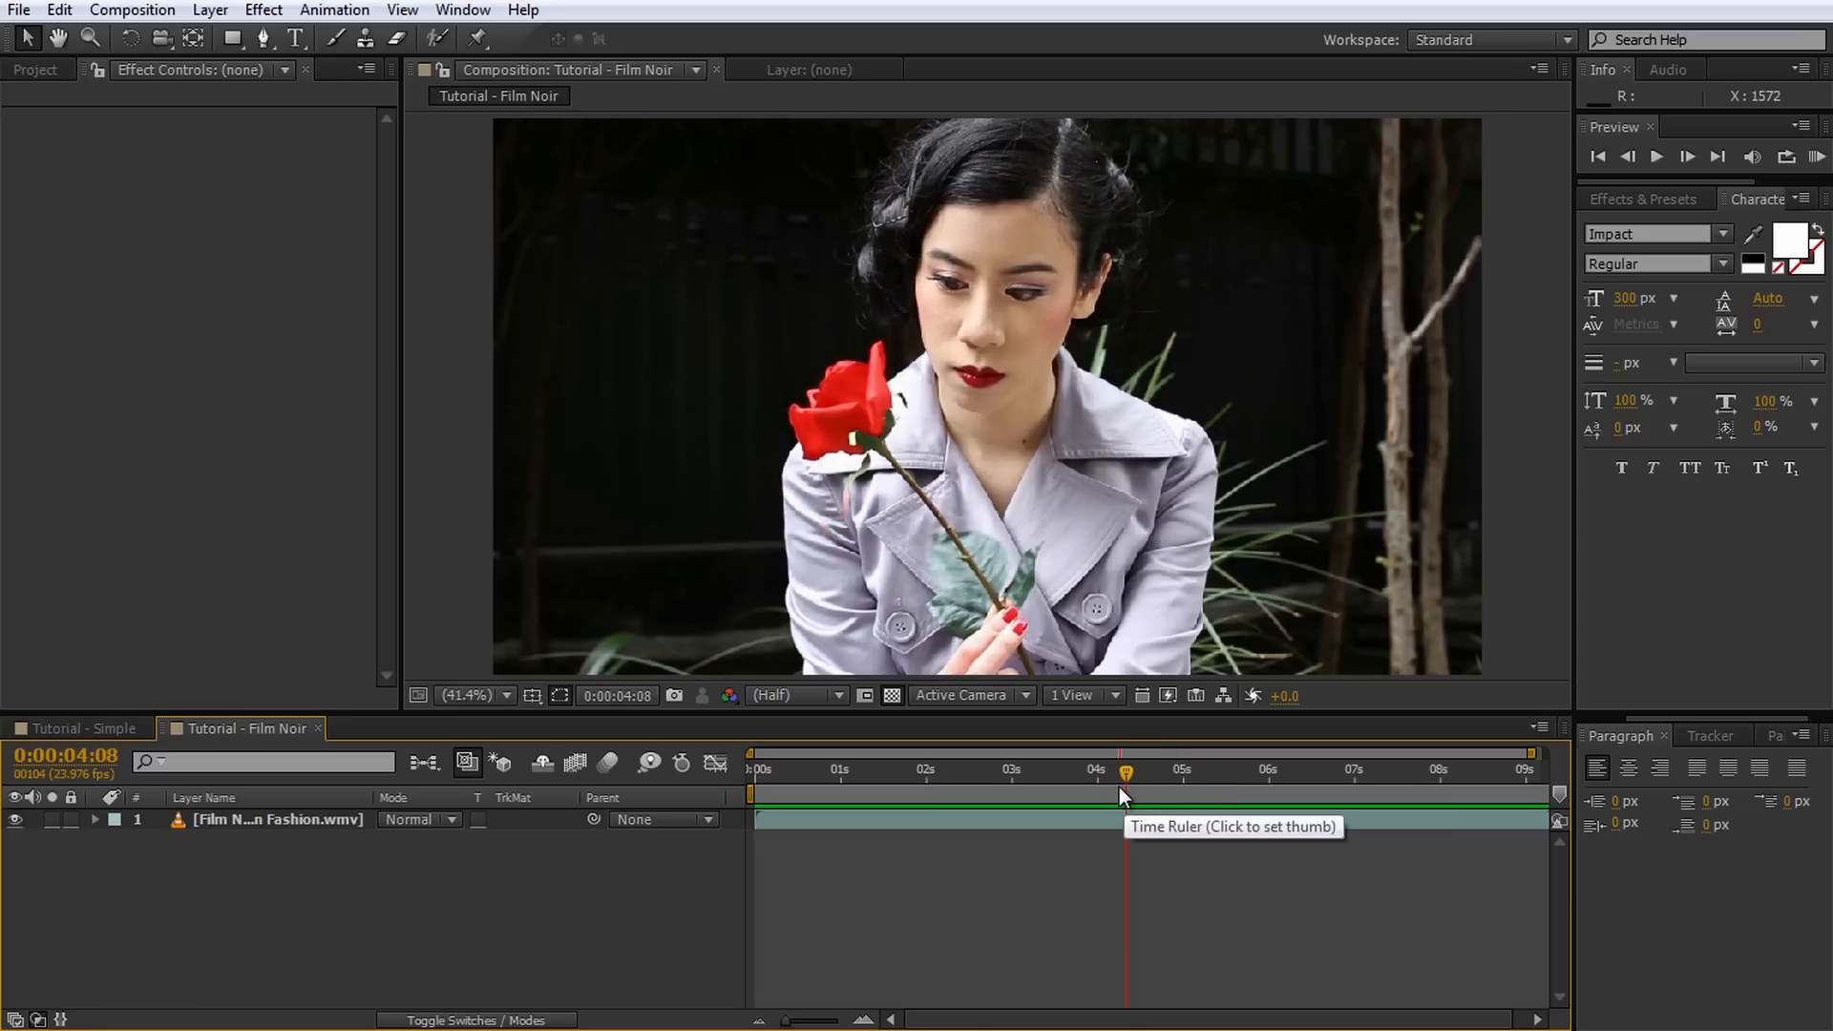
pyautogui.click(210, 10)
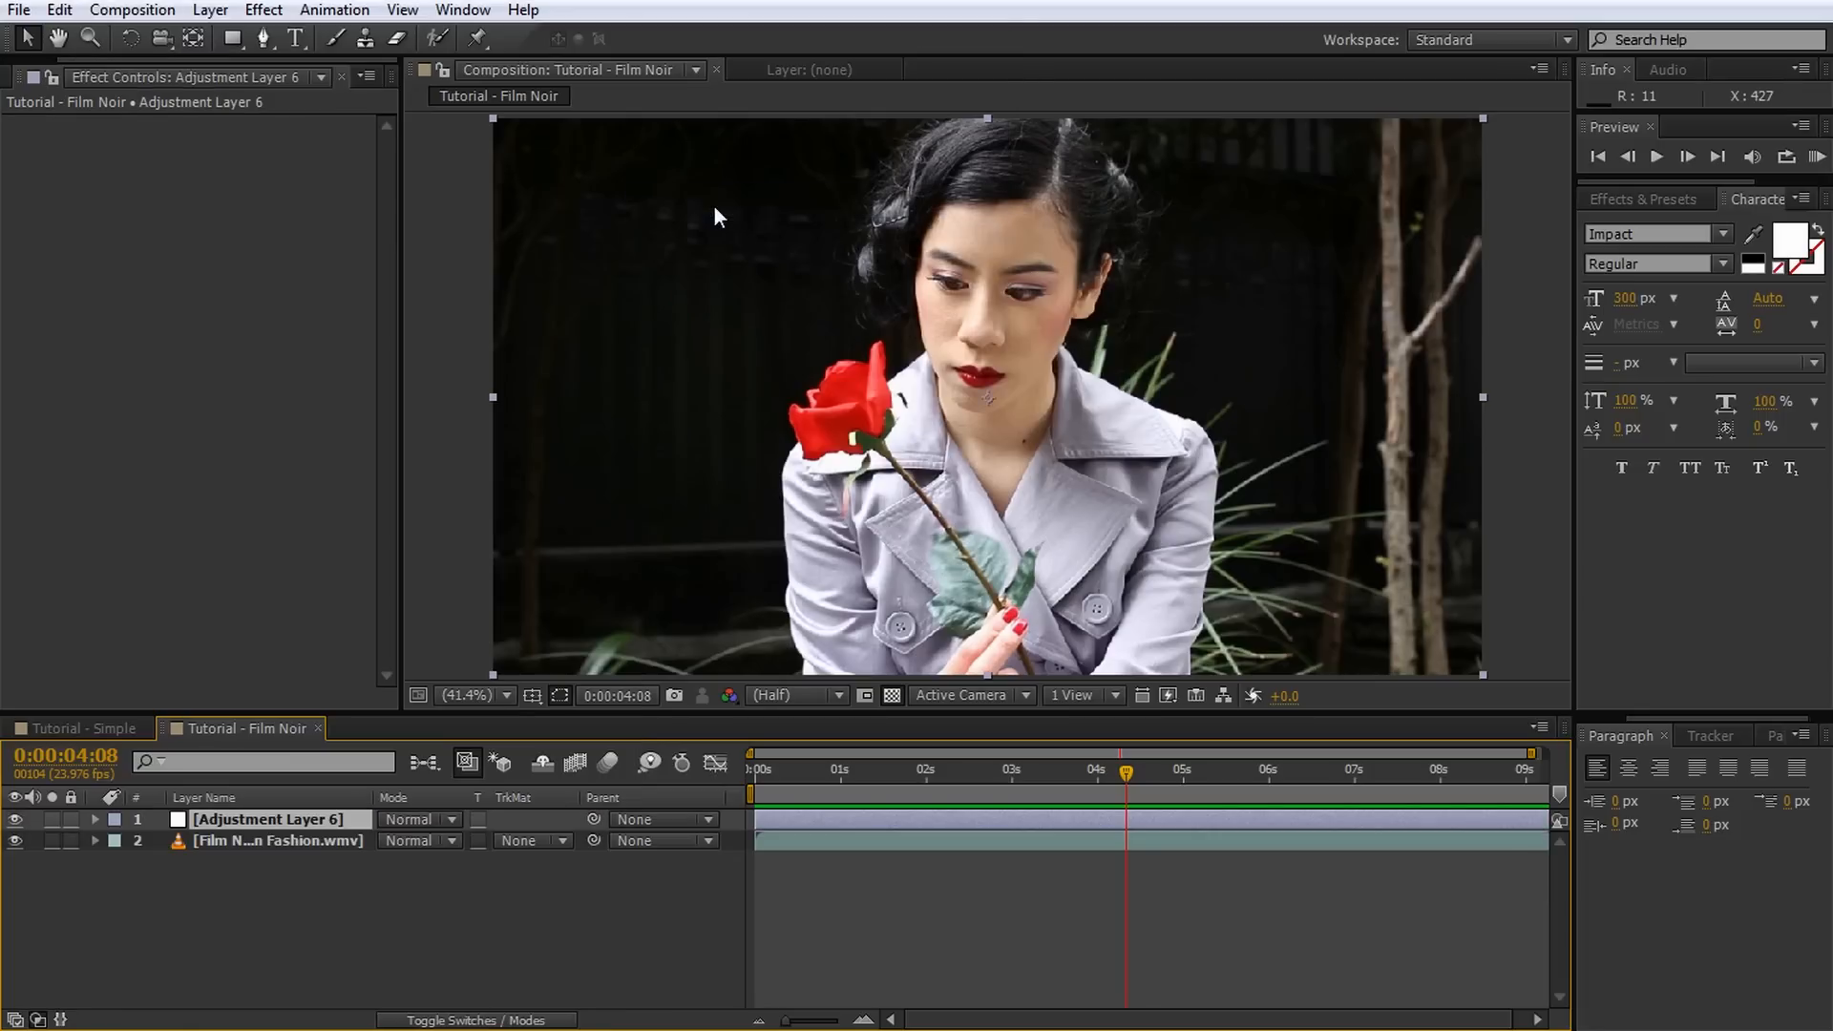
pyautogui.write('Desaturate')
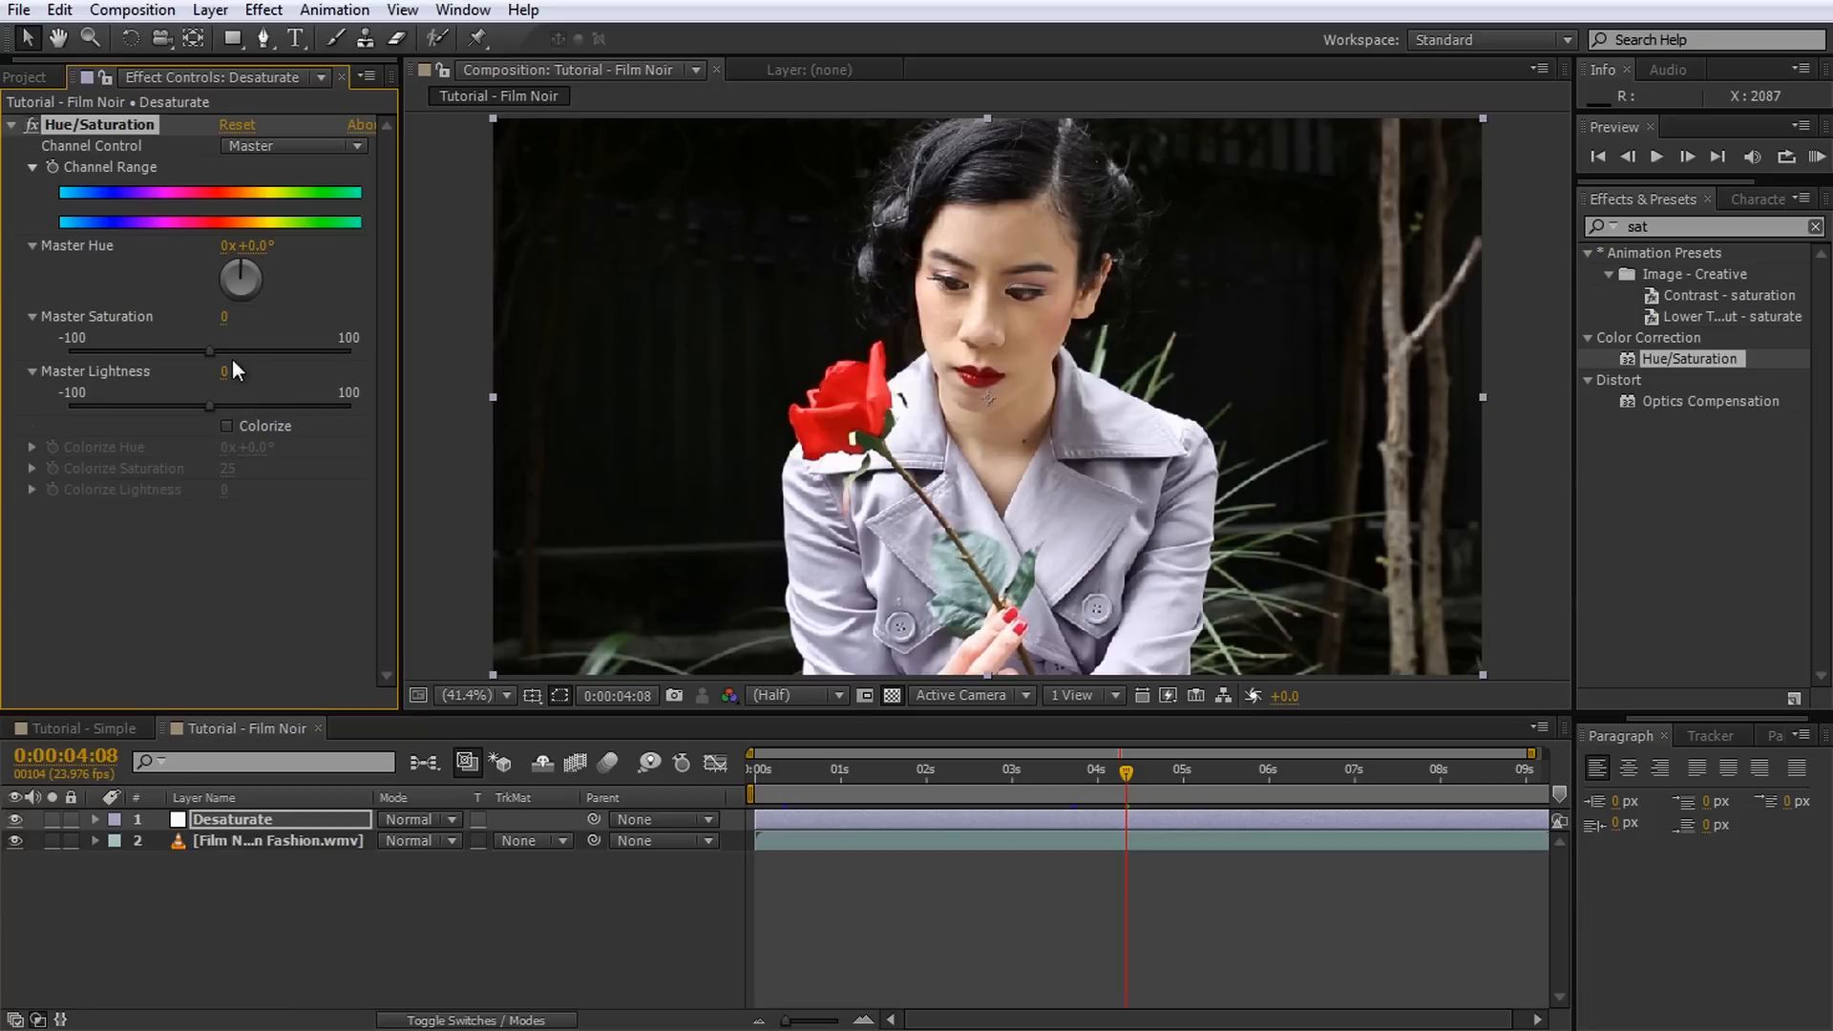
pyautogui.moveTo(207, 350); pyautogui.dragTo(70, 351)
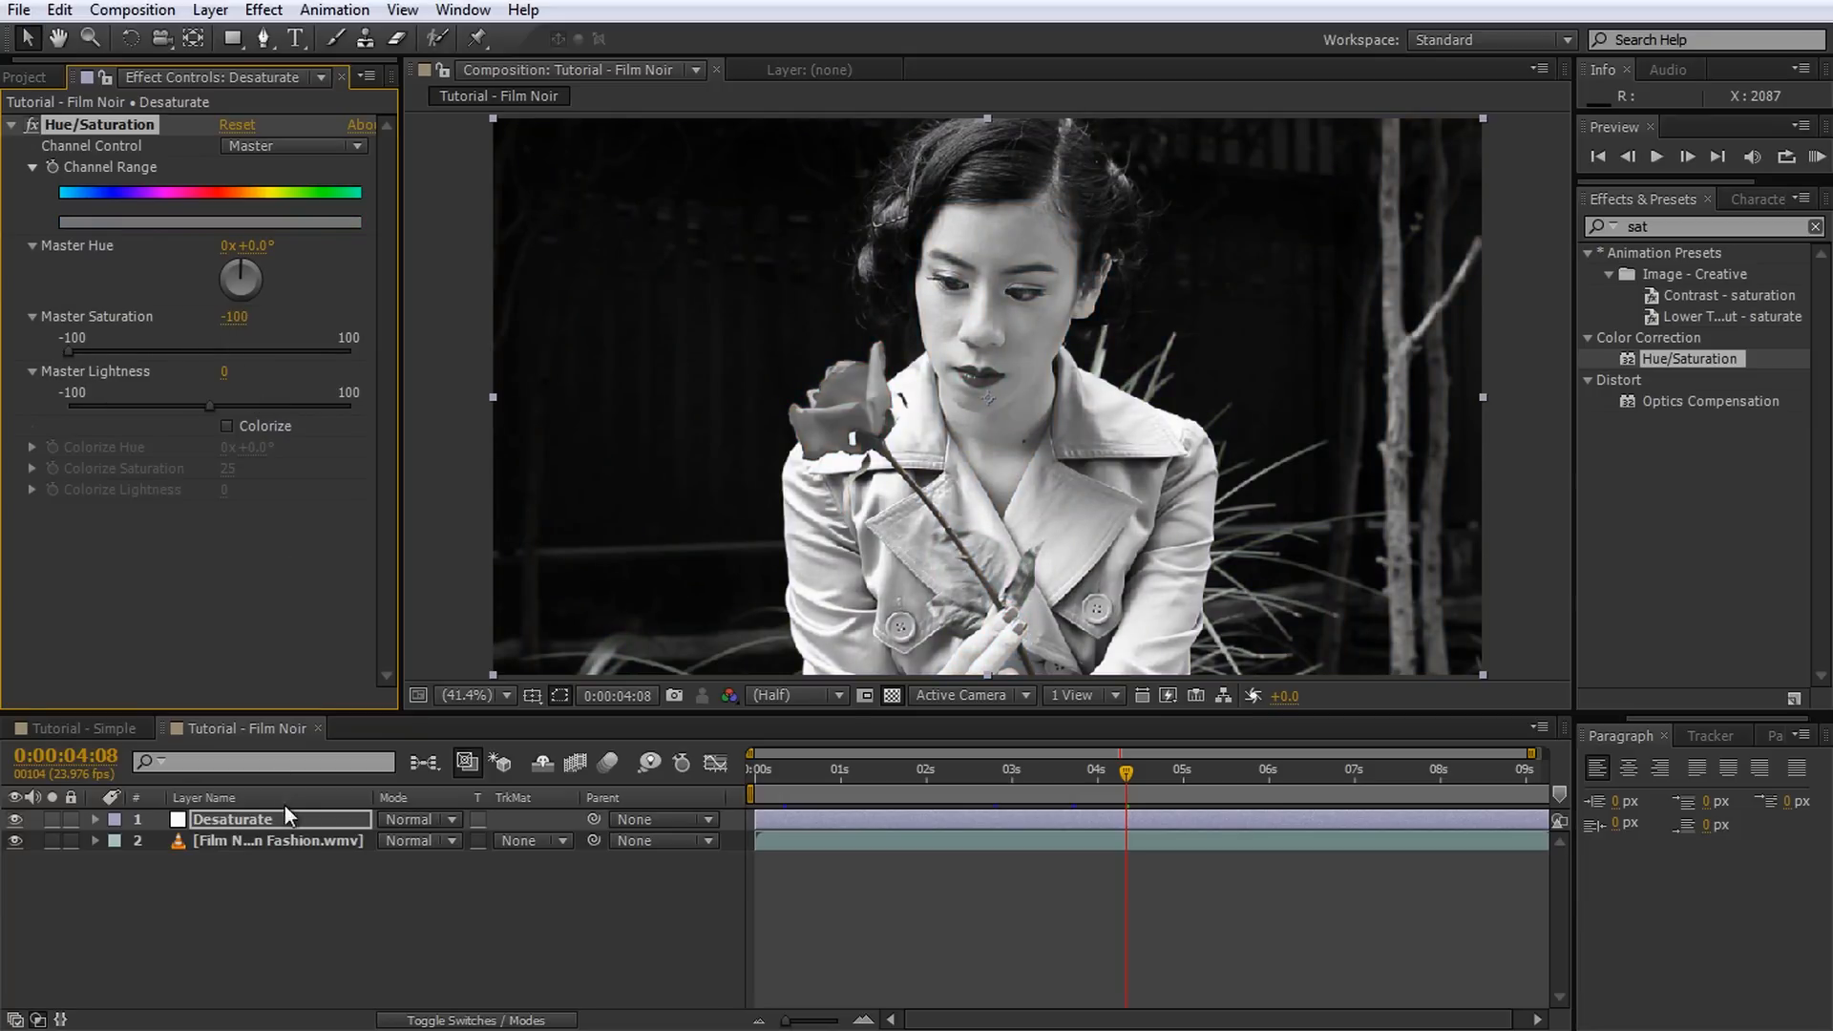
pyautogui.click(57, 9)
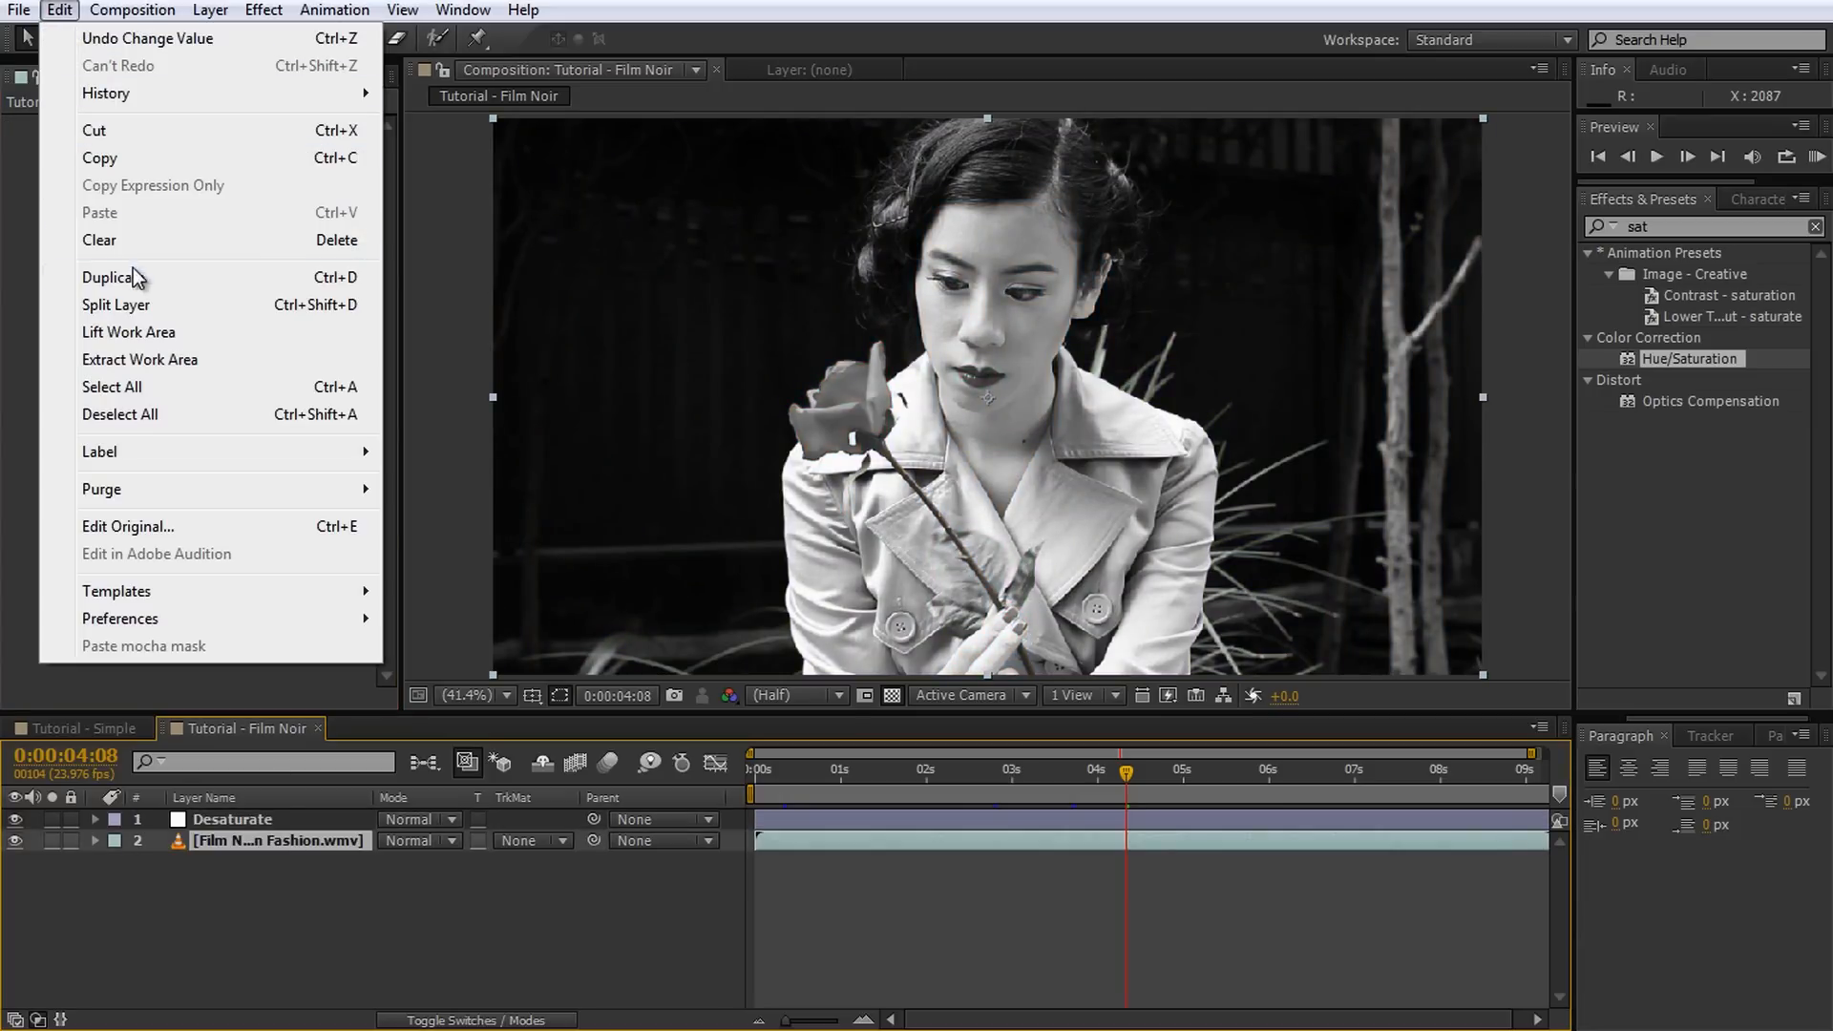
pyautogui.click(109, 277)
pyautogui.write('Matte')
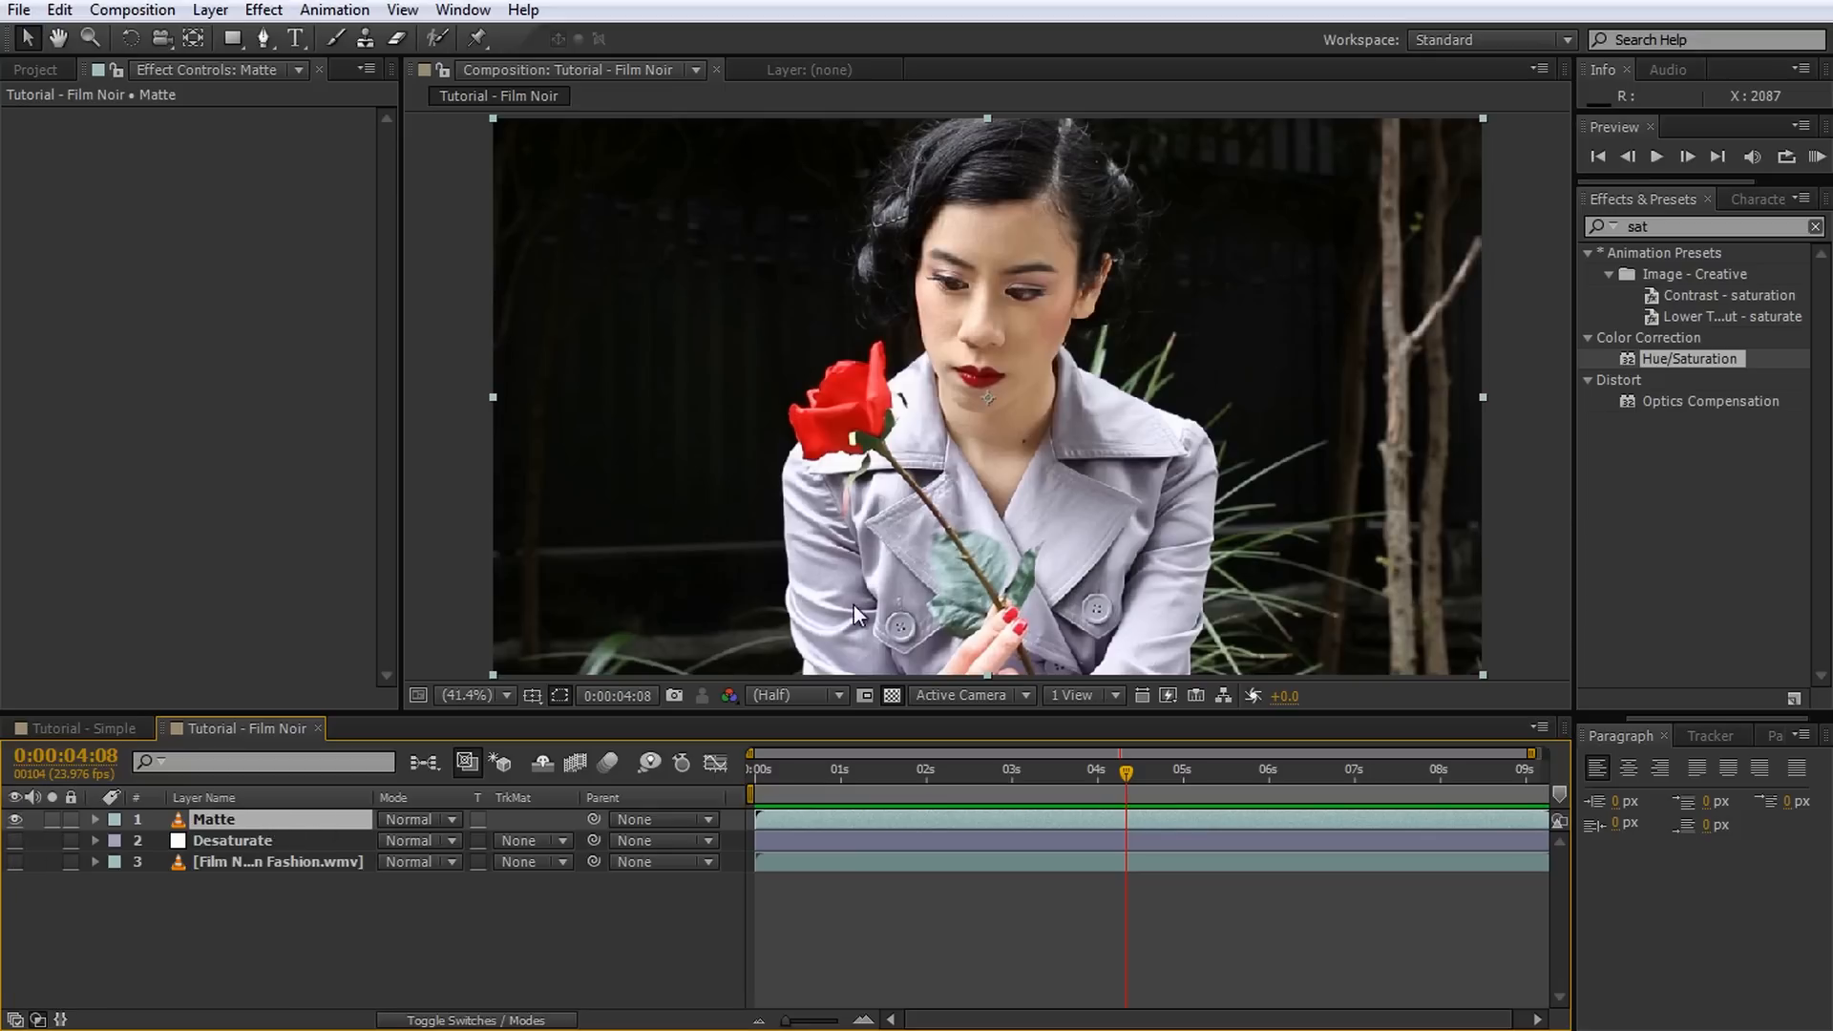
# Step: Apply Linear Color Key to Matte, keying the rose red by chroma at 18% tolerance, 5% softness
pyautogui.write('linear')
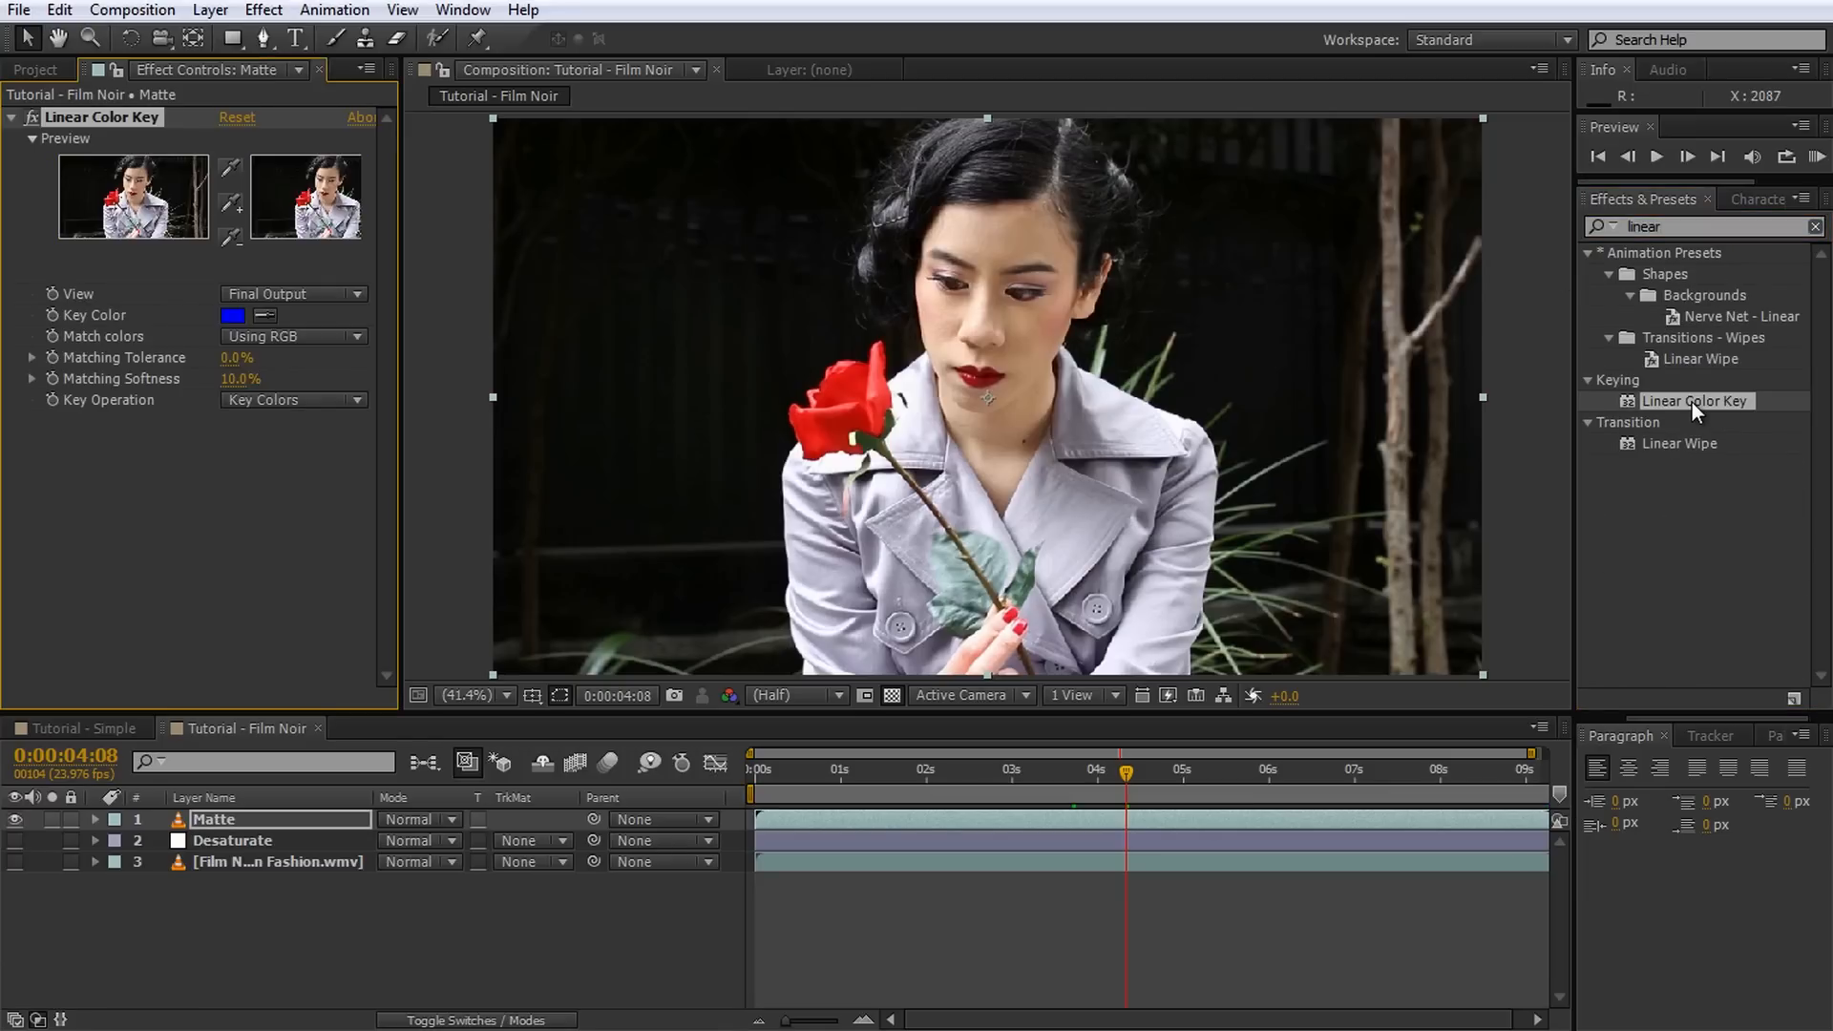
pyautogui.moveTo(369, 345)
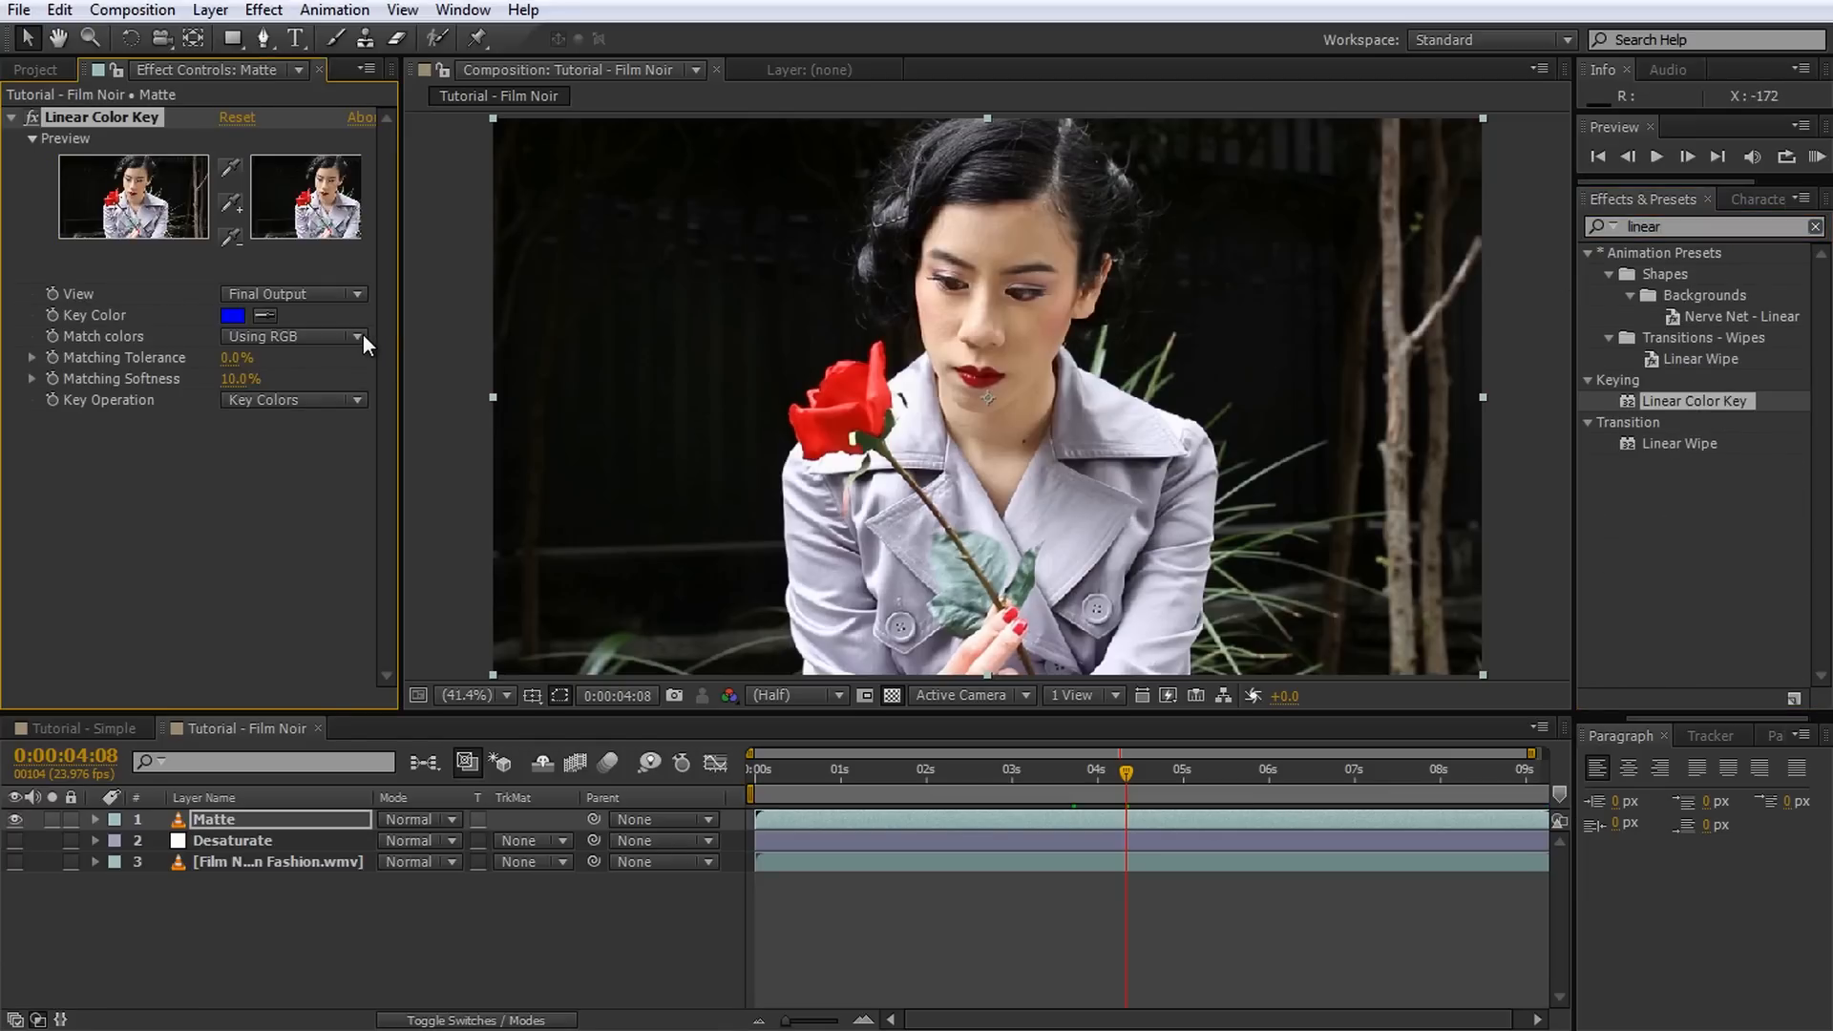
pyautogui.click(292, 337)
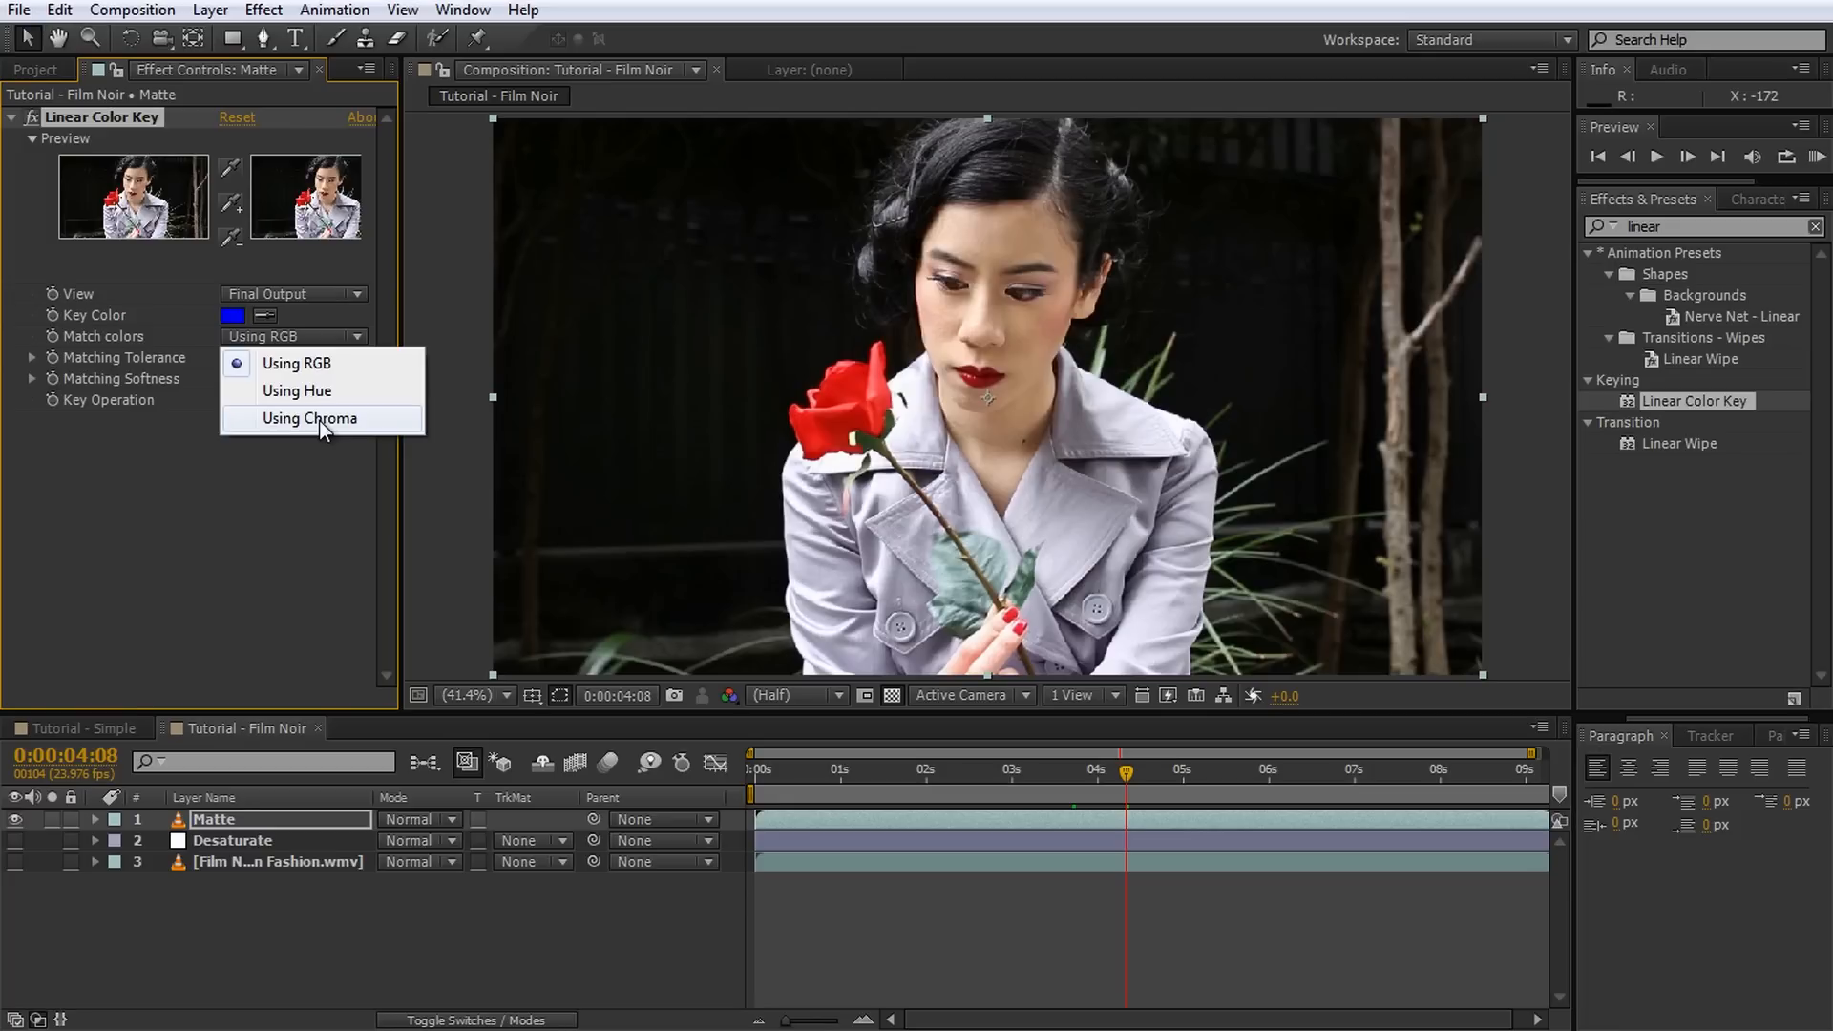
pyautogui.click(308, 418)
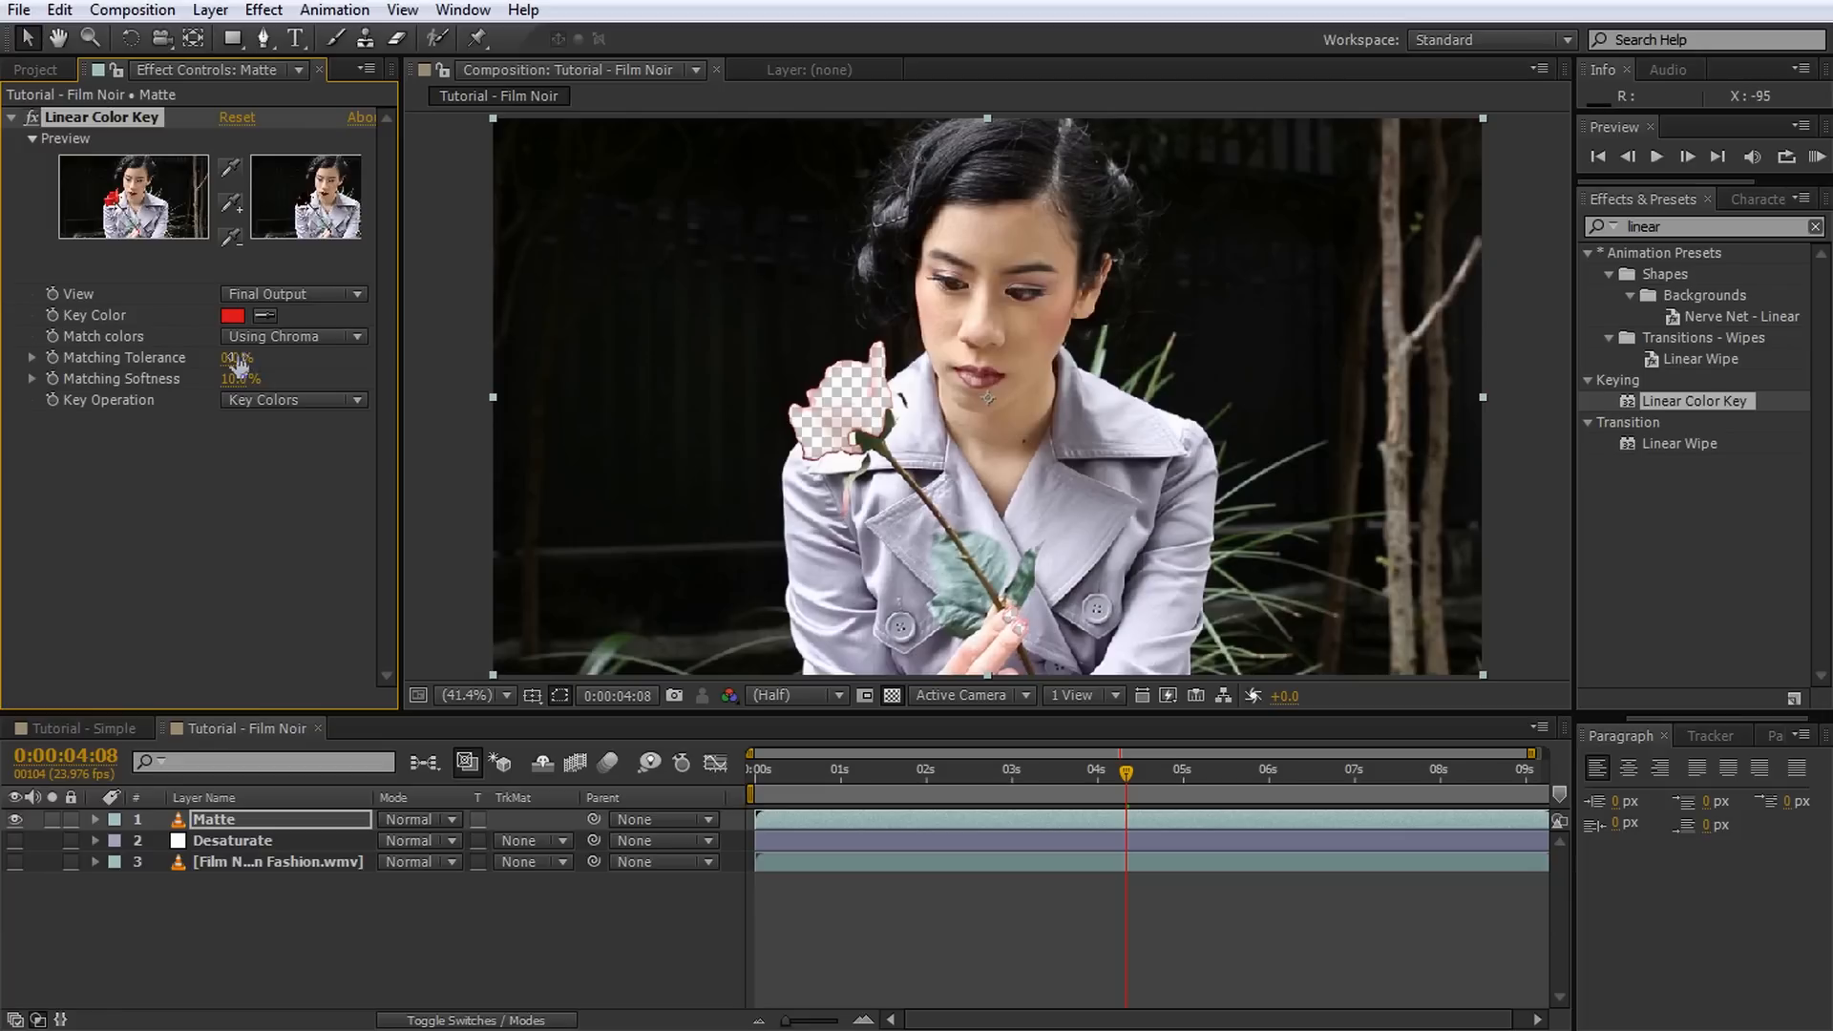
pyautogui.moveTo(234, 358); pyautogui.dragTo(246, 358)
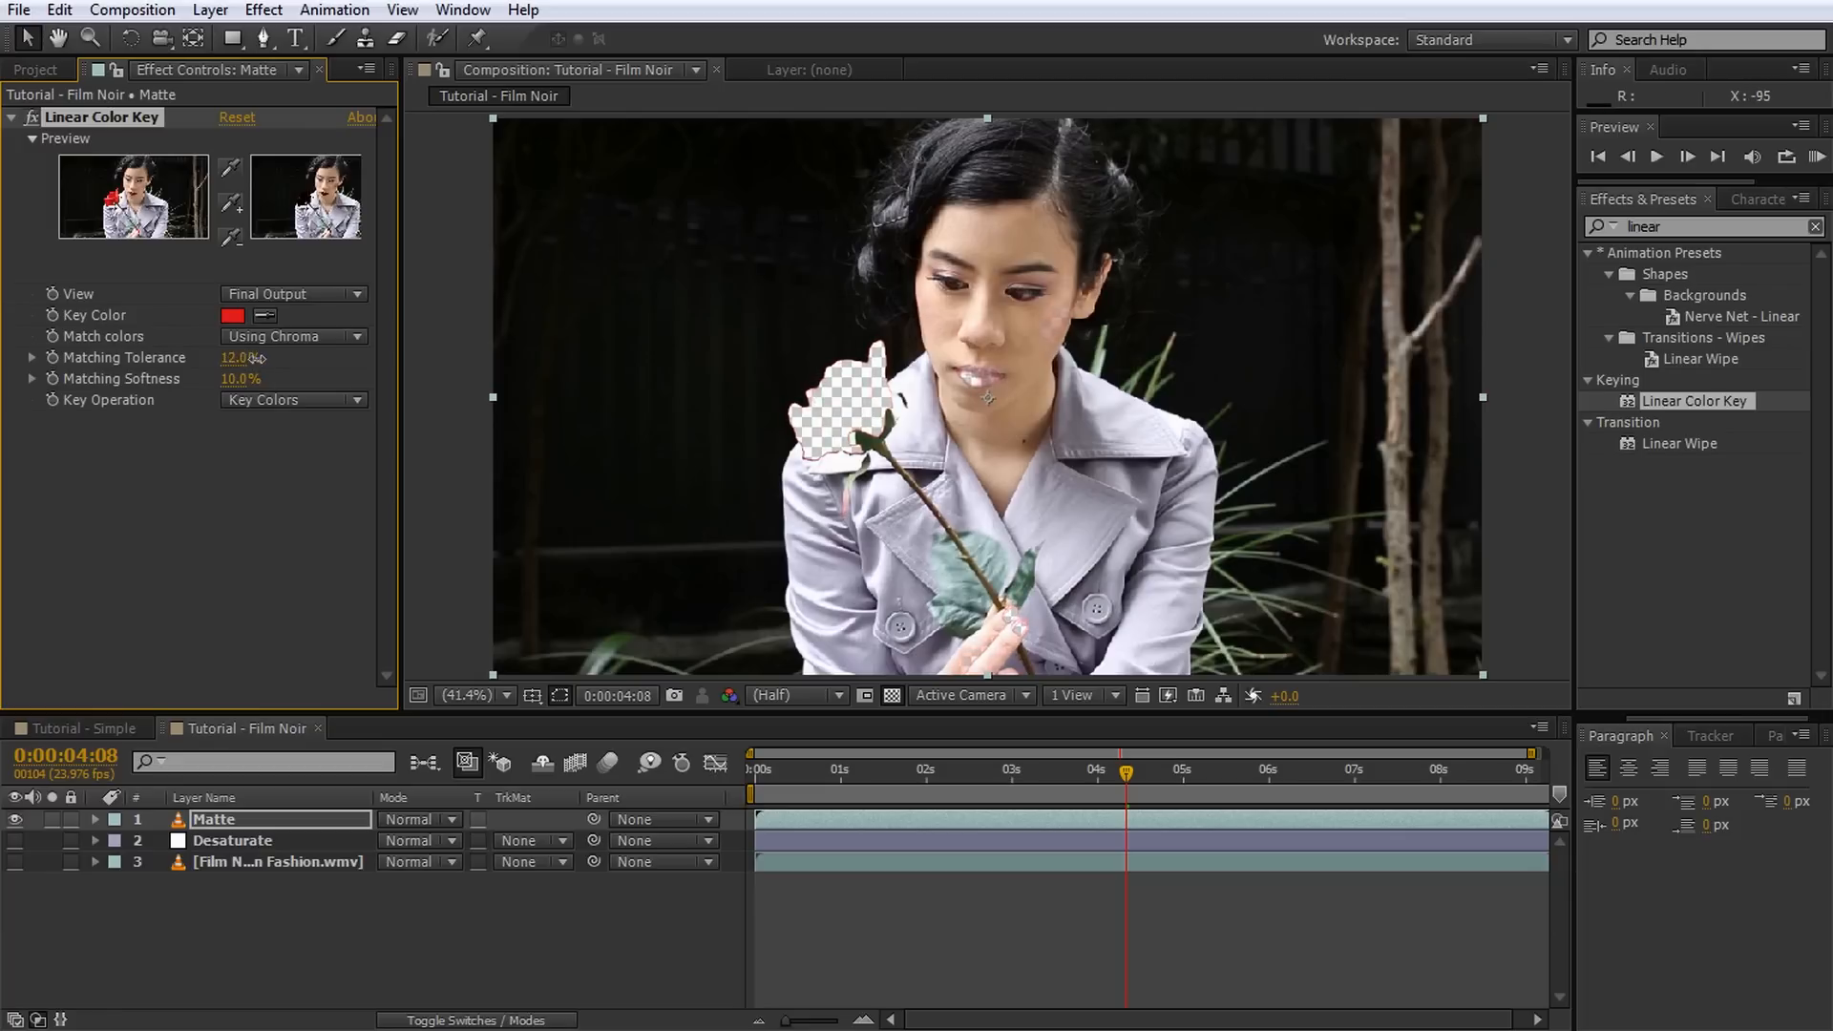
pyautogui.moveTo(245, 358); pyautogui.dragTo(281, 358)
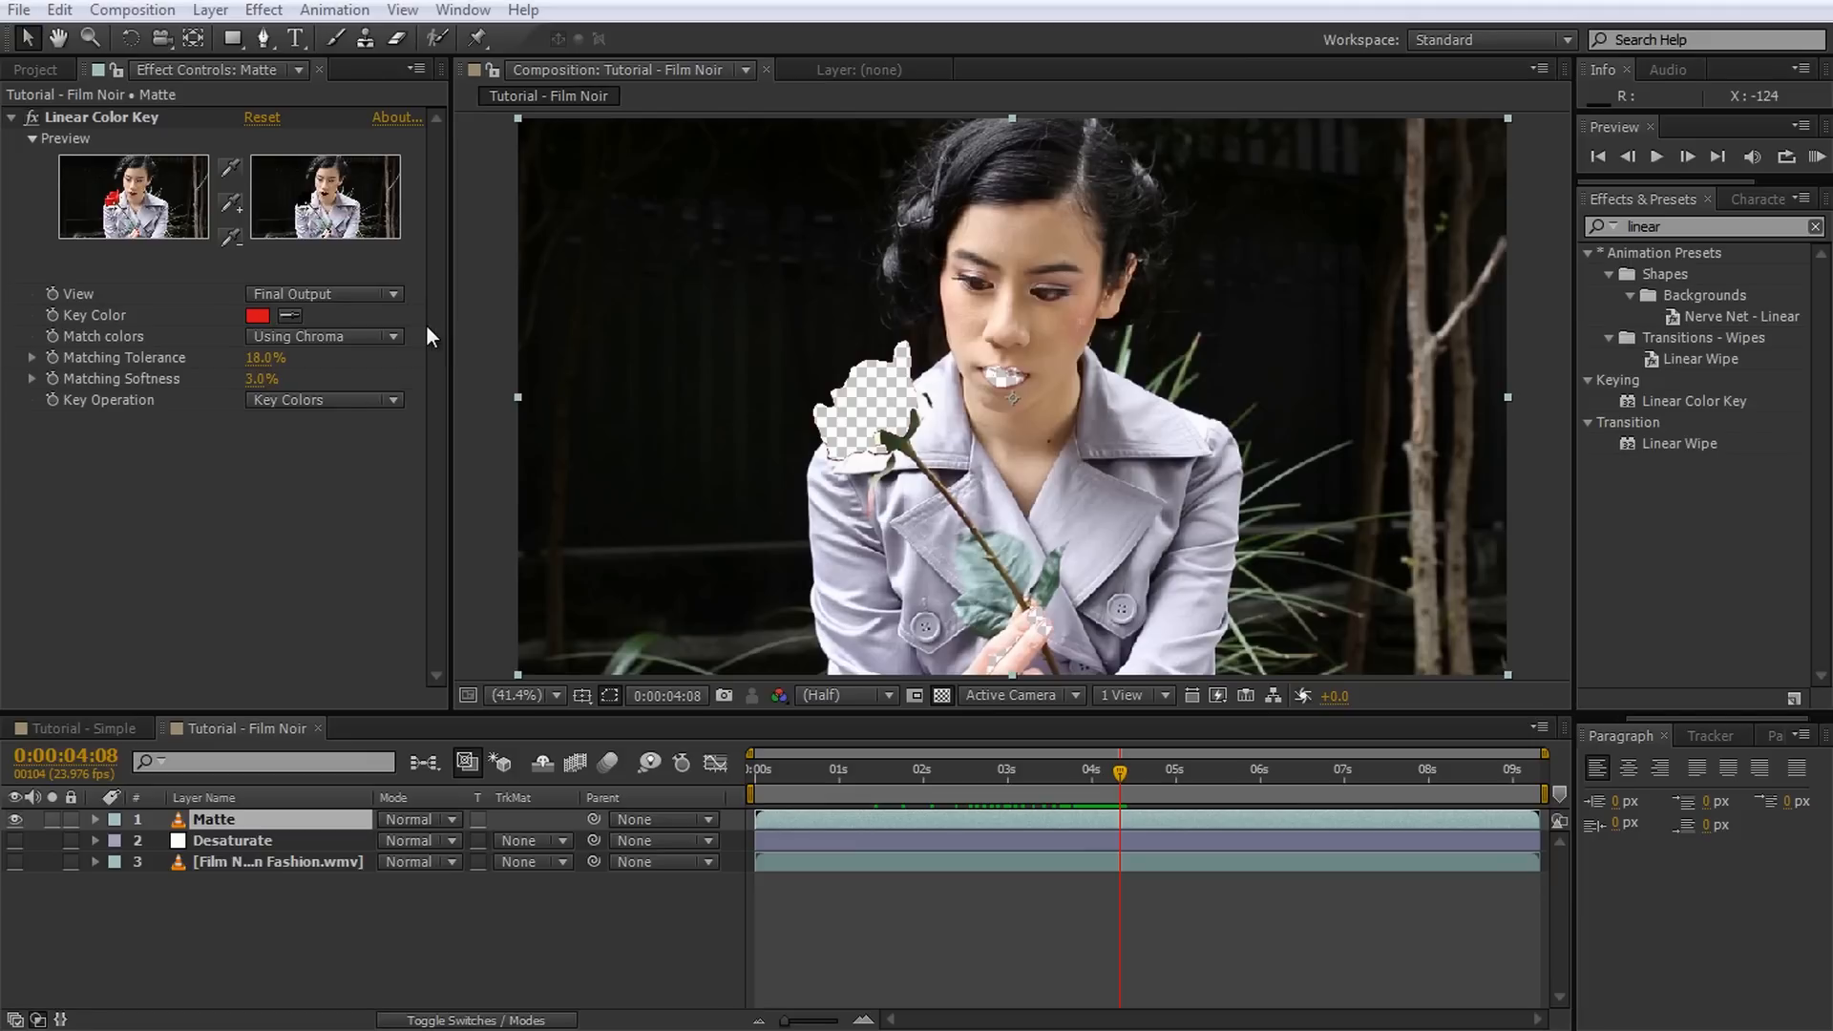
pyautogui.click(323, 293)
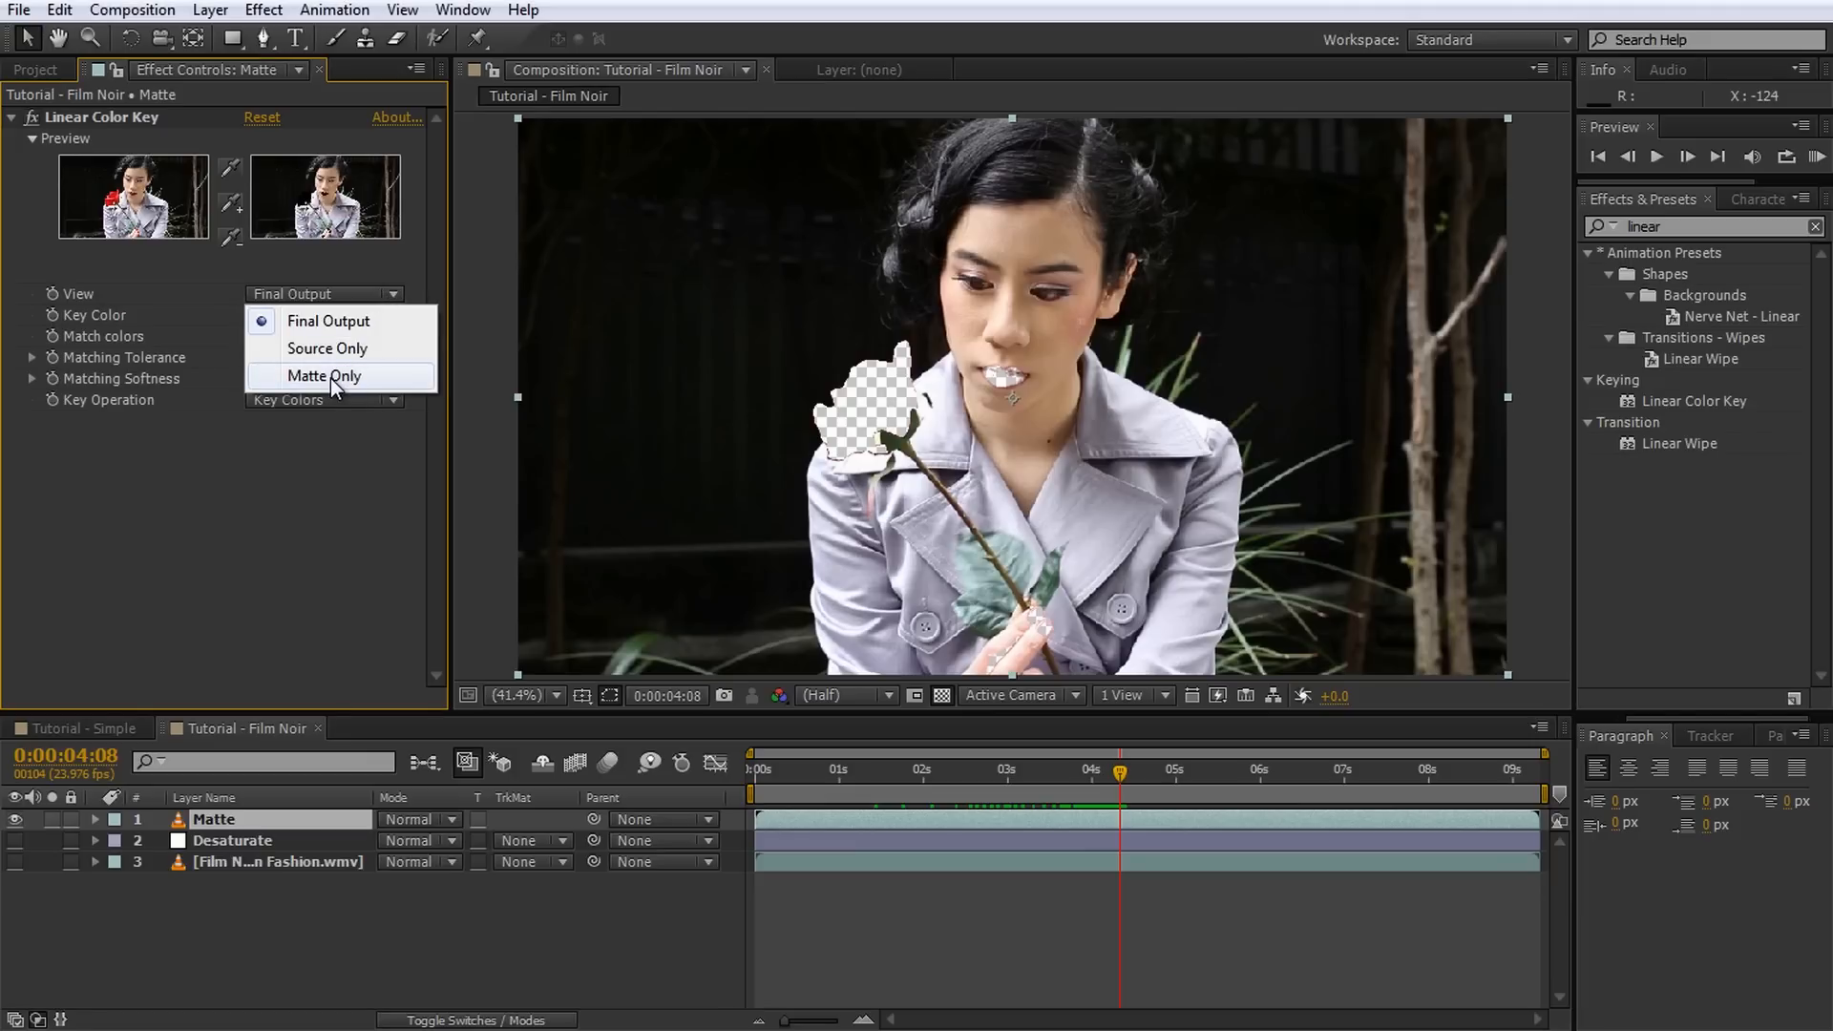
# Step: Set the Linear Color Key View to Matte Only to inspect the black rose shape
pyautogui.click(323, 375)
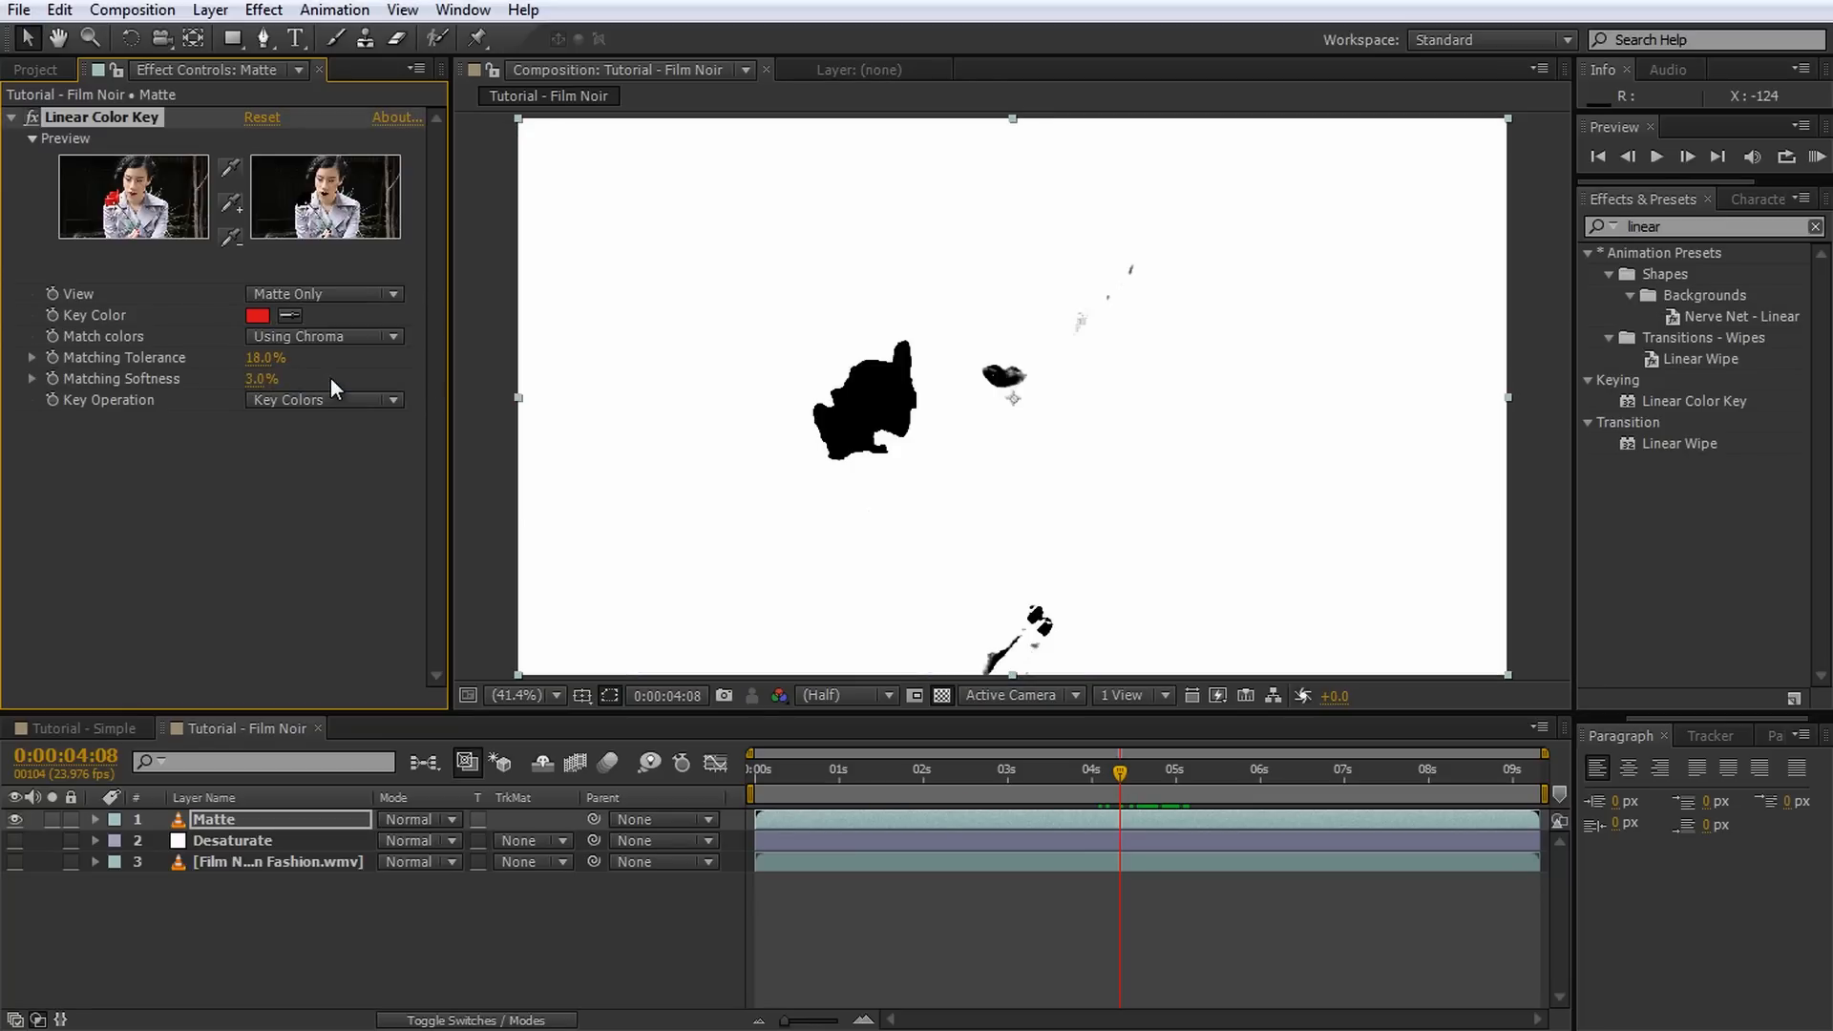
pyautogui.moveTo(641, 475)
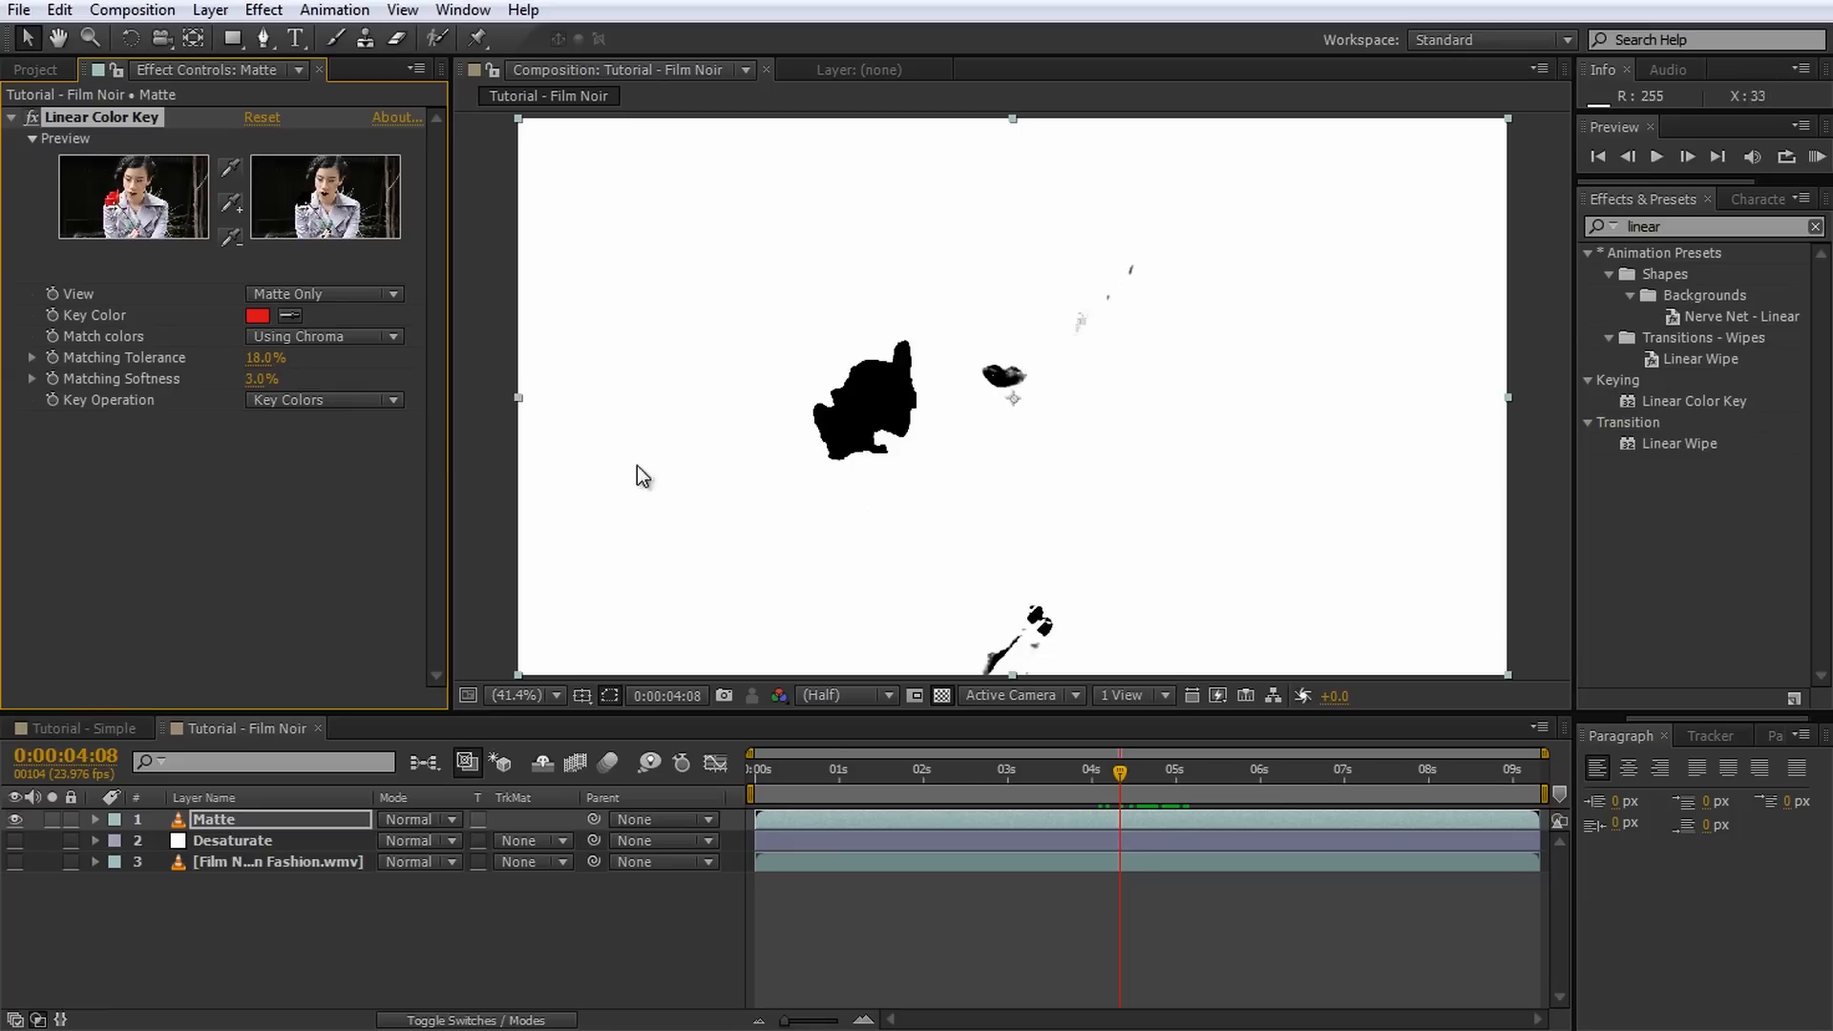
pyautogui.moveTo(1080, 391)
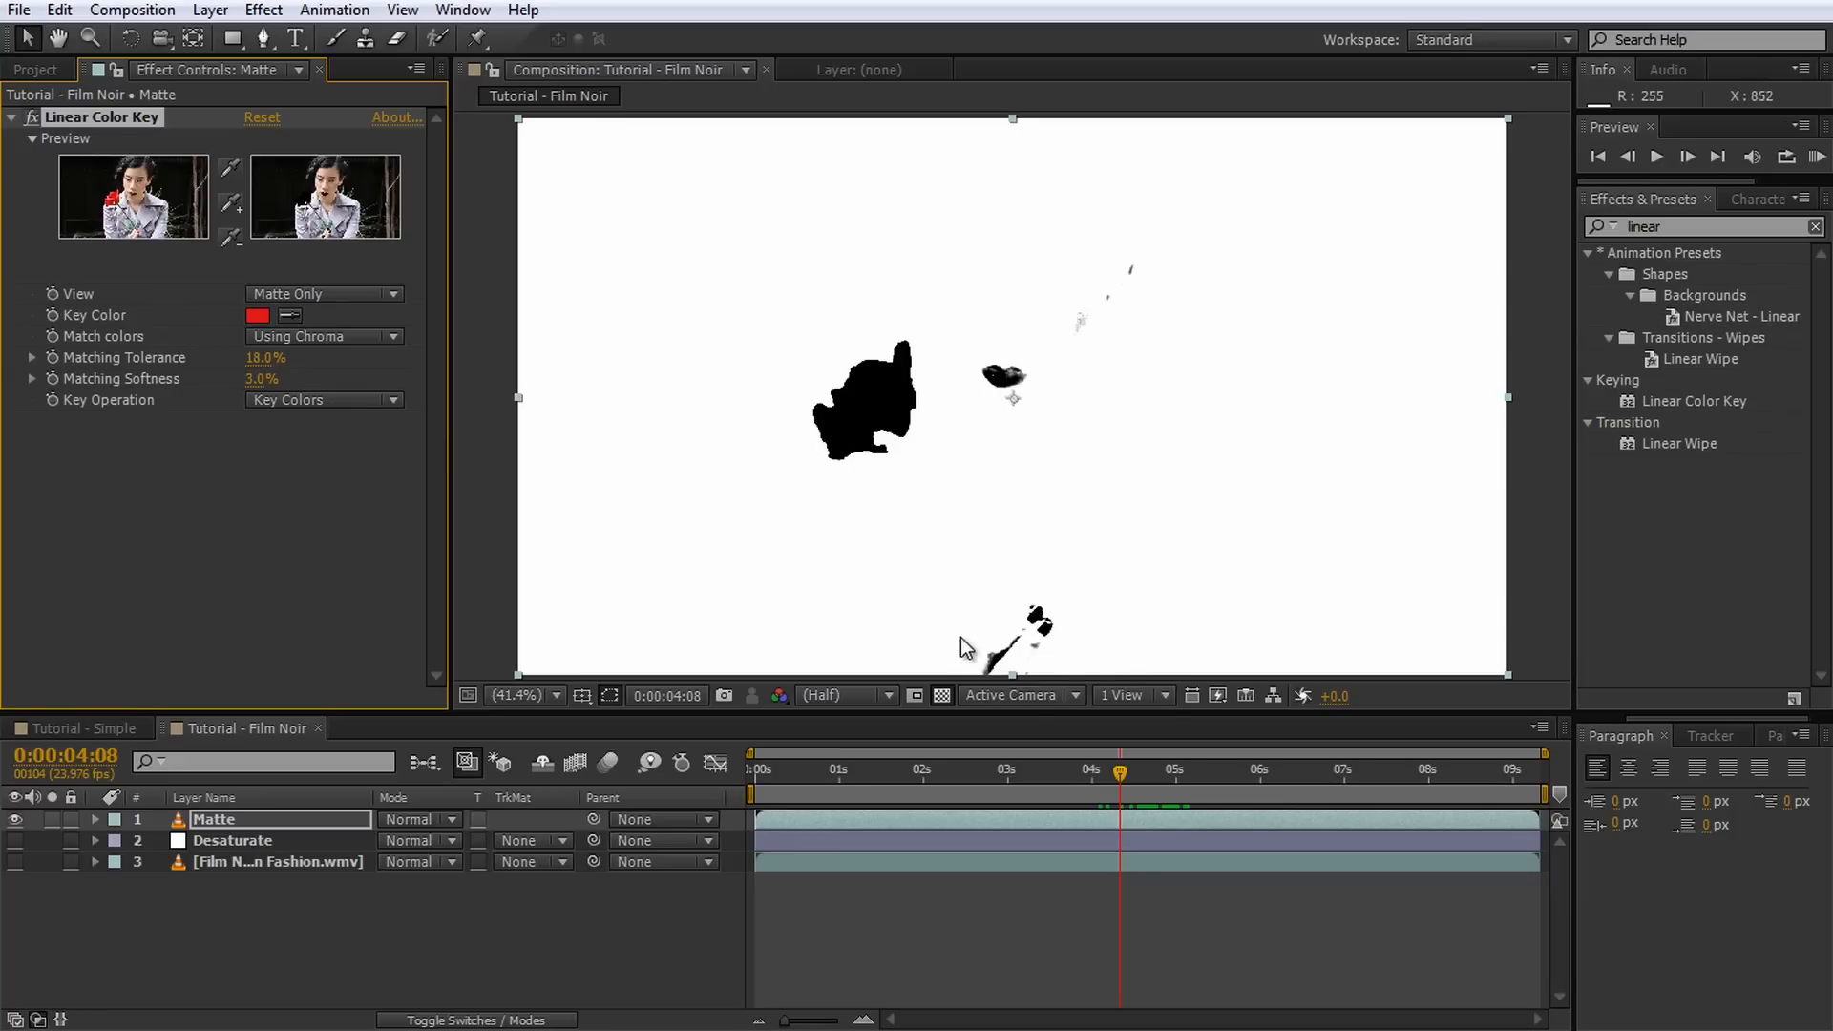
pyautogui.moveTo(1090, 527)
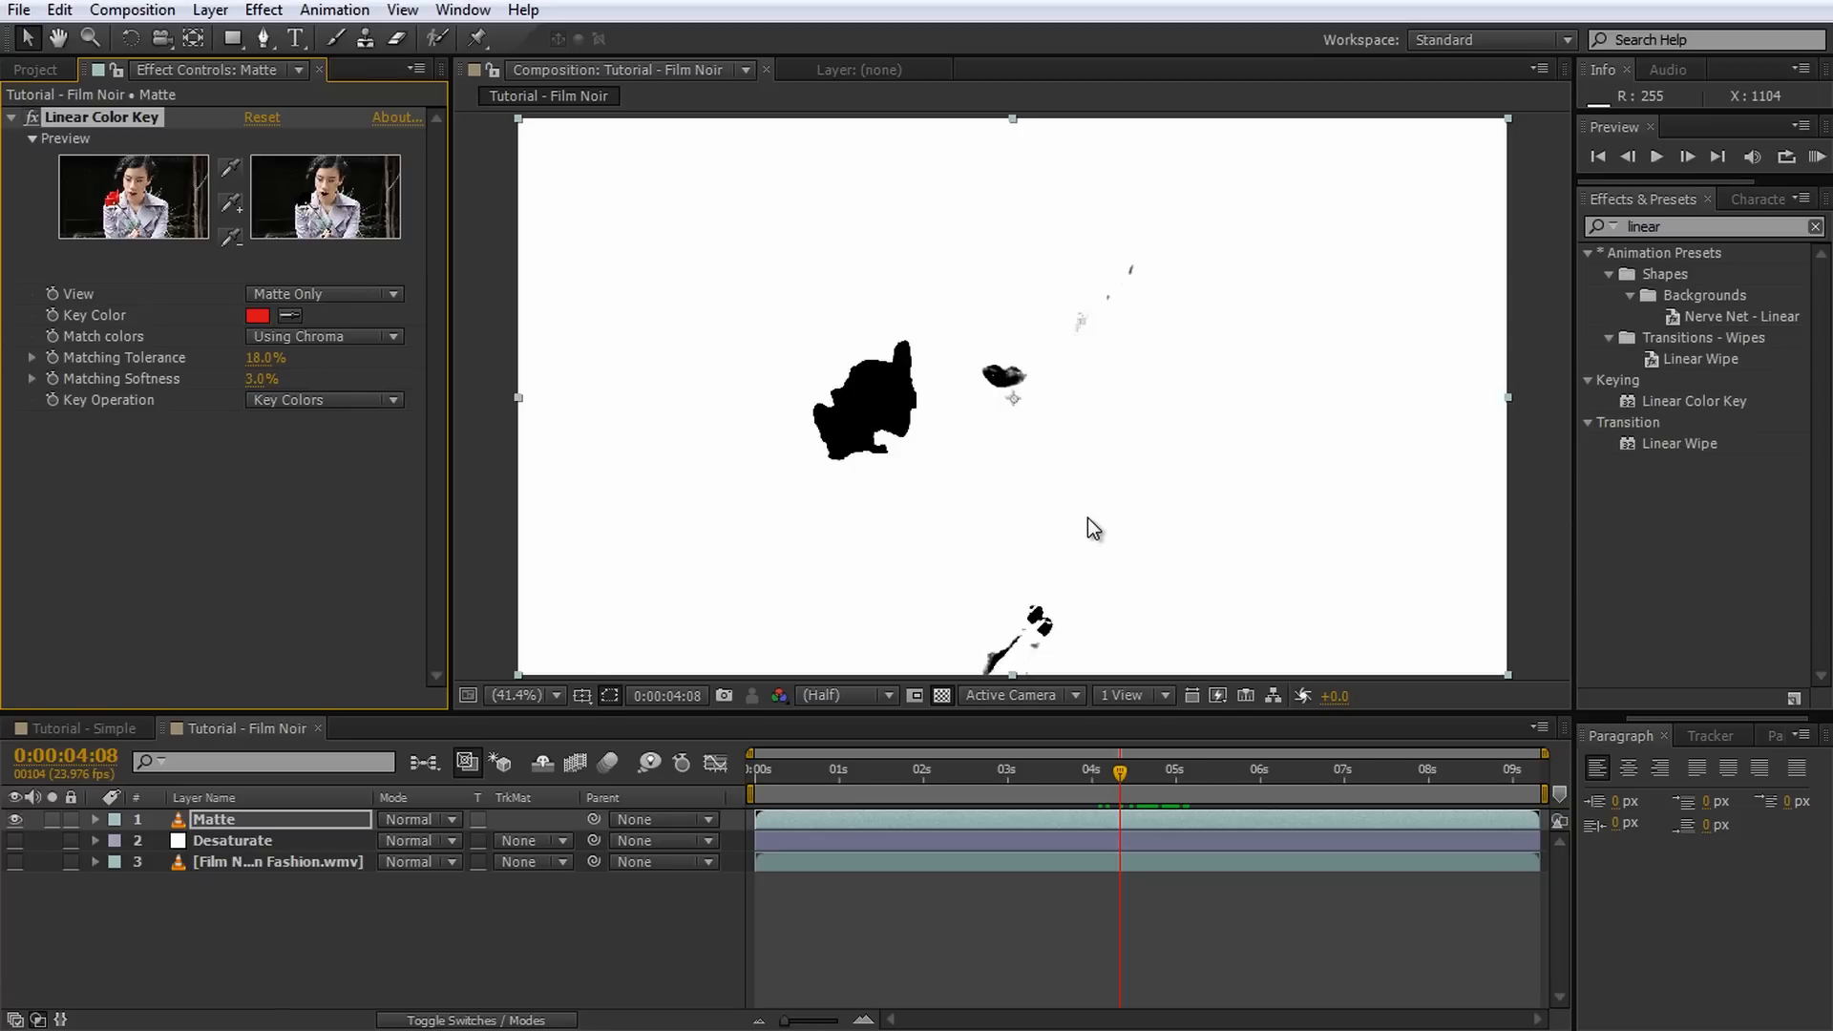
pyautogui.click(262, 39)
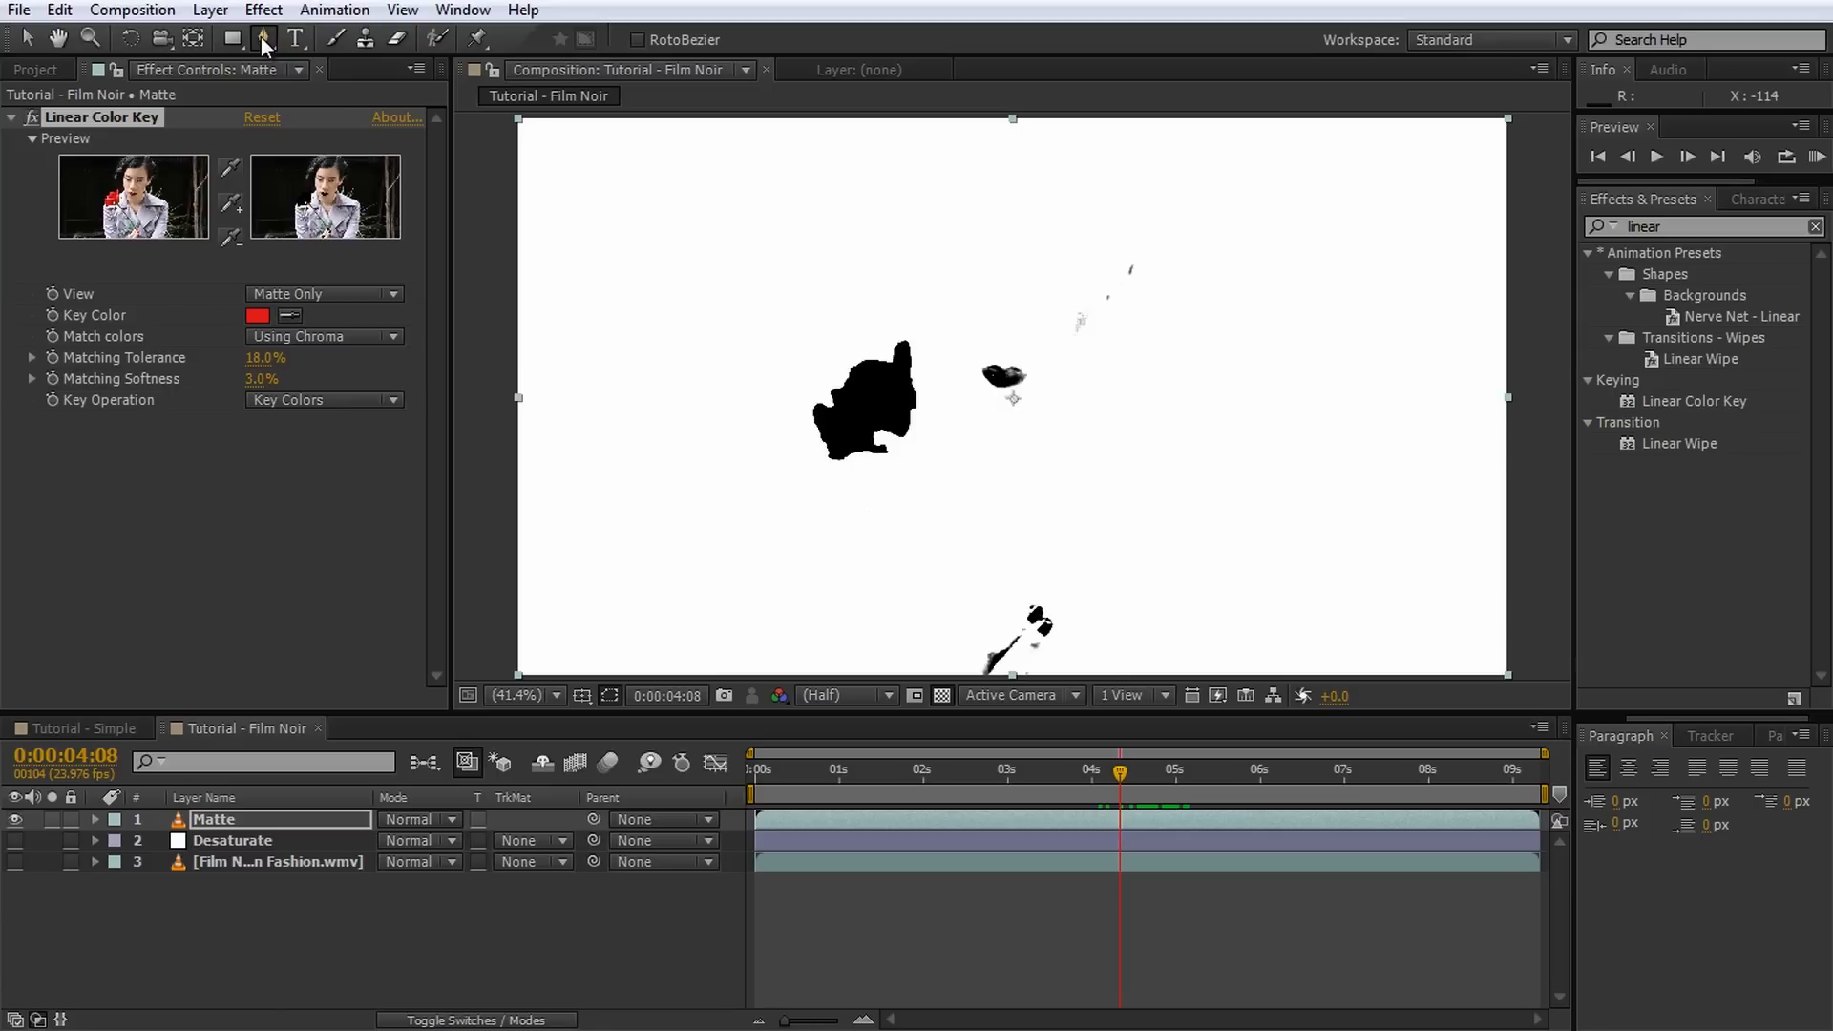
pyautogui.moveTo(954, 394); pyautogui.dragTo(967, 530)
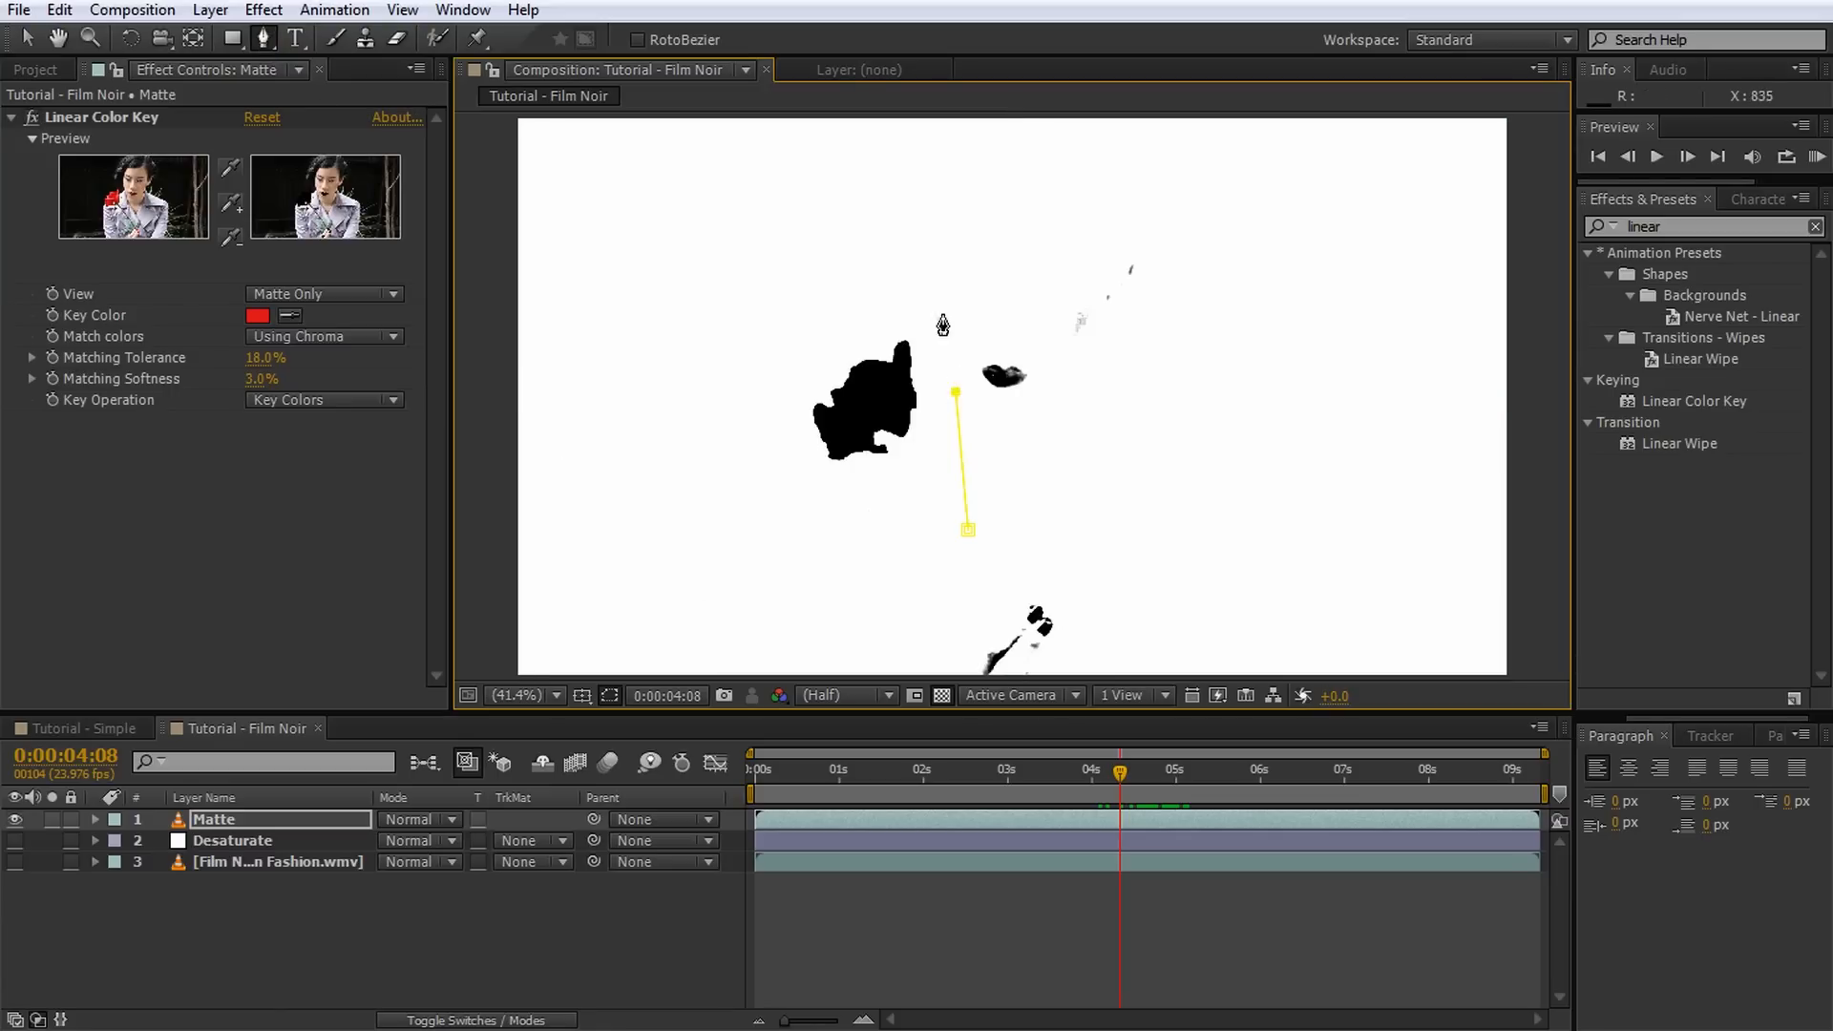
pyautogui.click(965, 540)
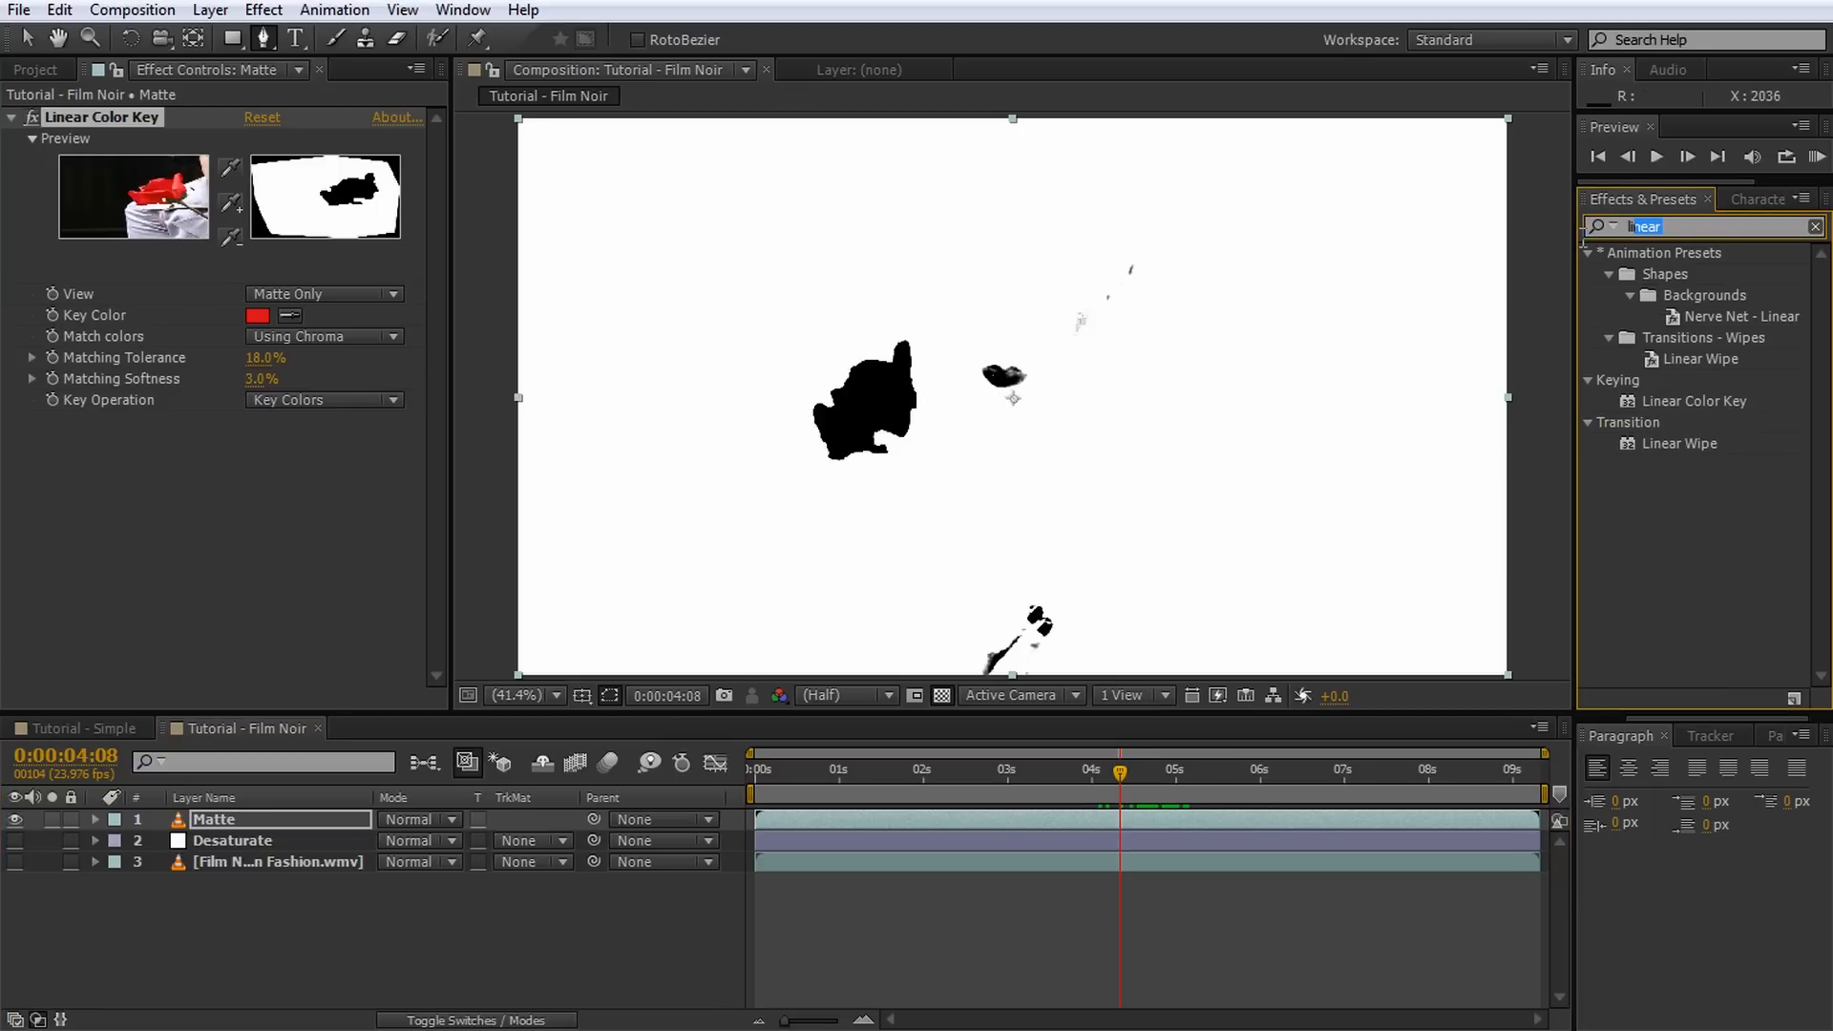
# Step: Apply the Channel > Invert effect to the Matte layer, turning the rose white on black
pyautogui.write('invert')
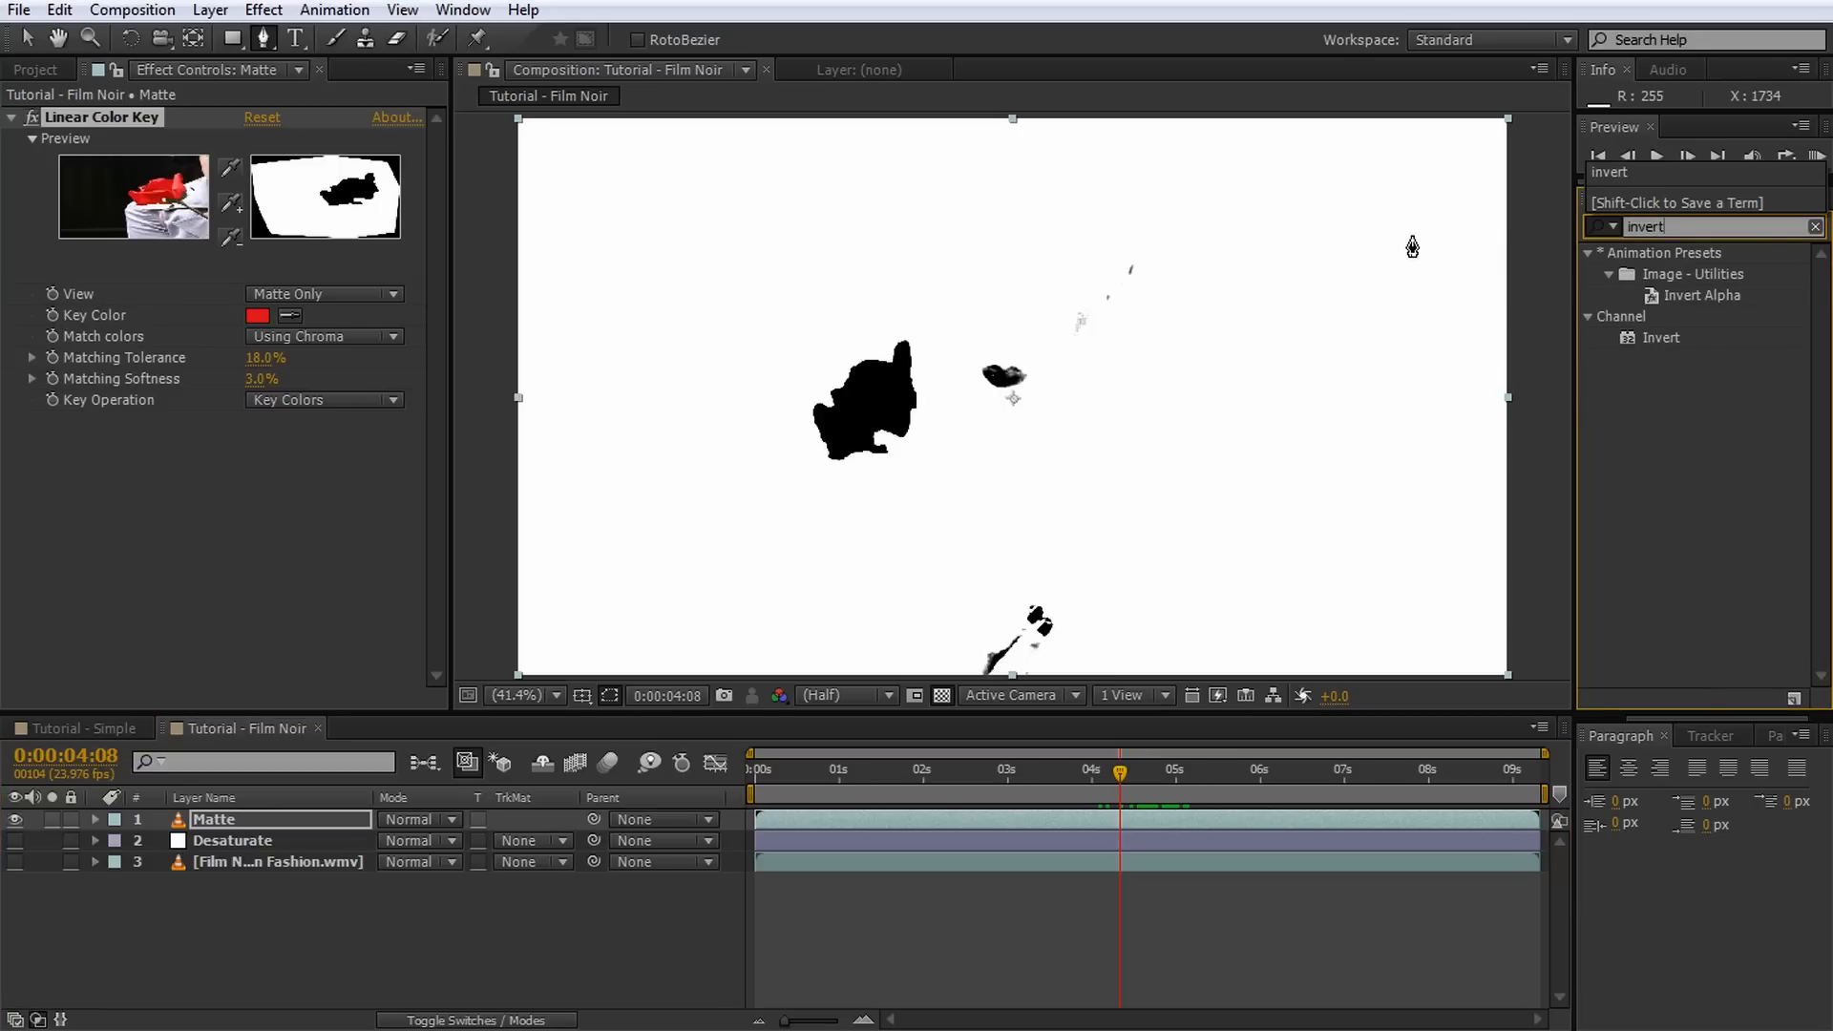
pyautogui.moveTo(1659, 349)
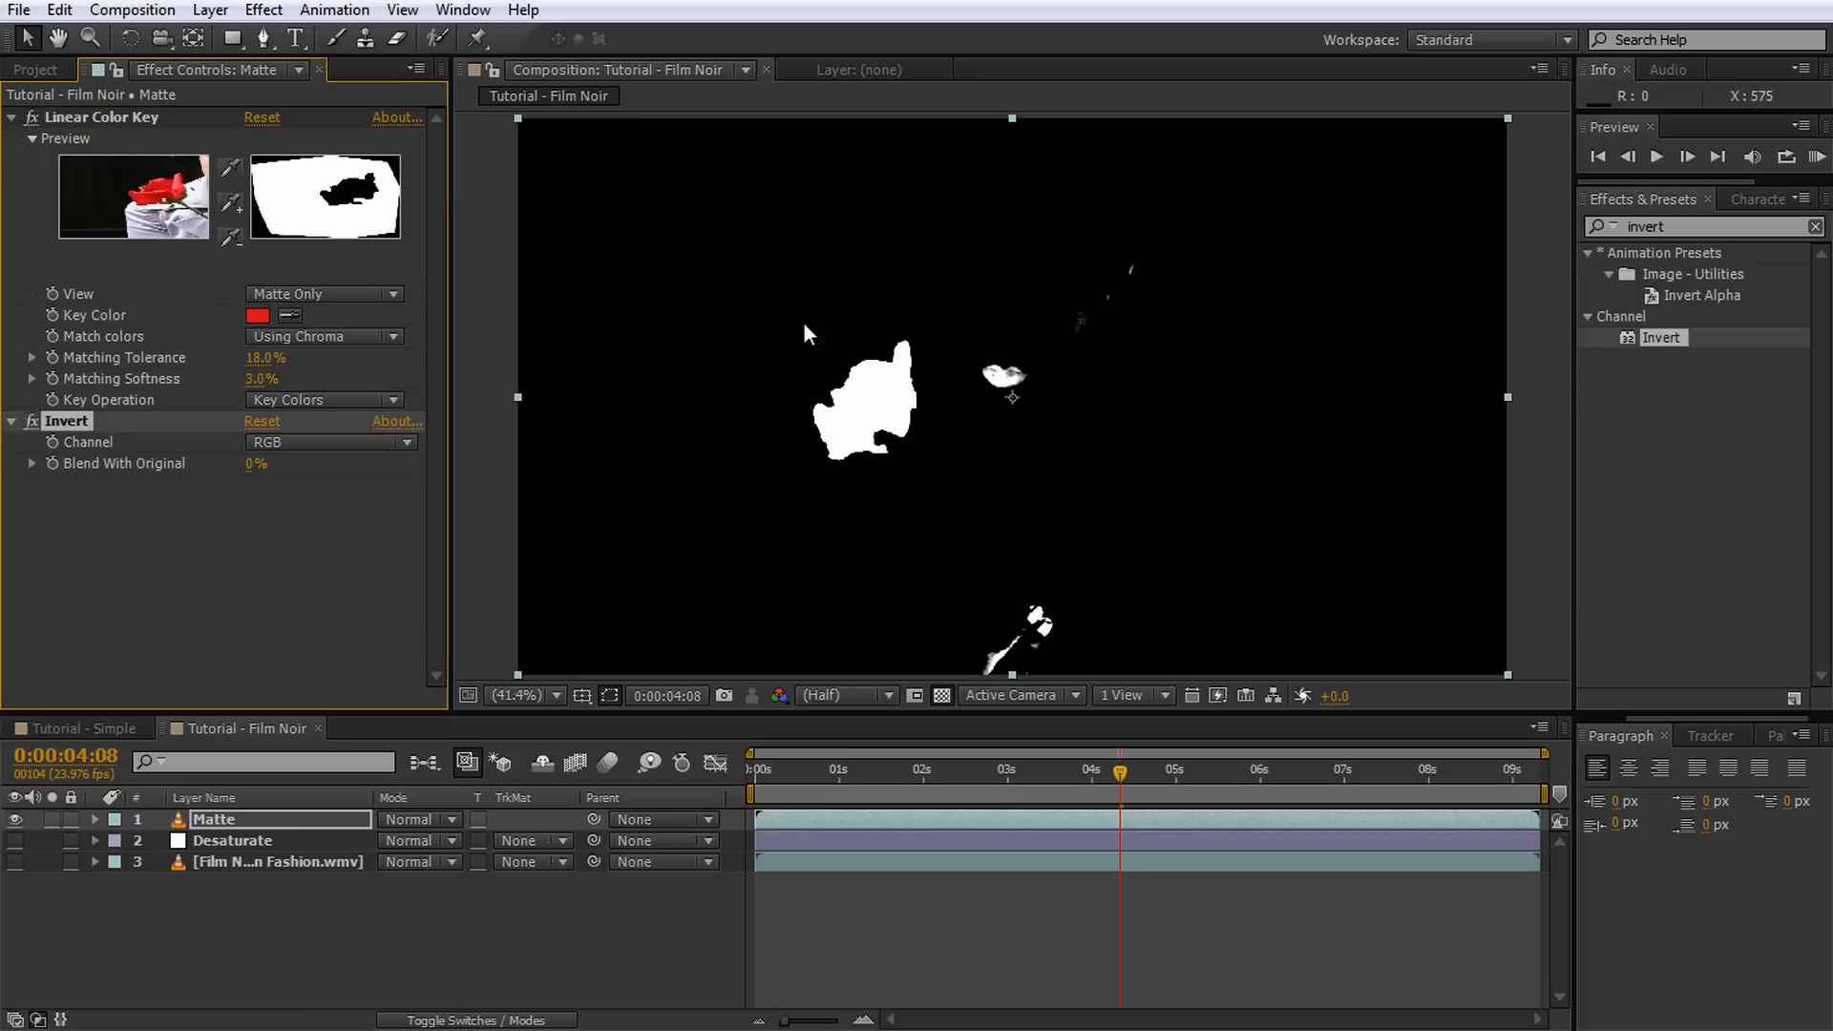
pyautogui.moveTo(900, 509)
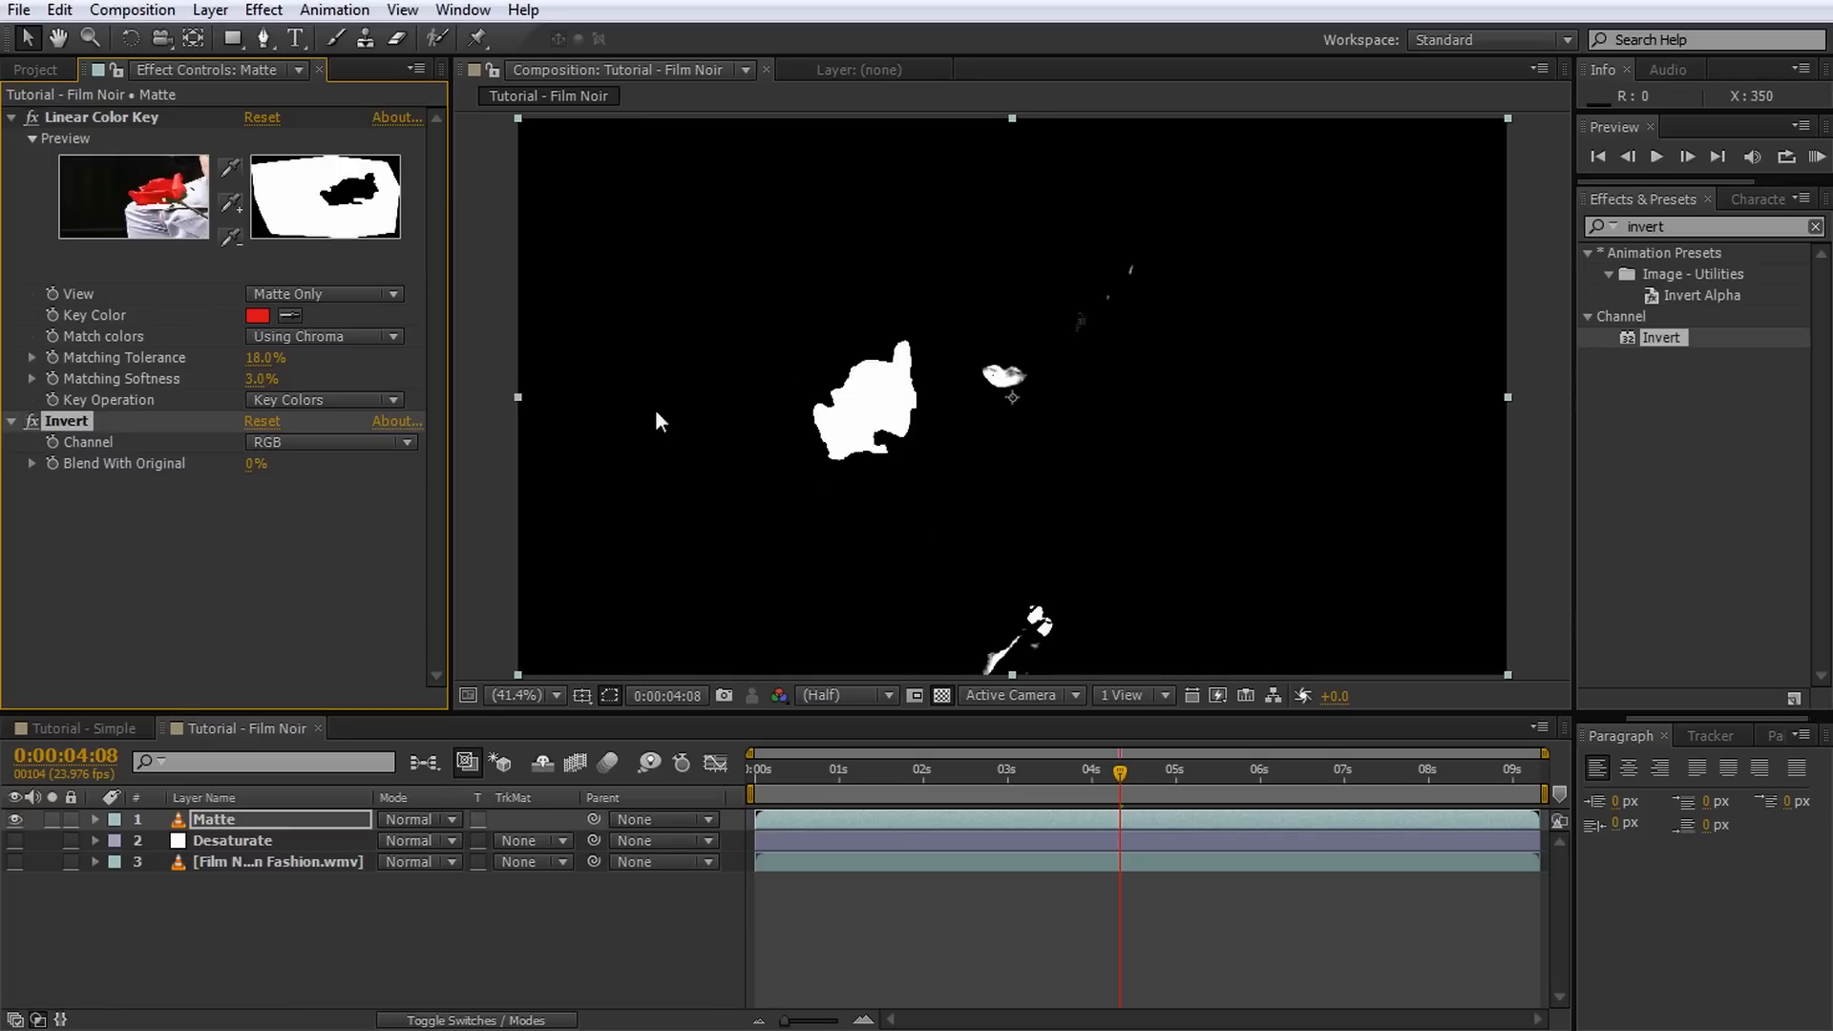
pyautogui.click(210, 10)
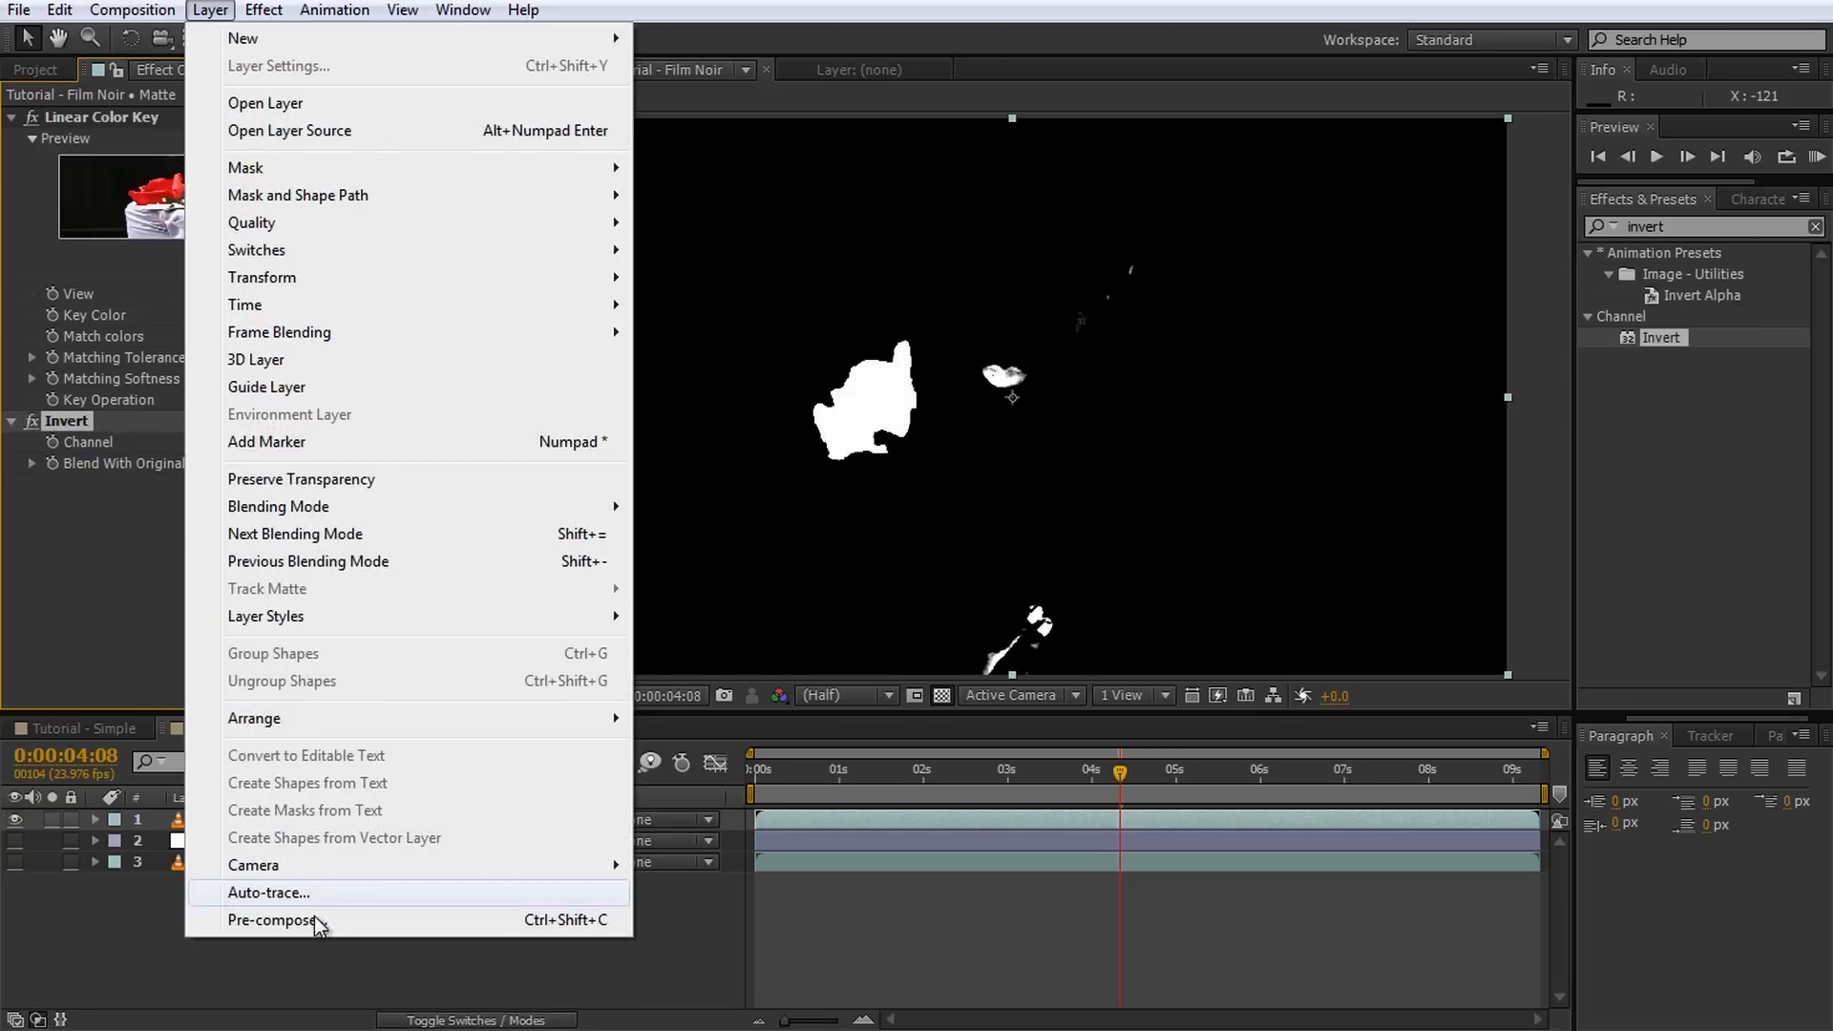
# Step: Pre-compose the Matte layer as Matte Comp and set Desaturate's TrkMat to Luma Inverted Matte
pyautogui.click(277, 920)
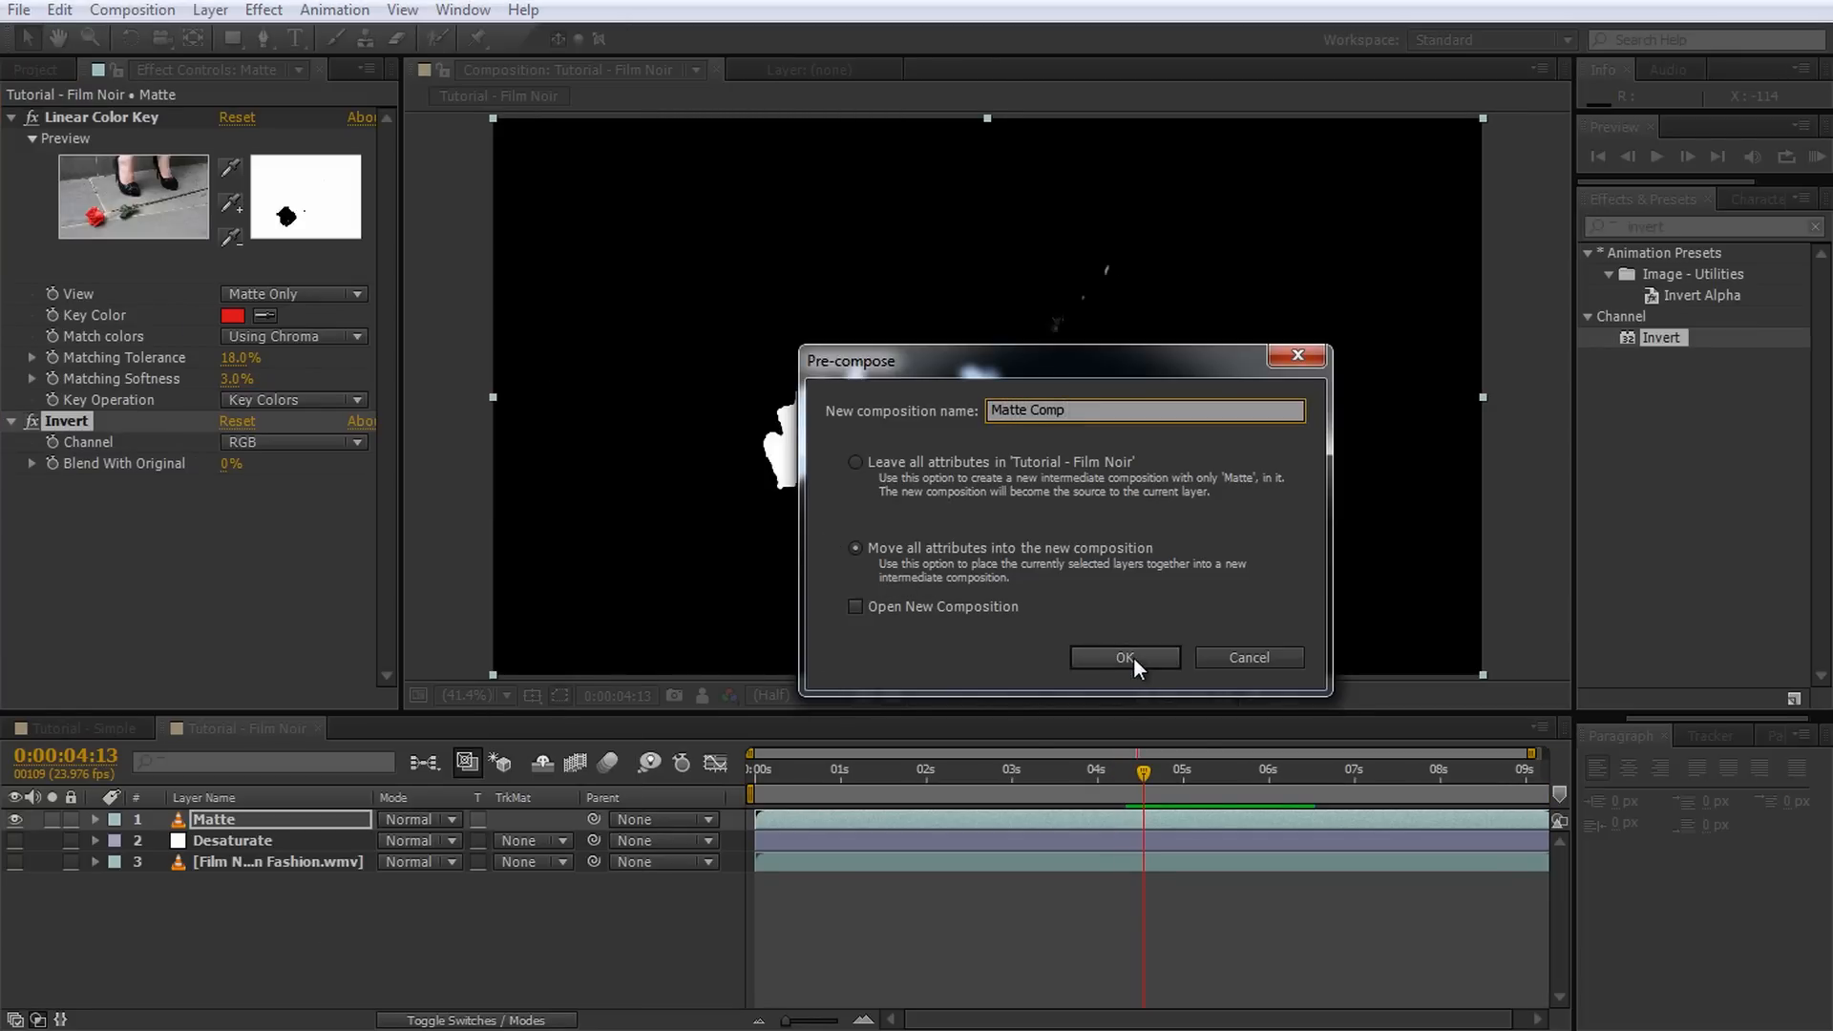
pyautogui.click(1122, 657)
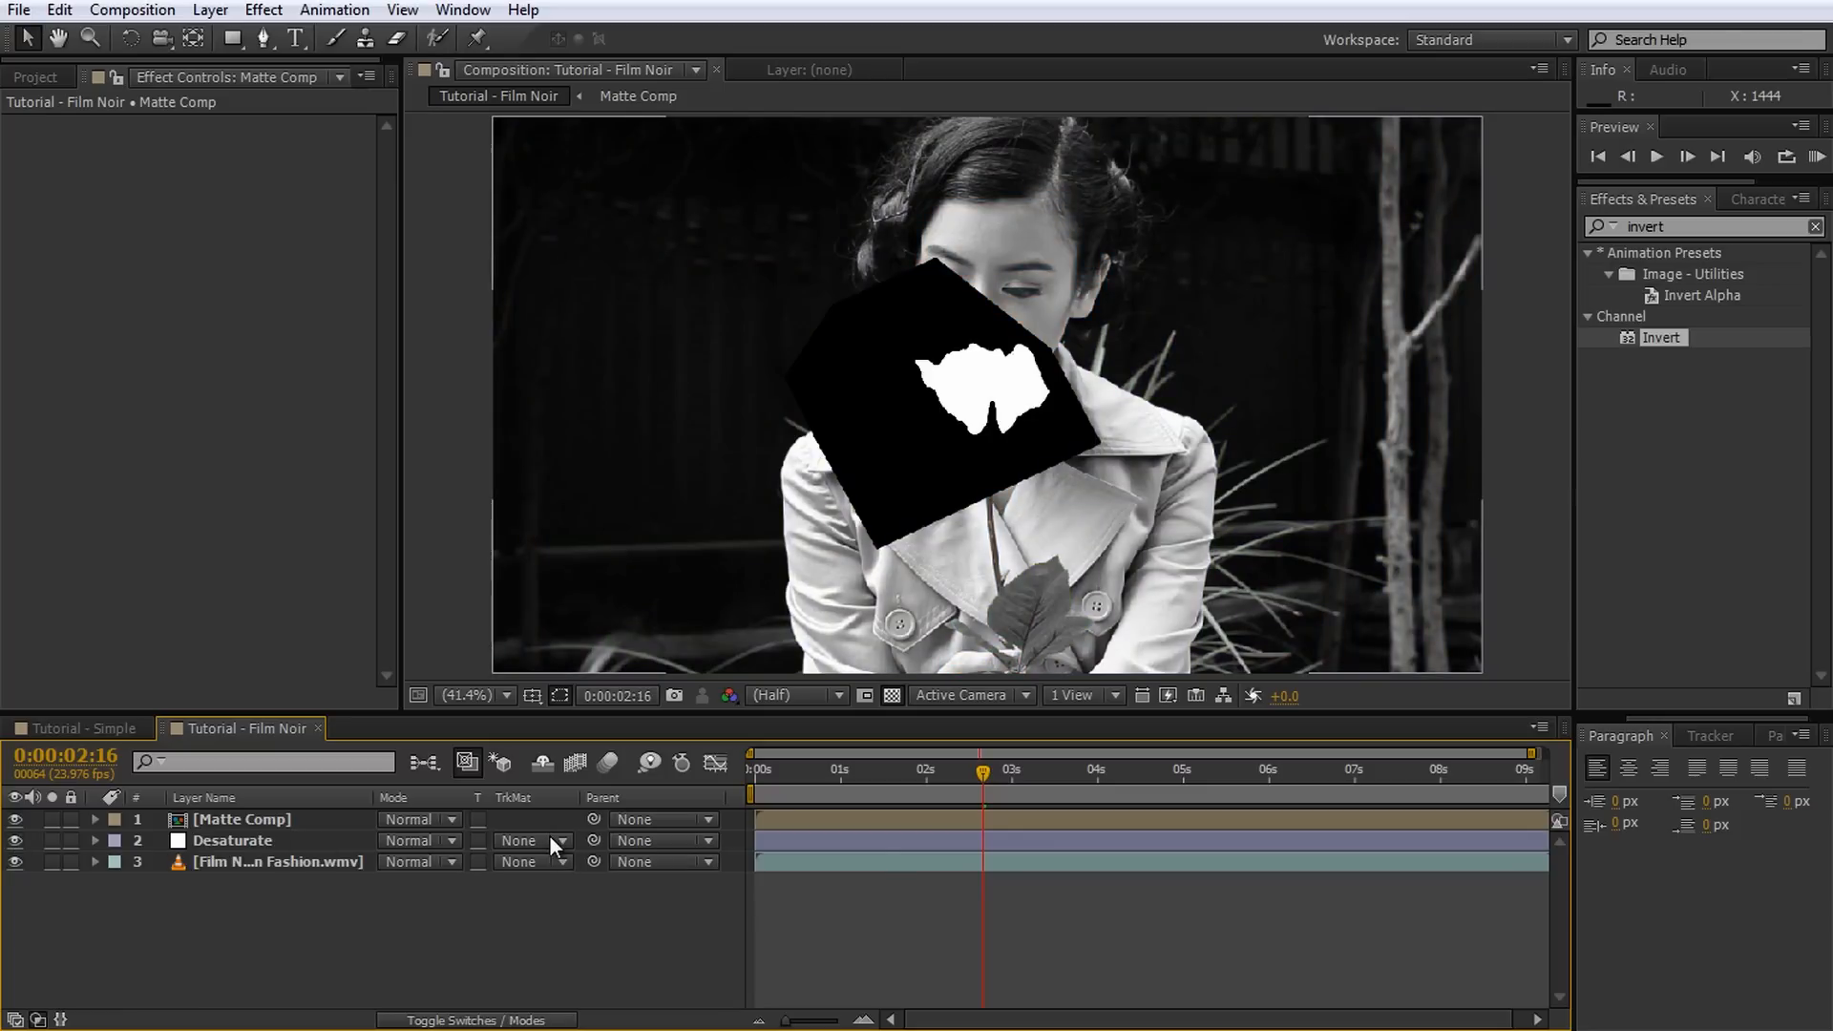
pyautogui.click(528, 839)
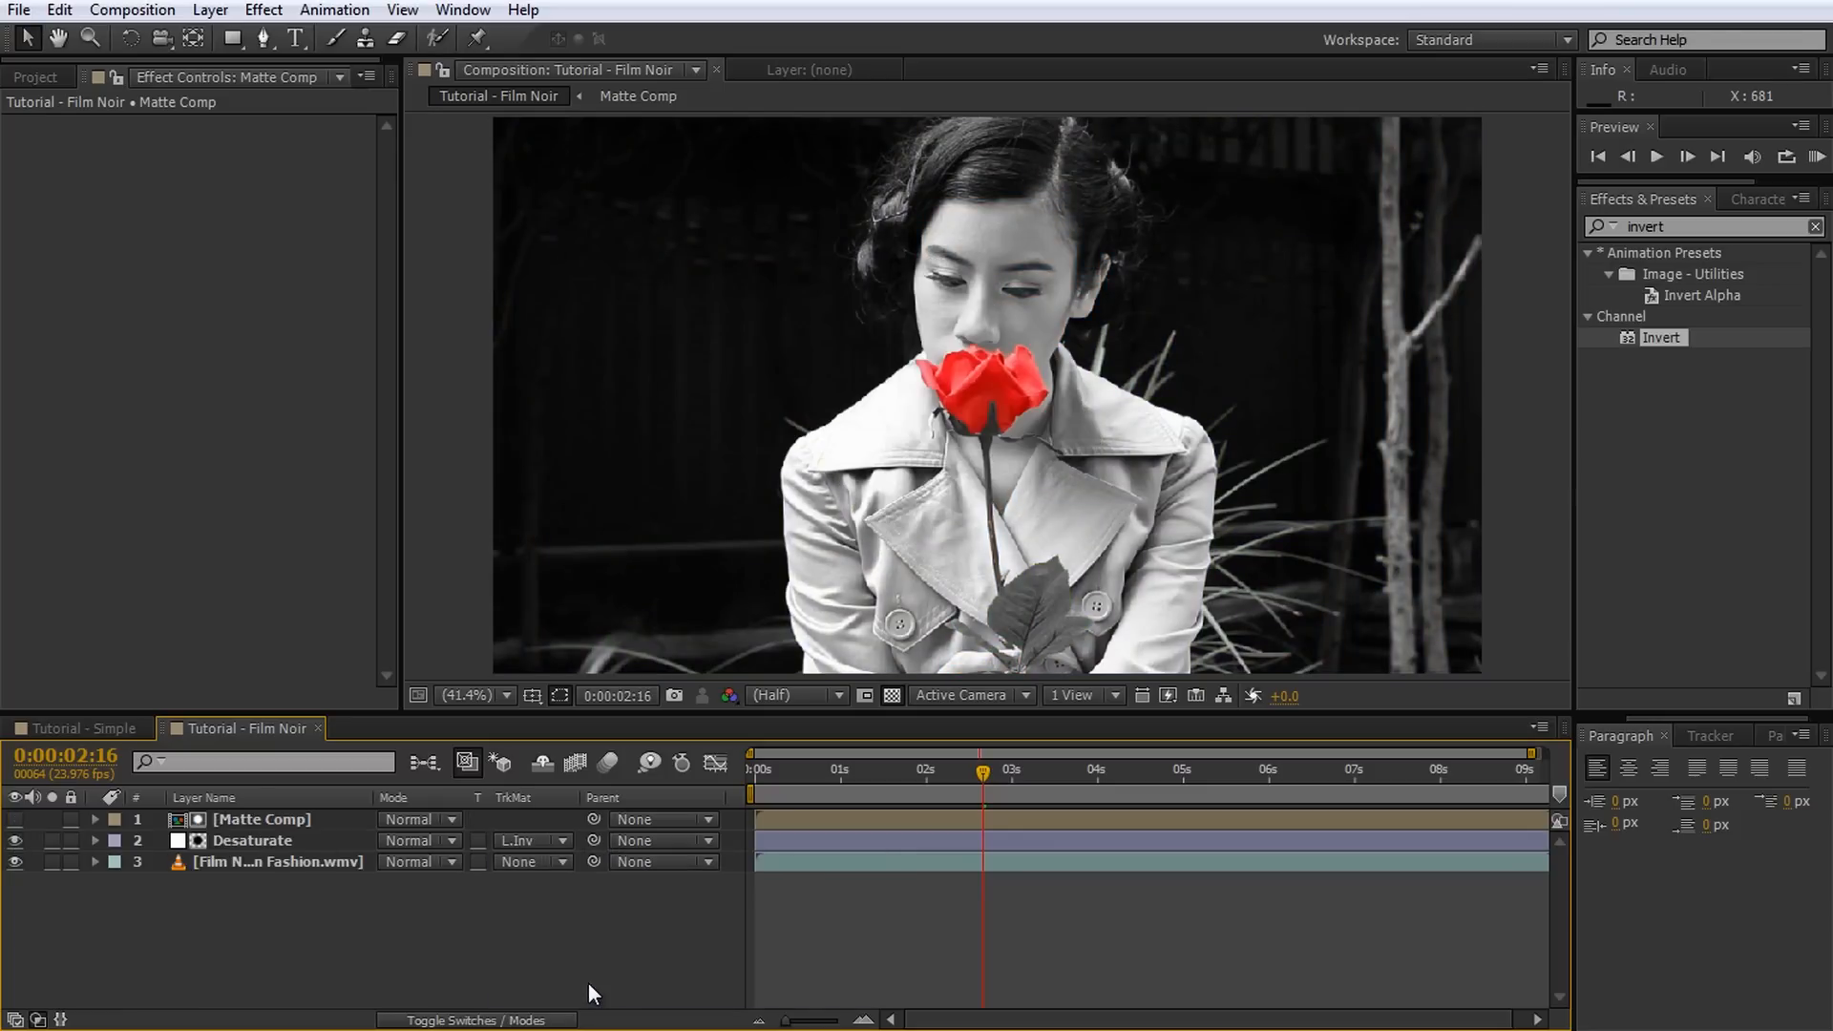